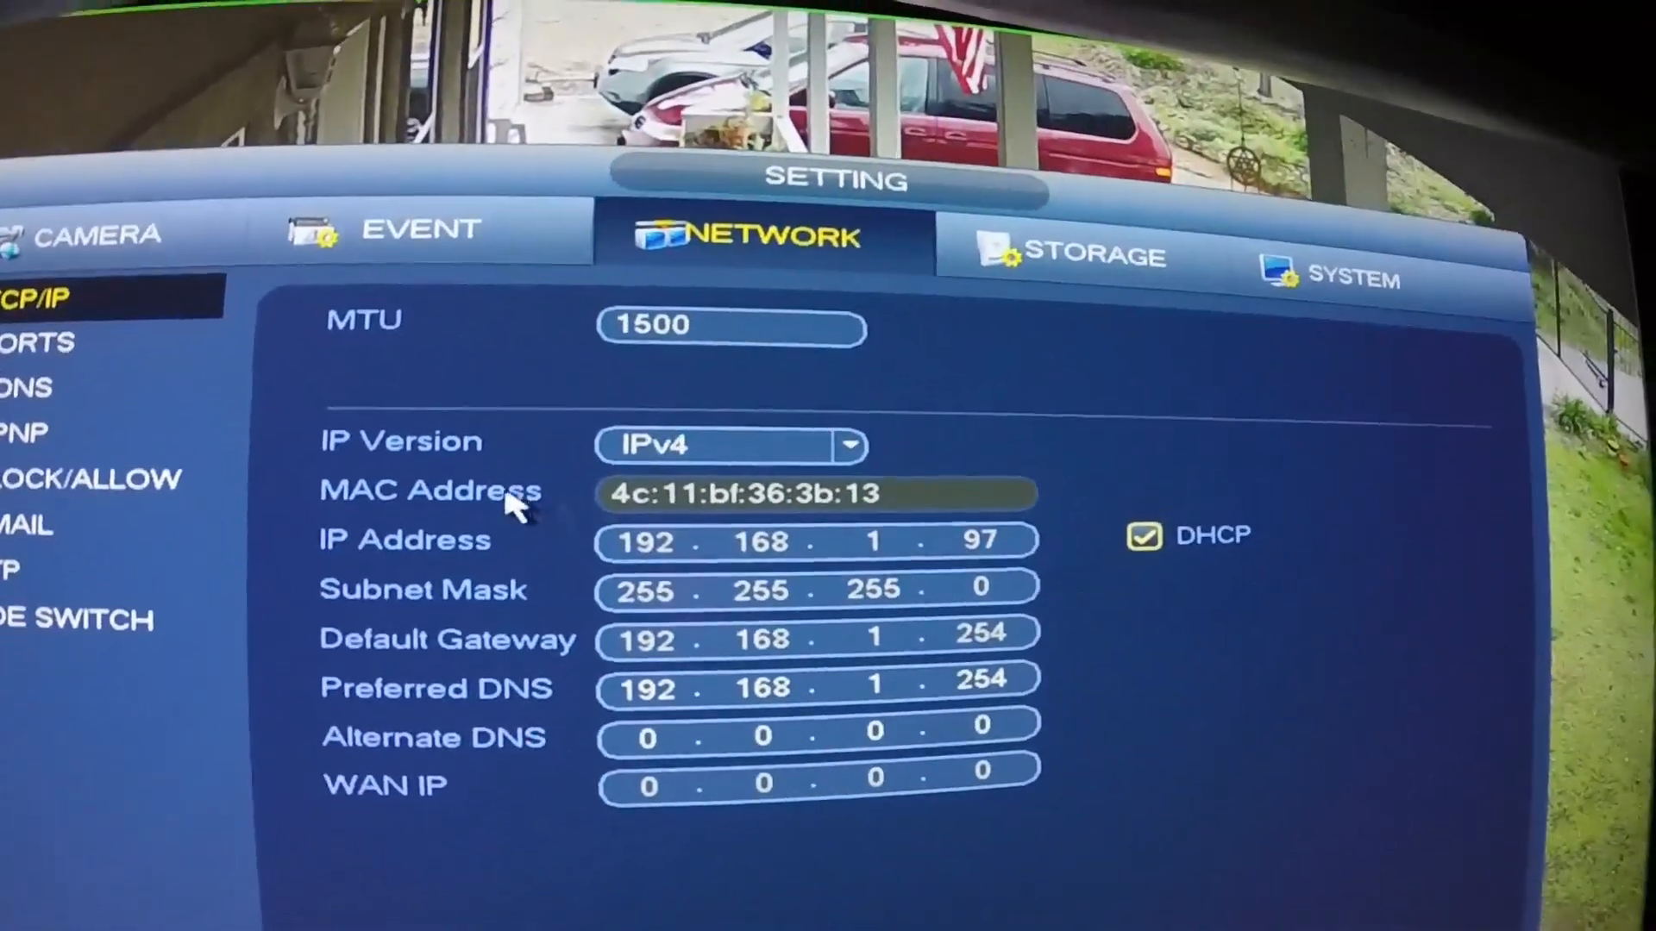
# - Show the LAN IP Address Allocation page and scroll to the per-device allocation list
pyautogui.click(37, 342)
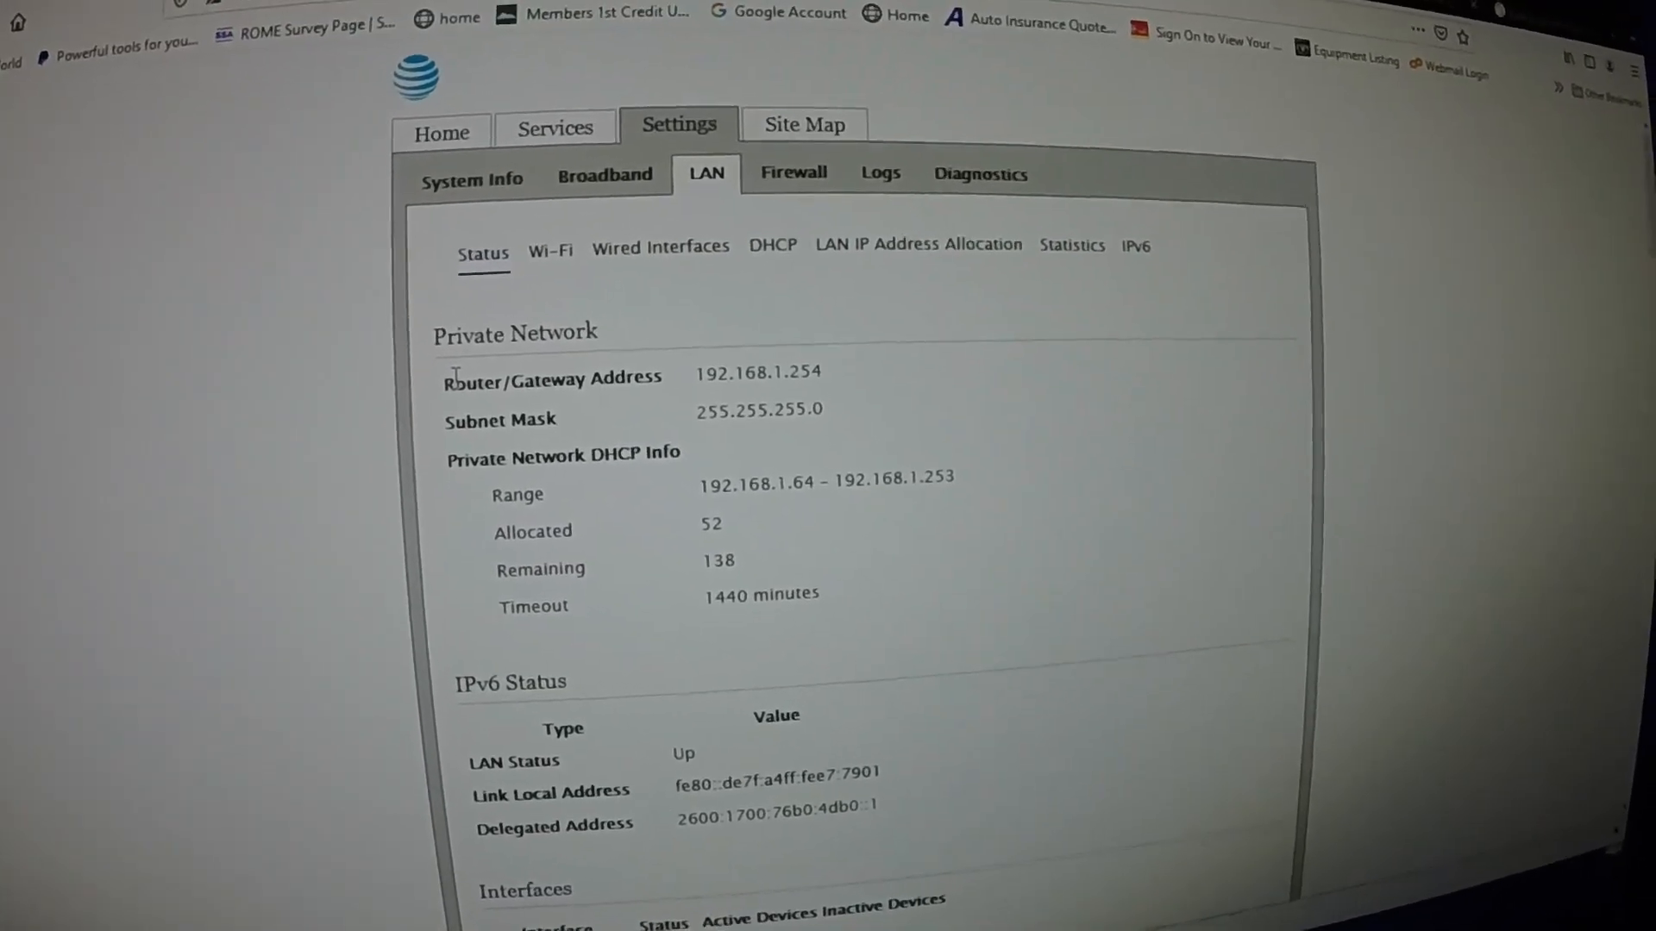
pyautogui.scroll(-3)
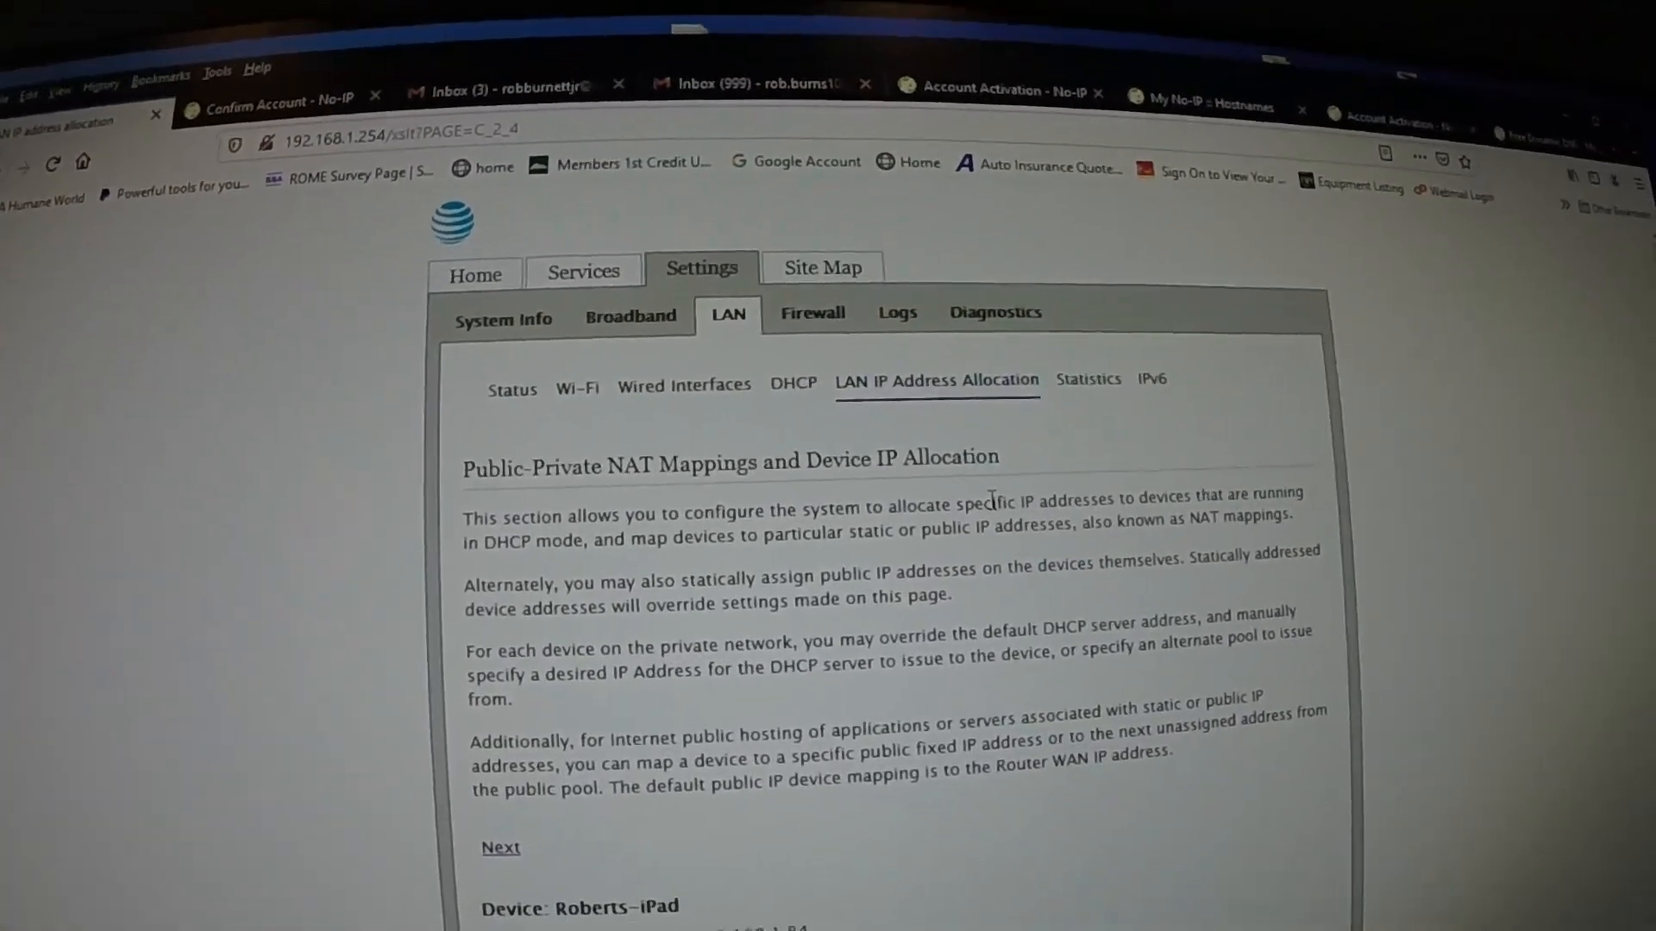
pyautogui.scroll(-3)
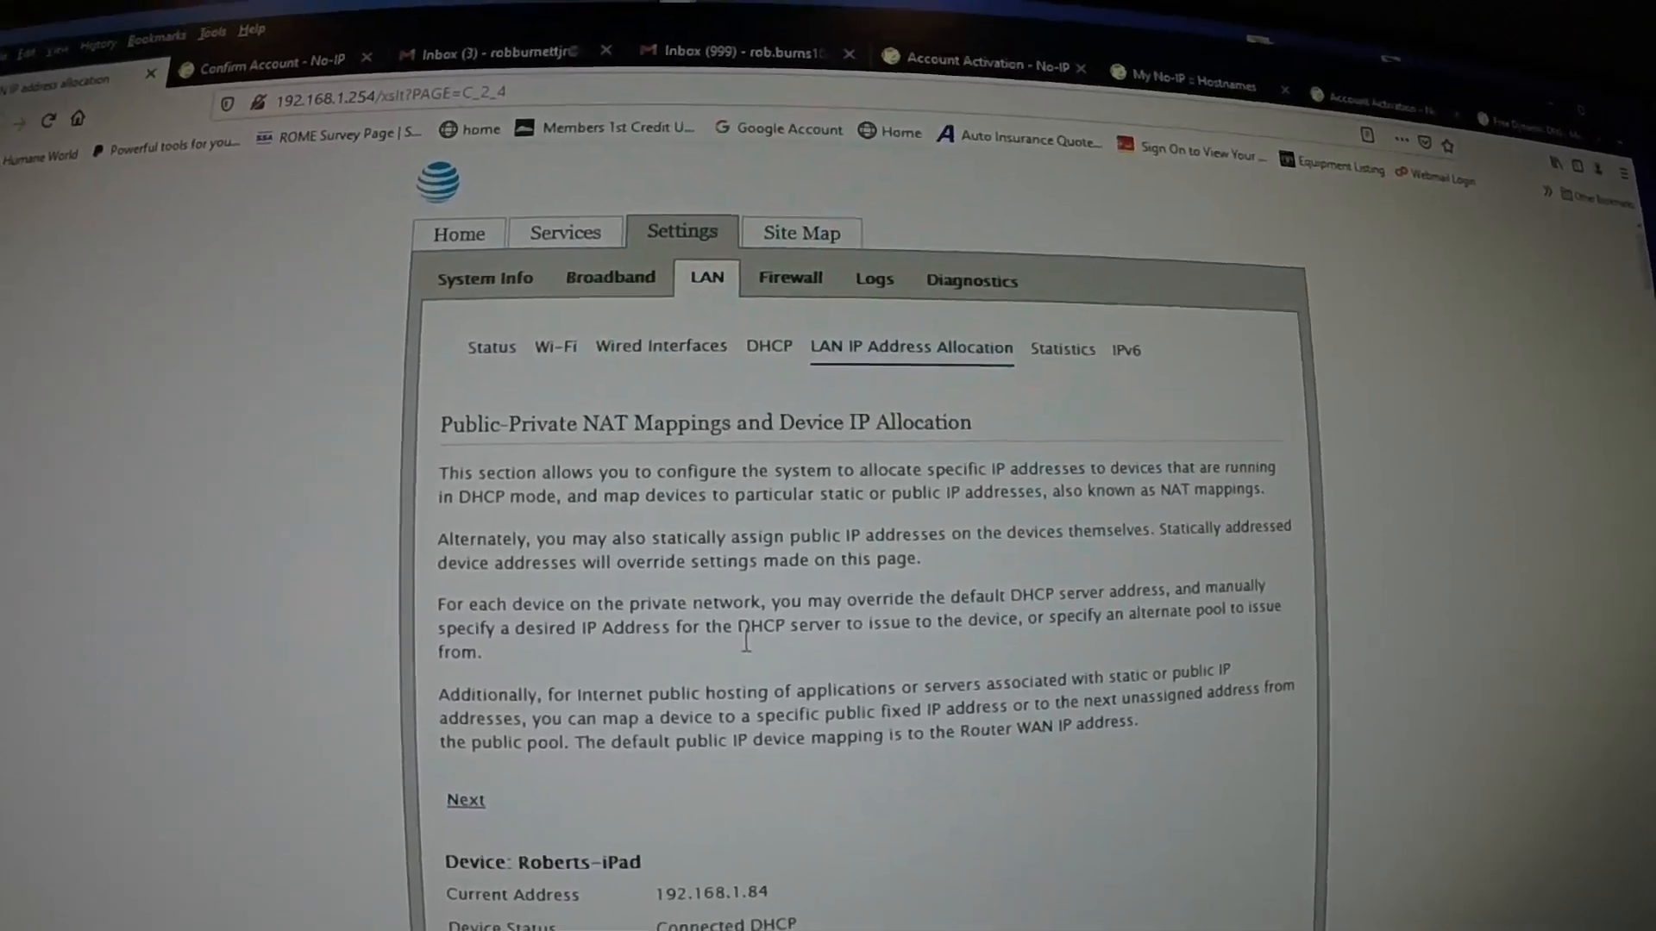
pyautogui.scroll(-3)
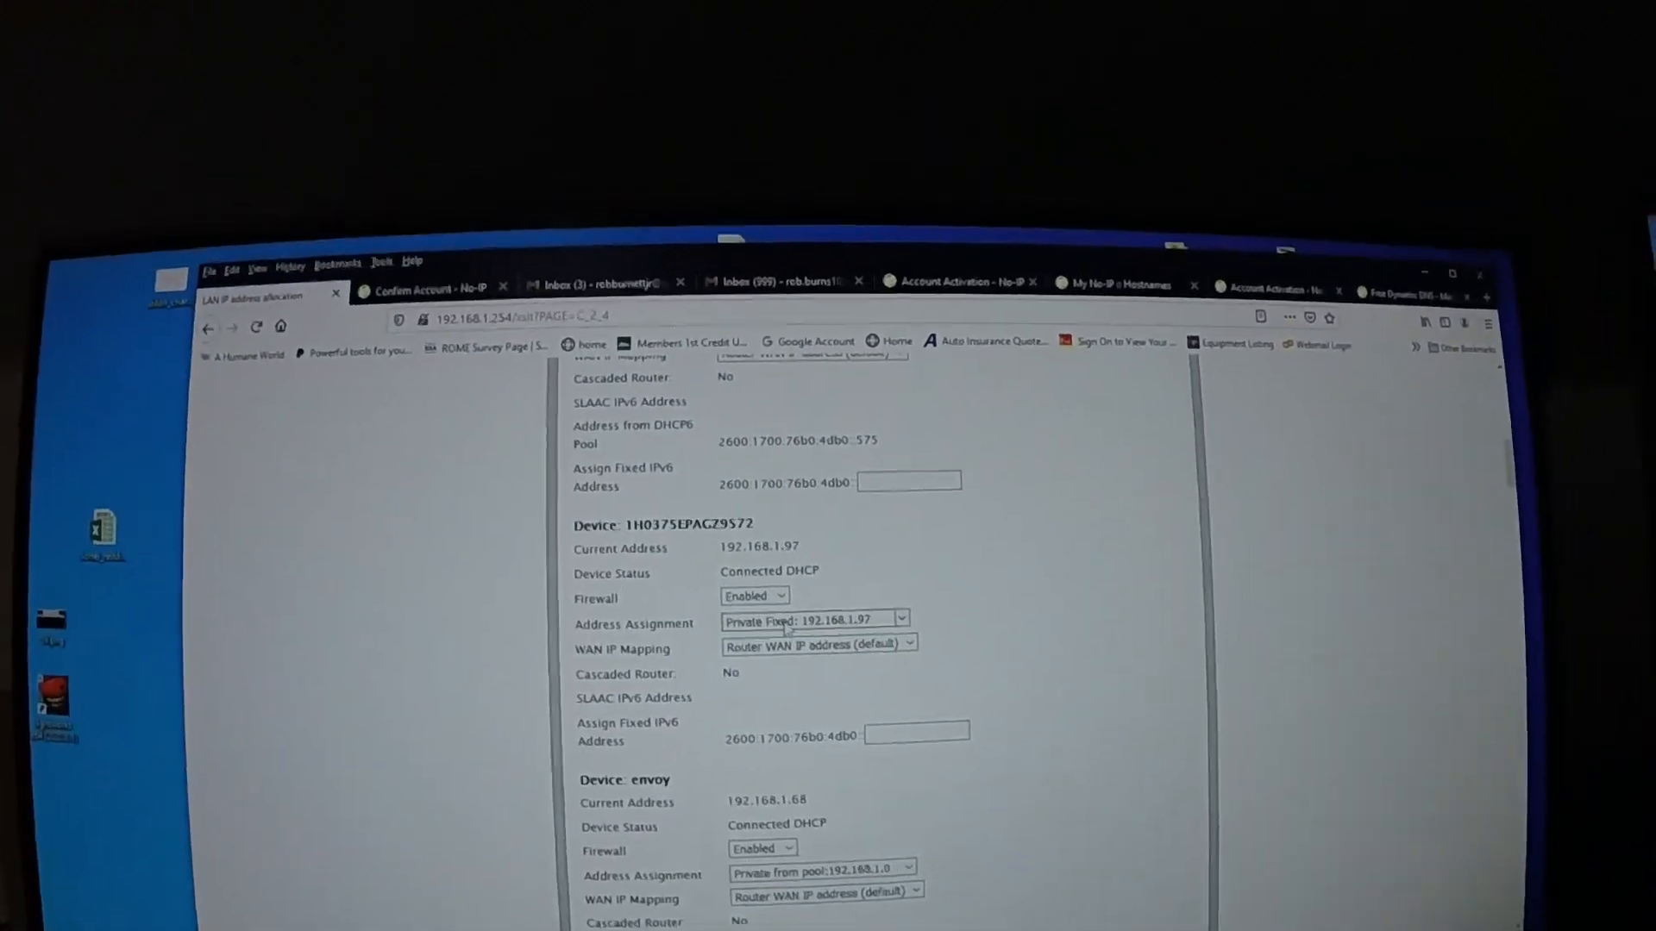
pyautogui.scroll(-3)
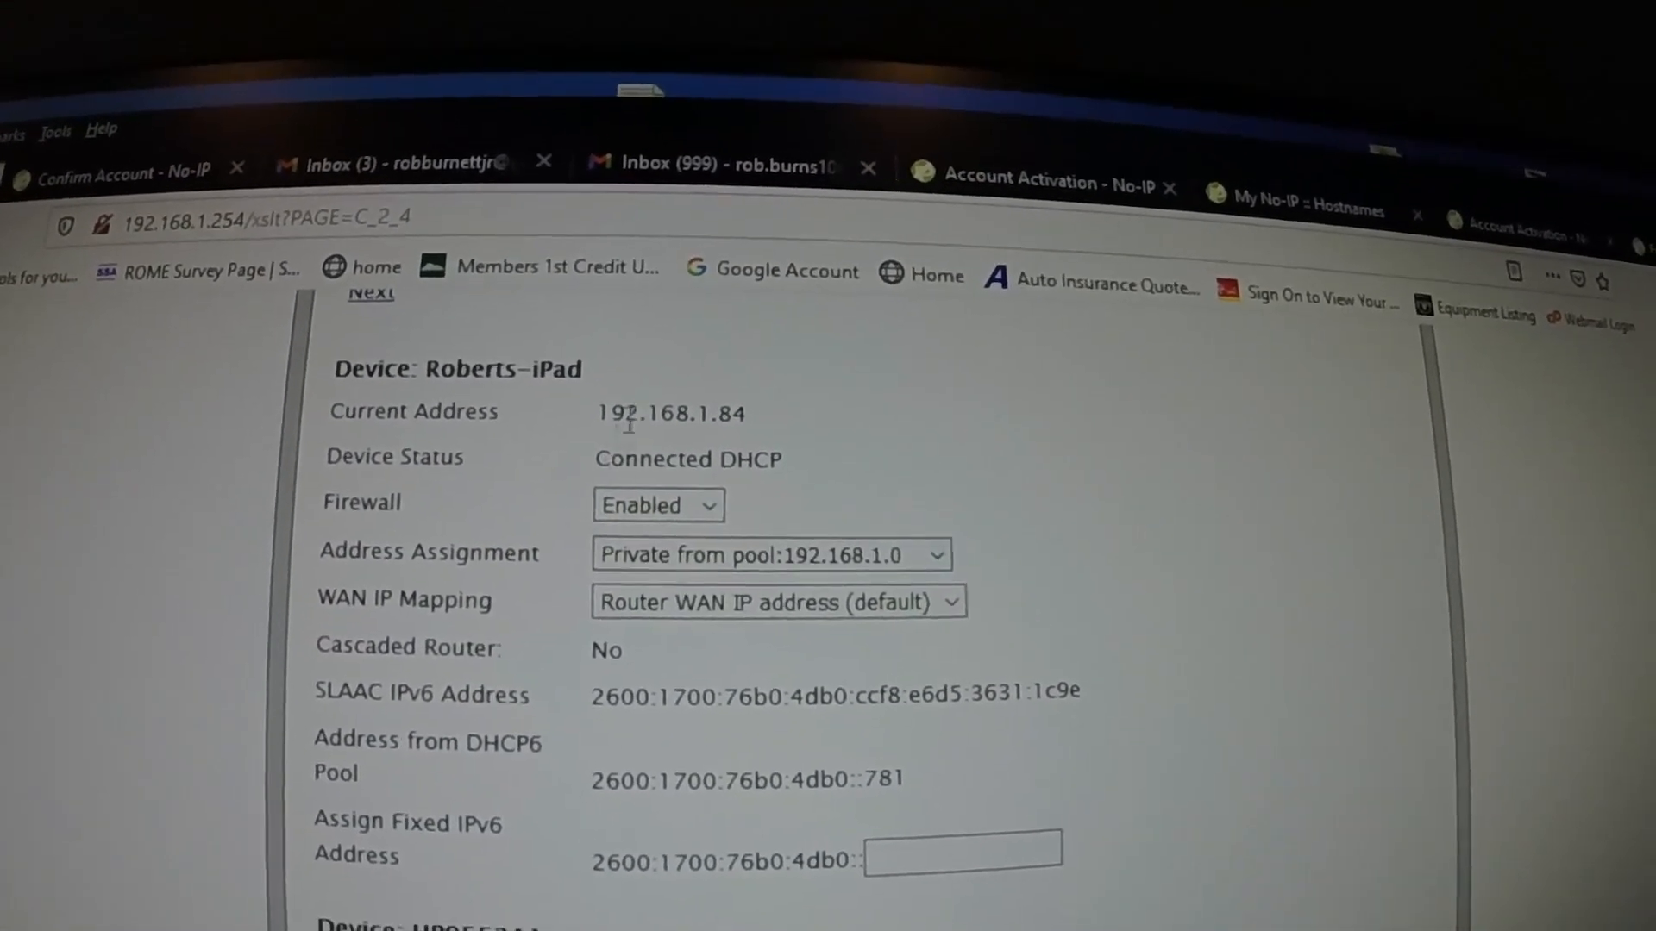
pyautogui.scroll(-3)
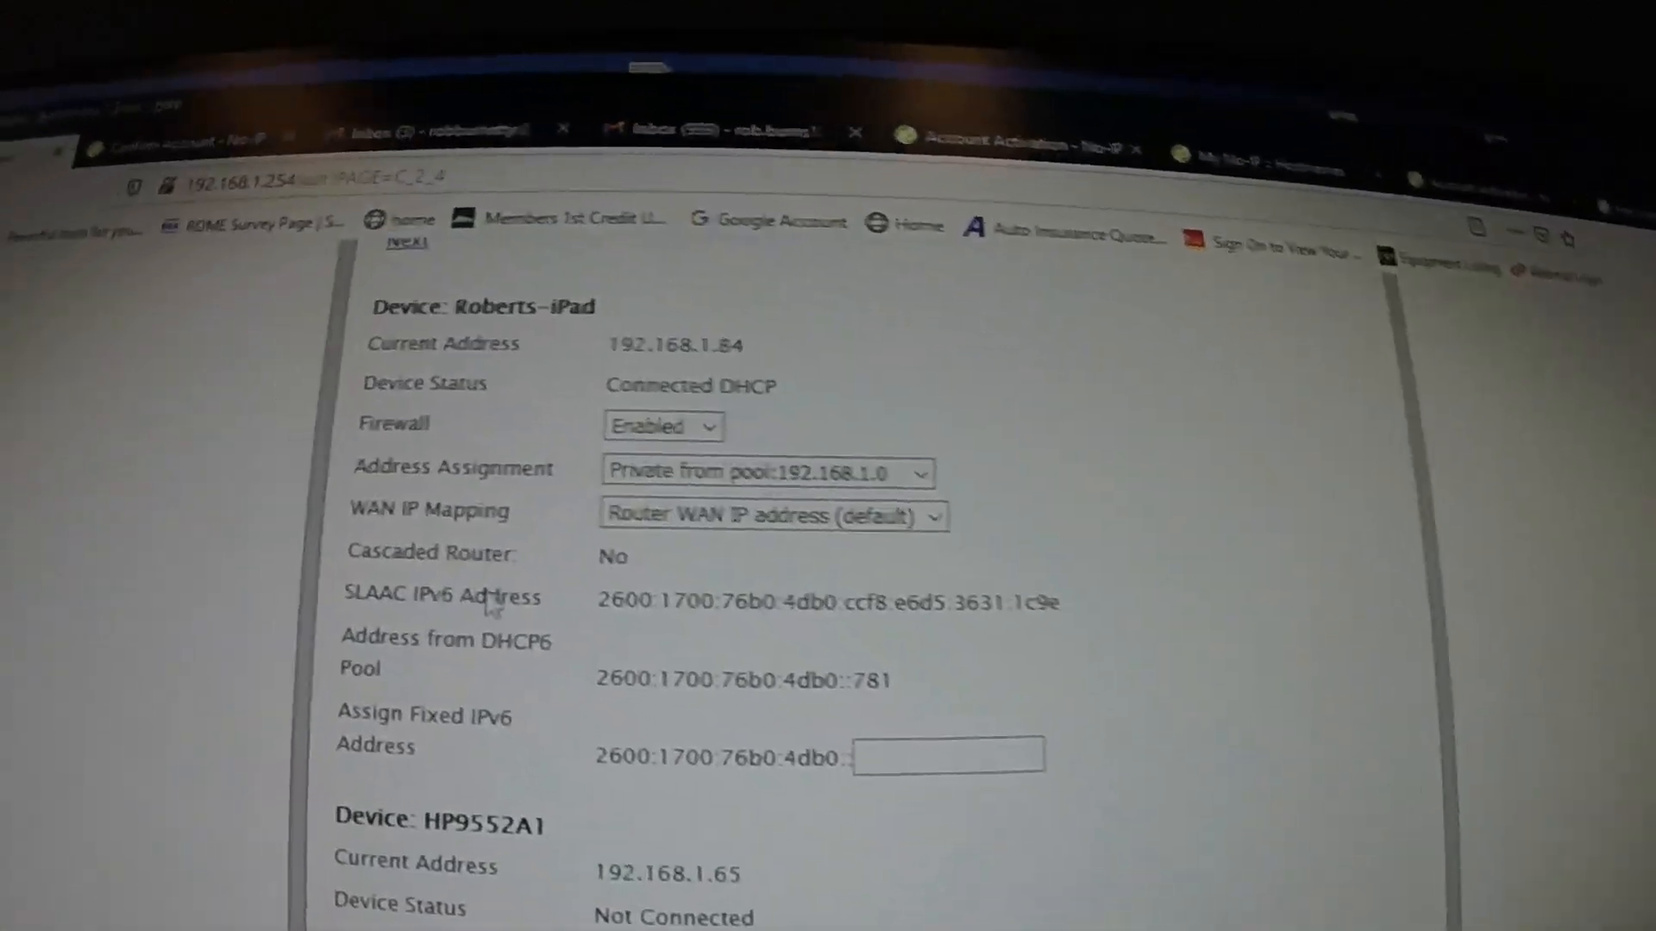
pyautogui.scroll(-3)
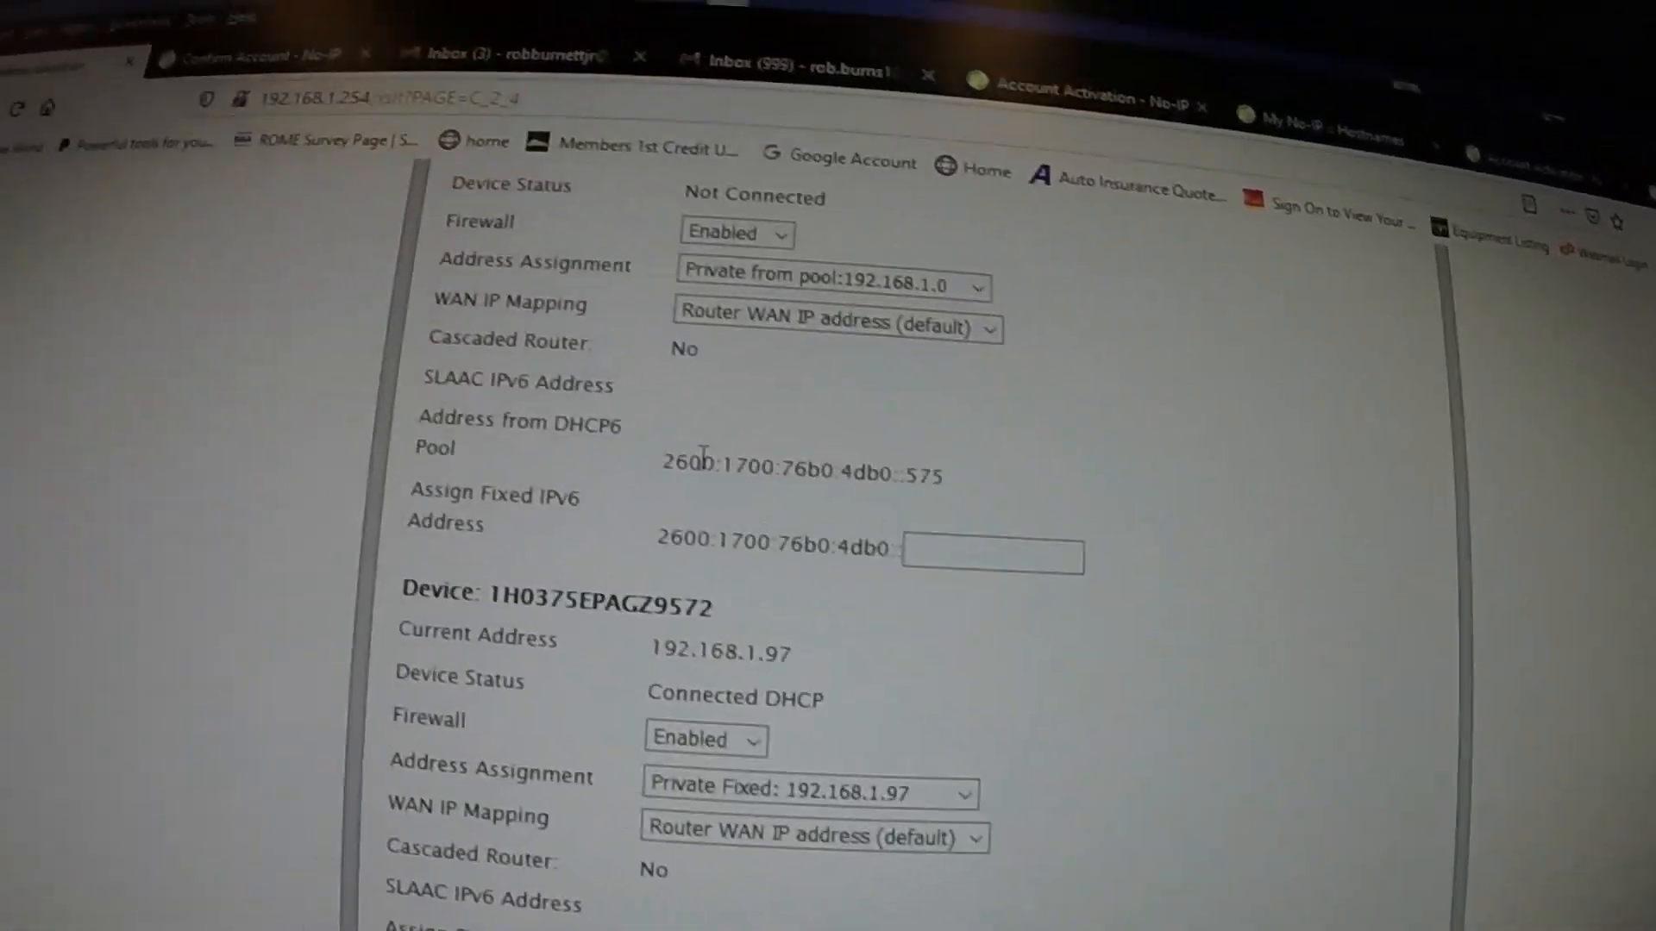
pyautogui.scroll(-3)
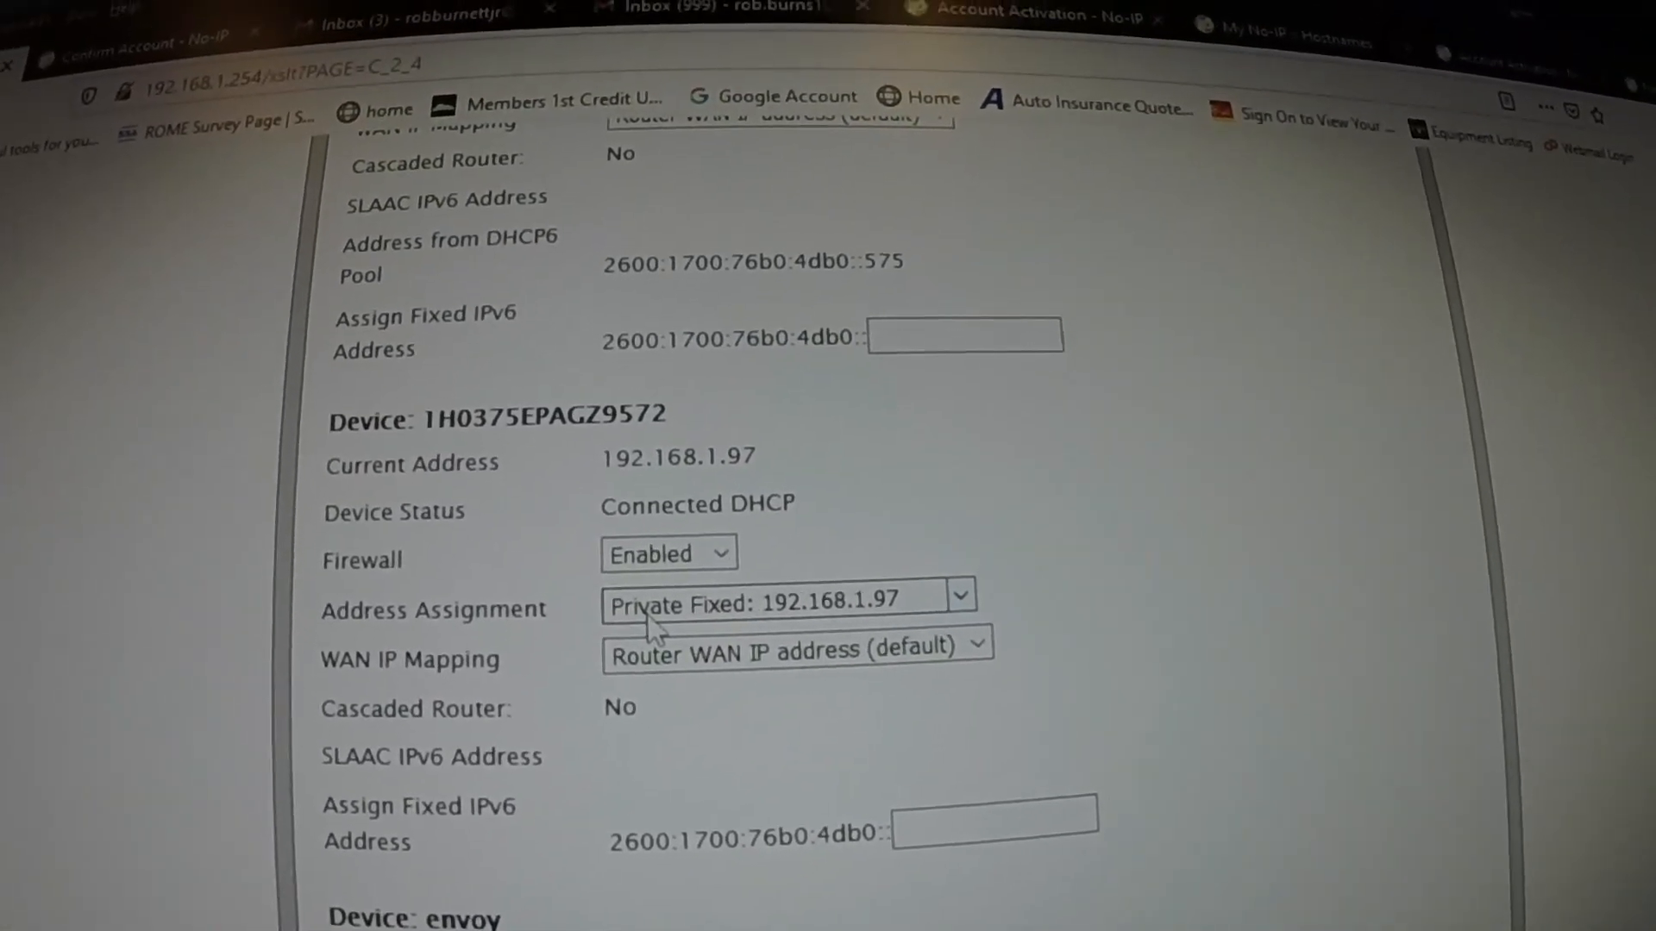
pyautogui.scroll(-3)
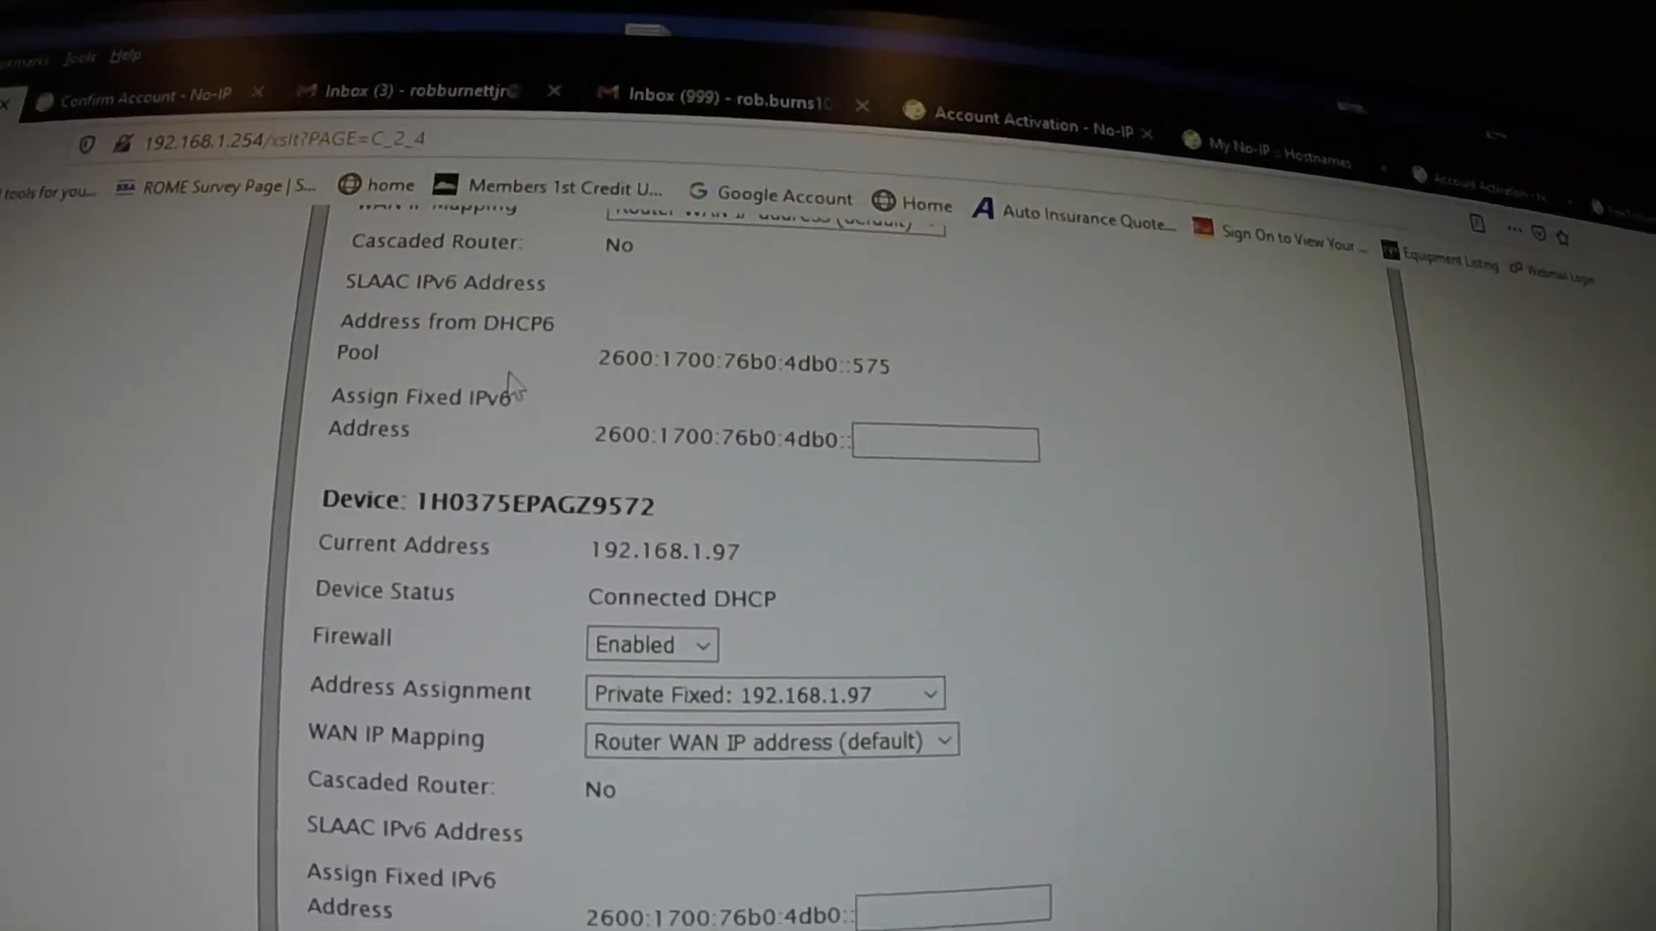
pyautogui.scroll(-3)
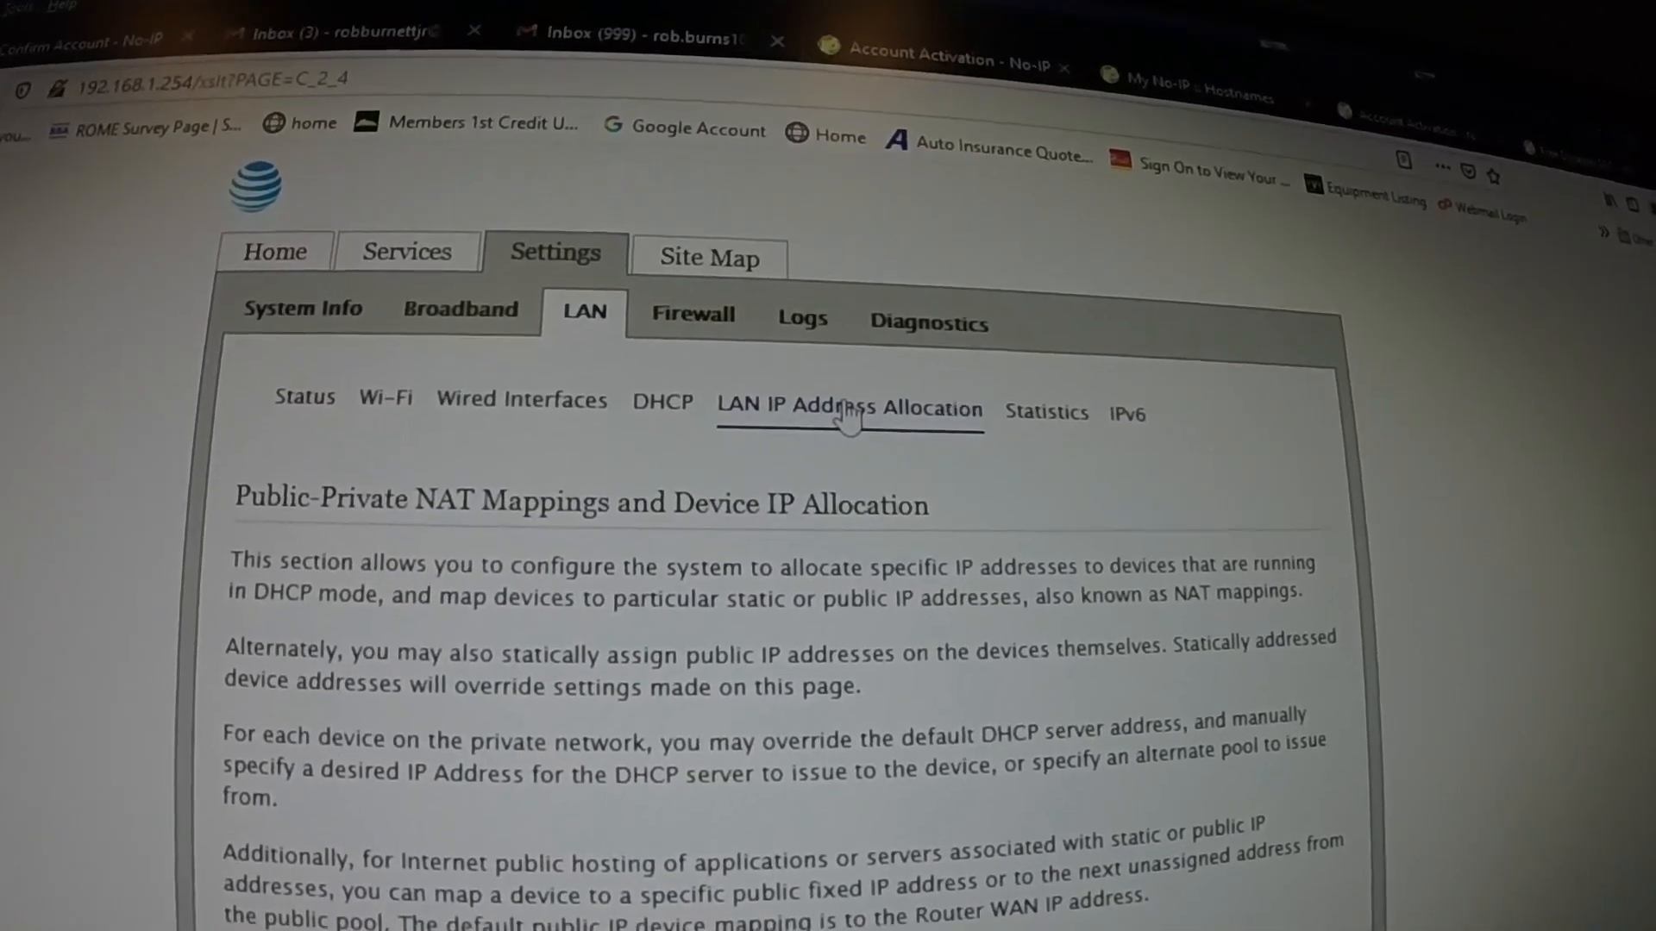
pyautogui.scroll(-3)
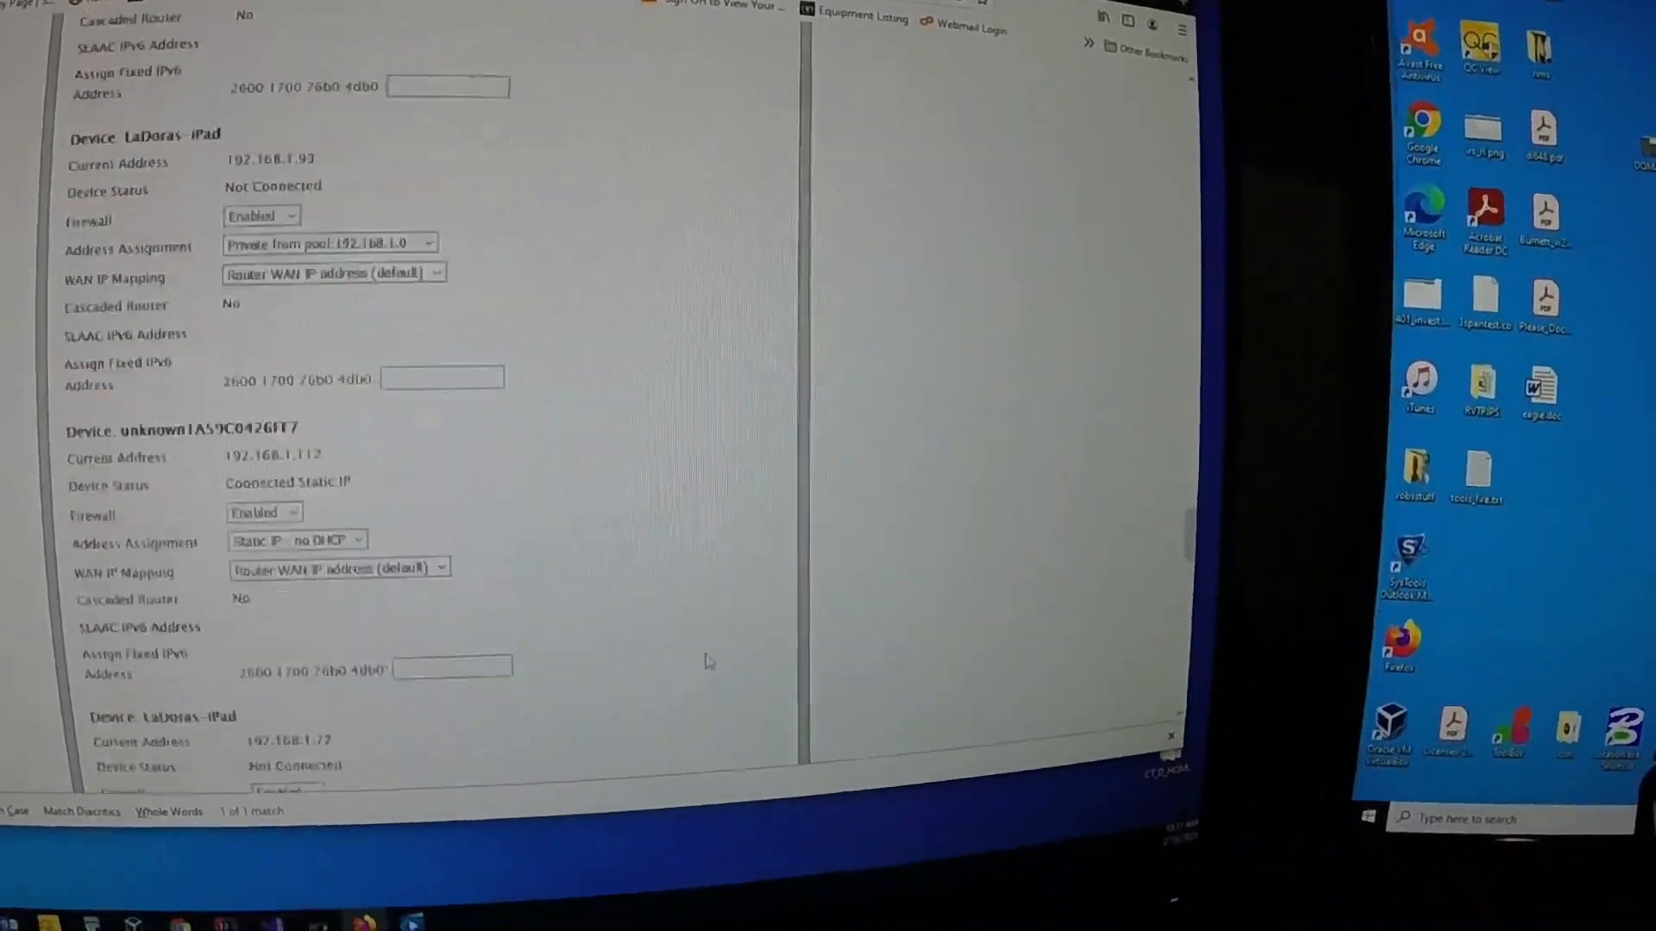
pyautogui.scroll(-3)
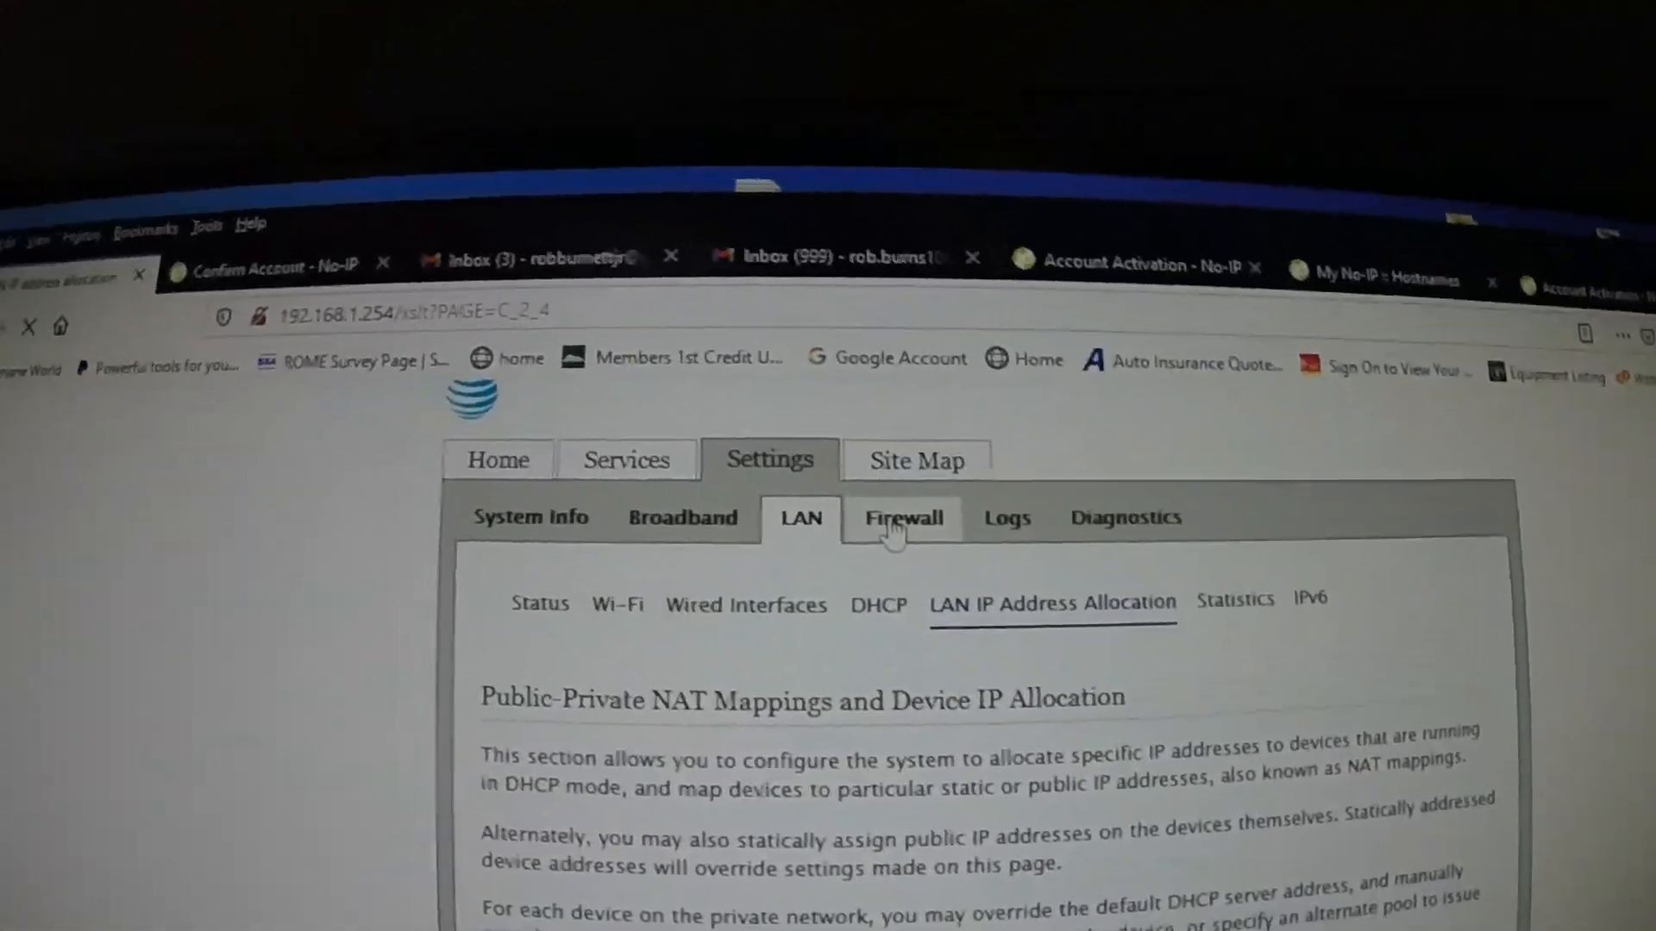
# - Review Firewall Status: Qseecam allowed on 192.168.1.97 over ports 37777, 37778 and 85
pyautogui.click(902, 517)
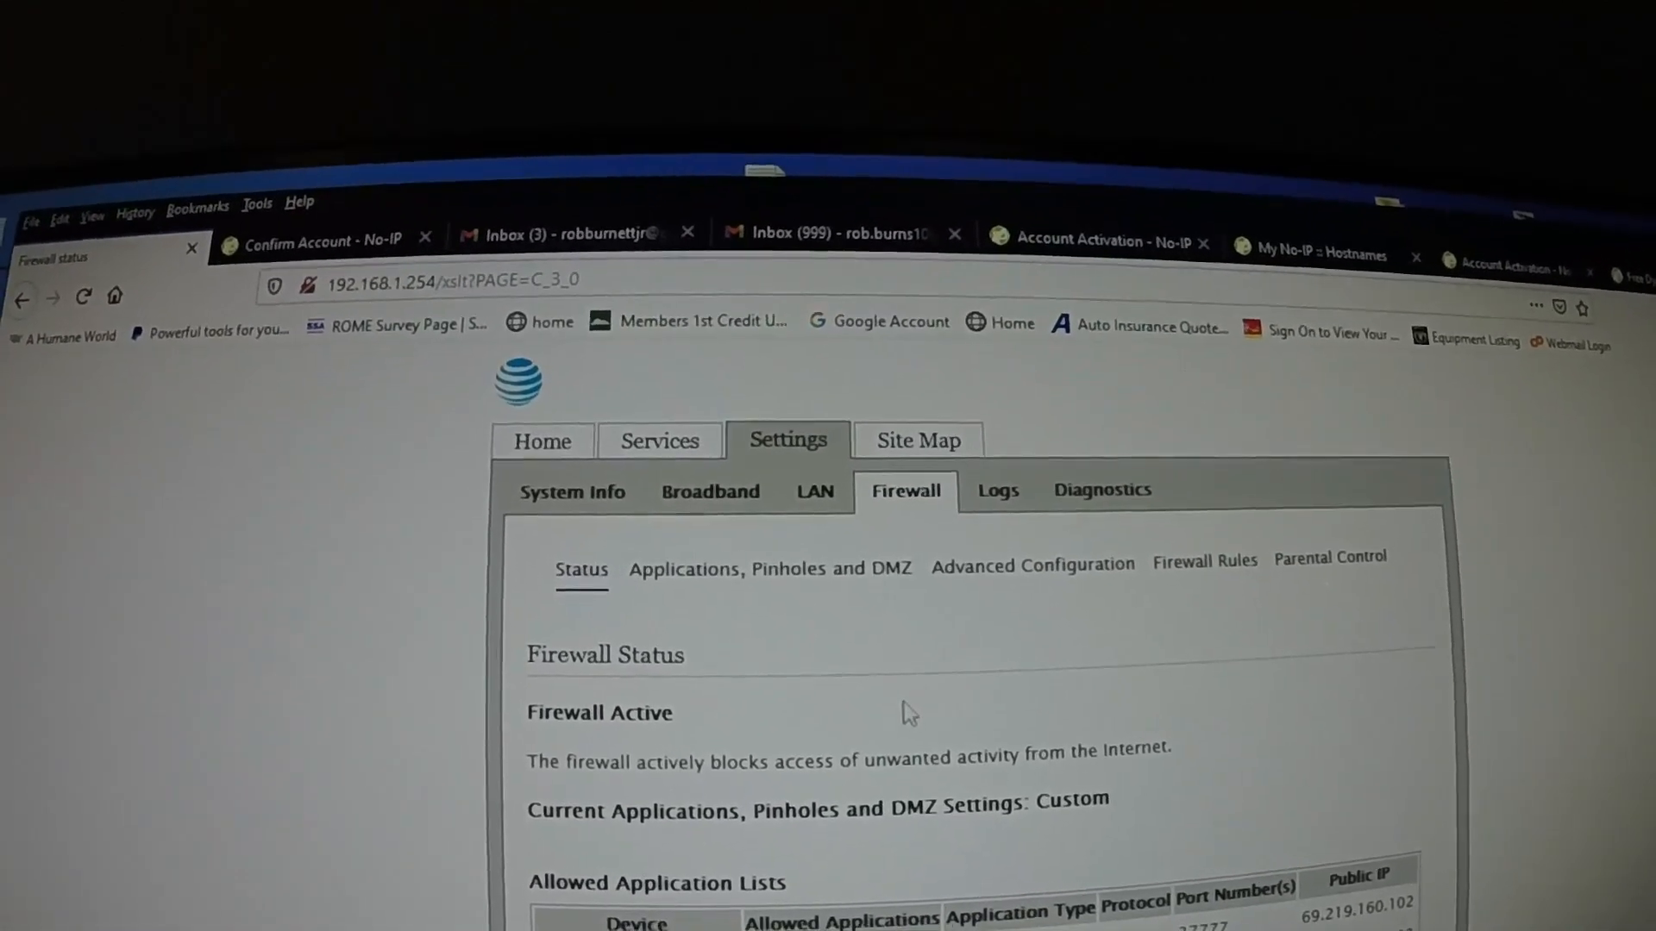
pyautogui.scroll(-3)
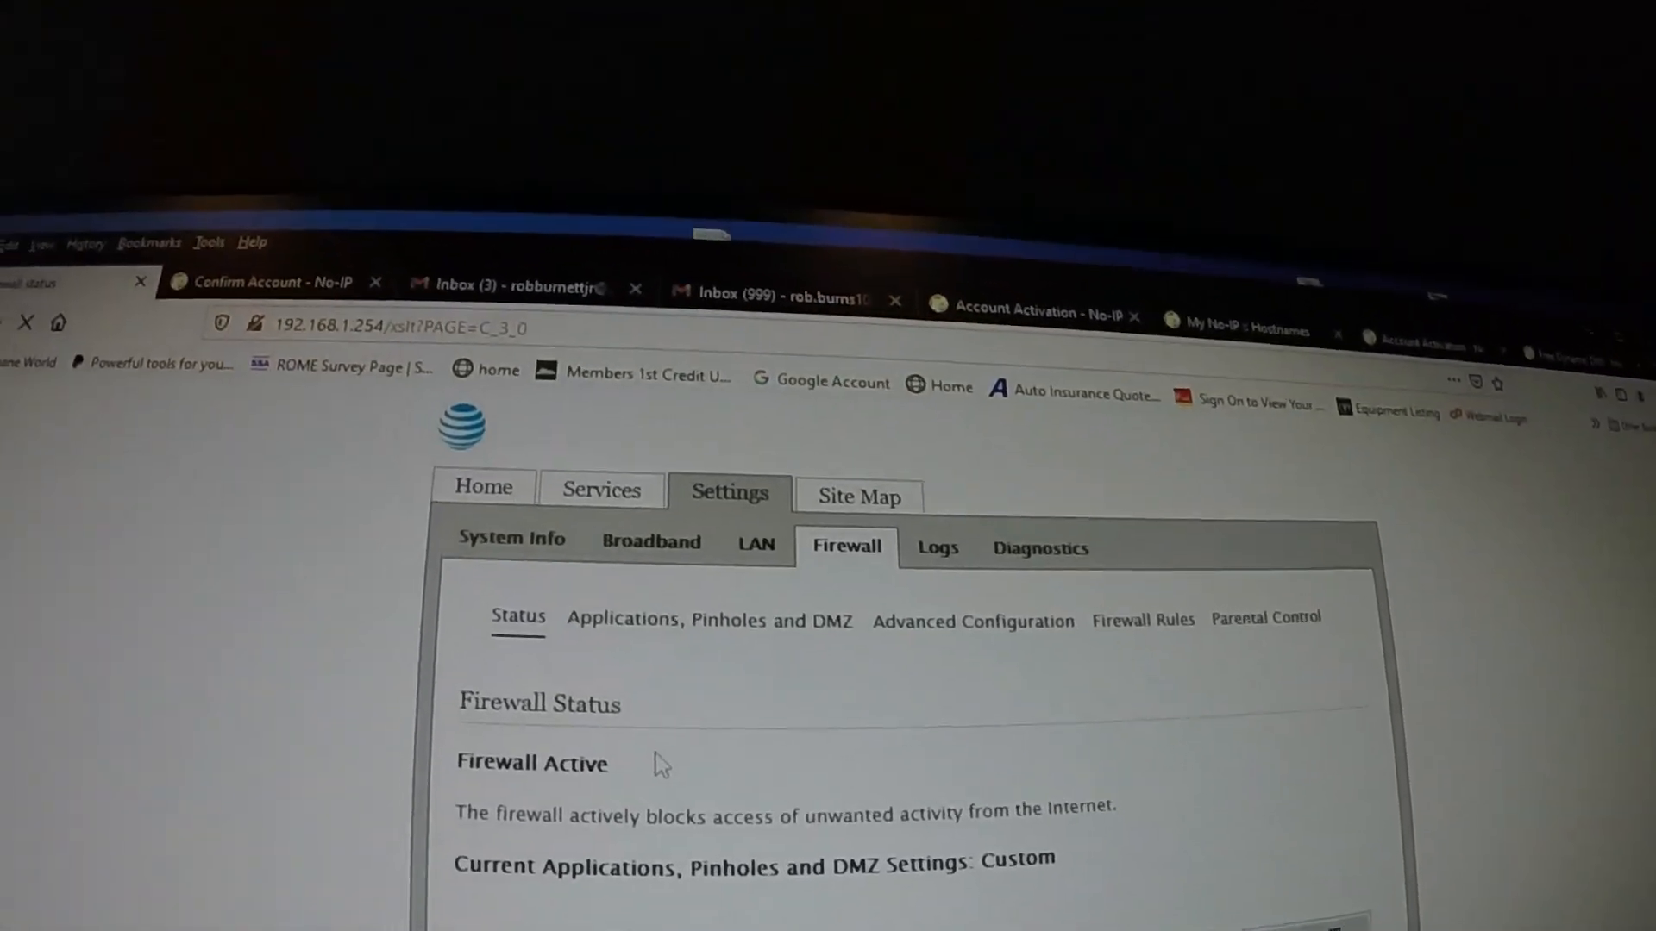
pyautogui.scroll(-3)
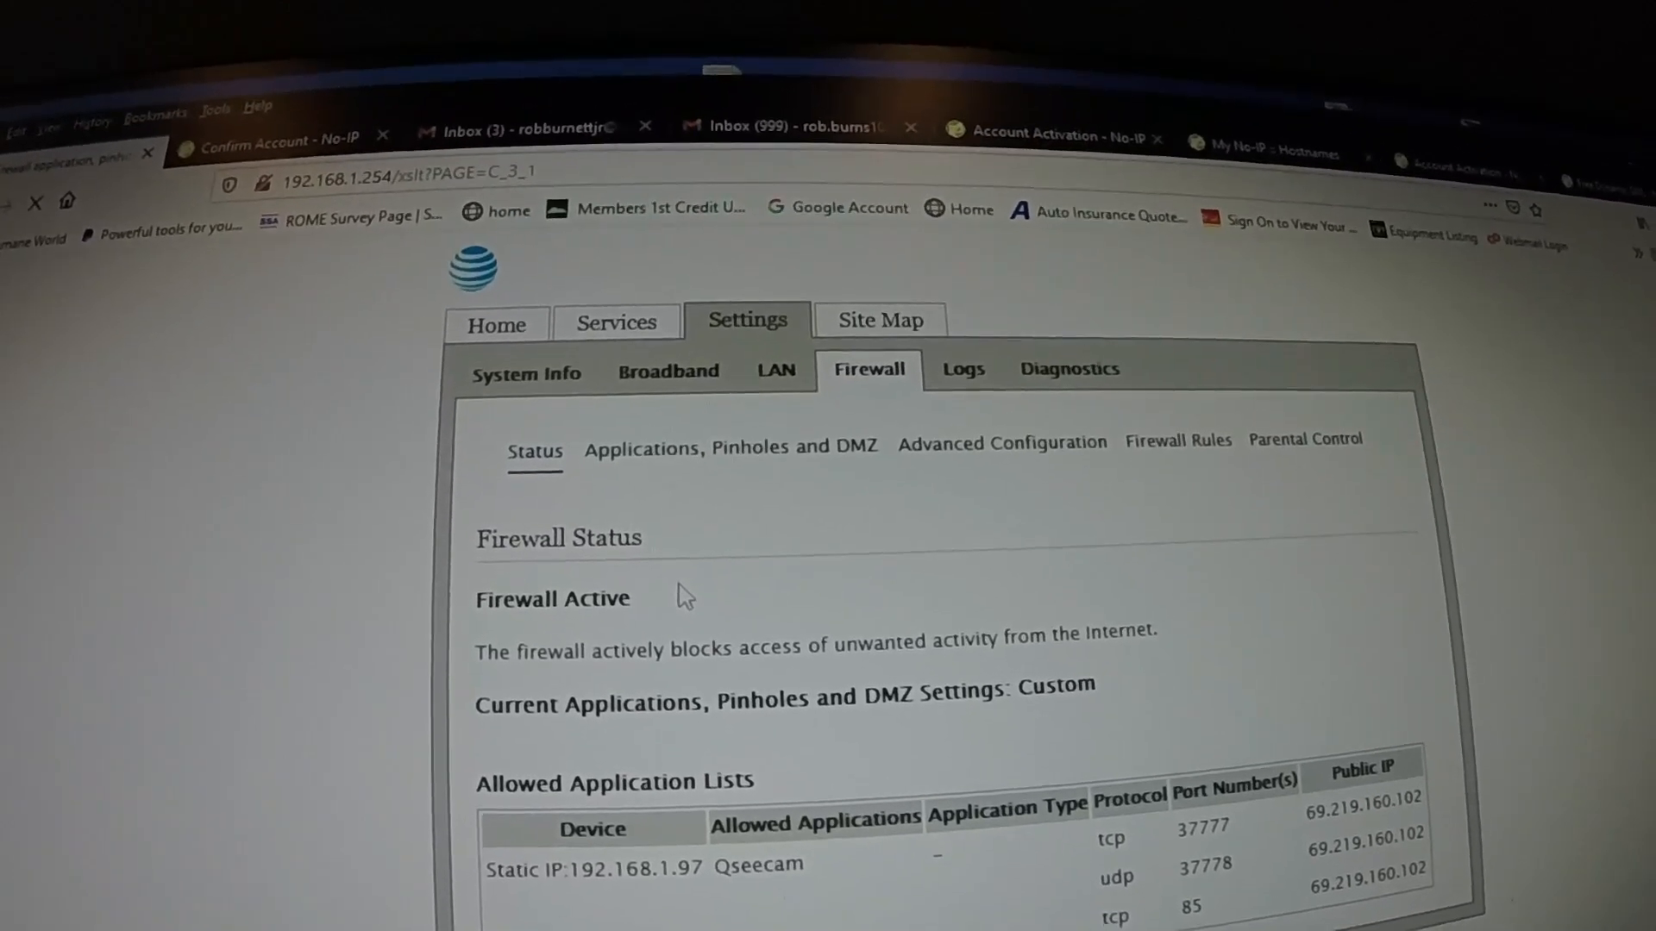
# - Go to Applications, Pinholes and DMZ and start a new user-defined application
pyautogui.click(729, 445)
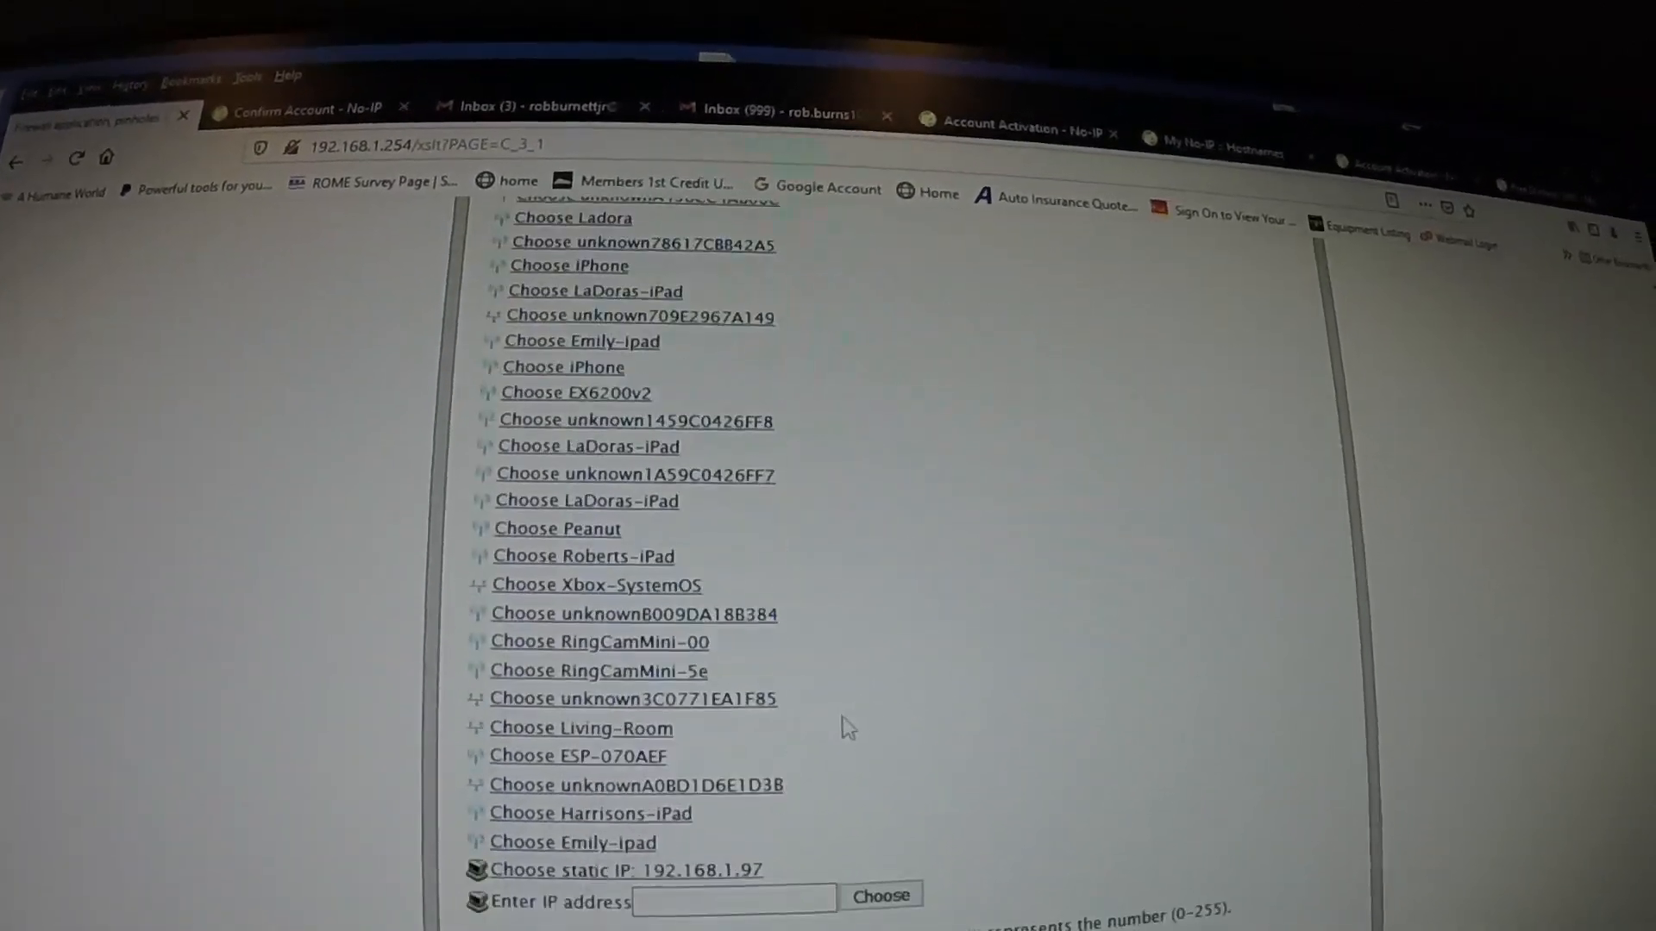
pyautogui.scroll(-3)
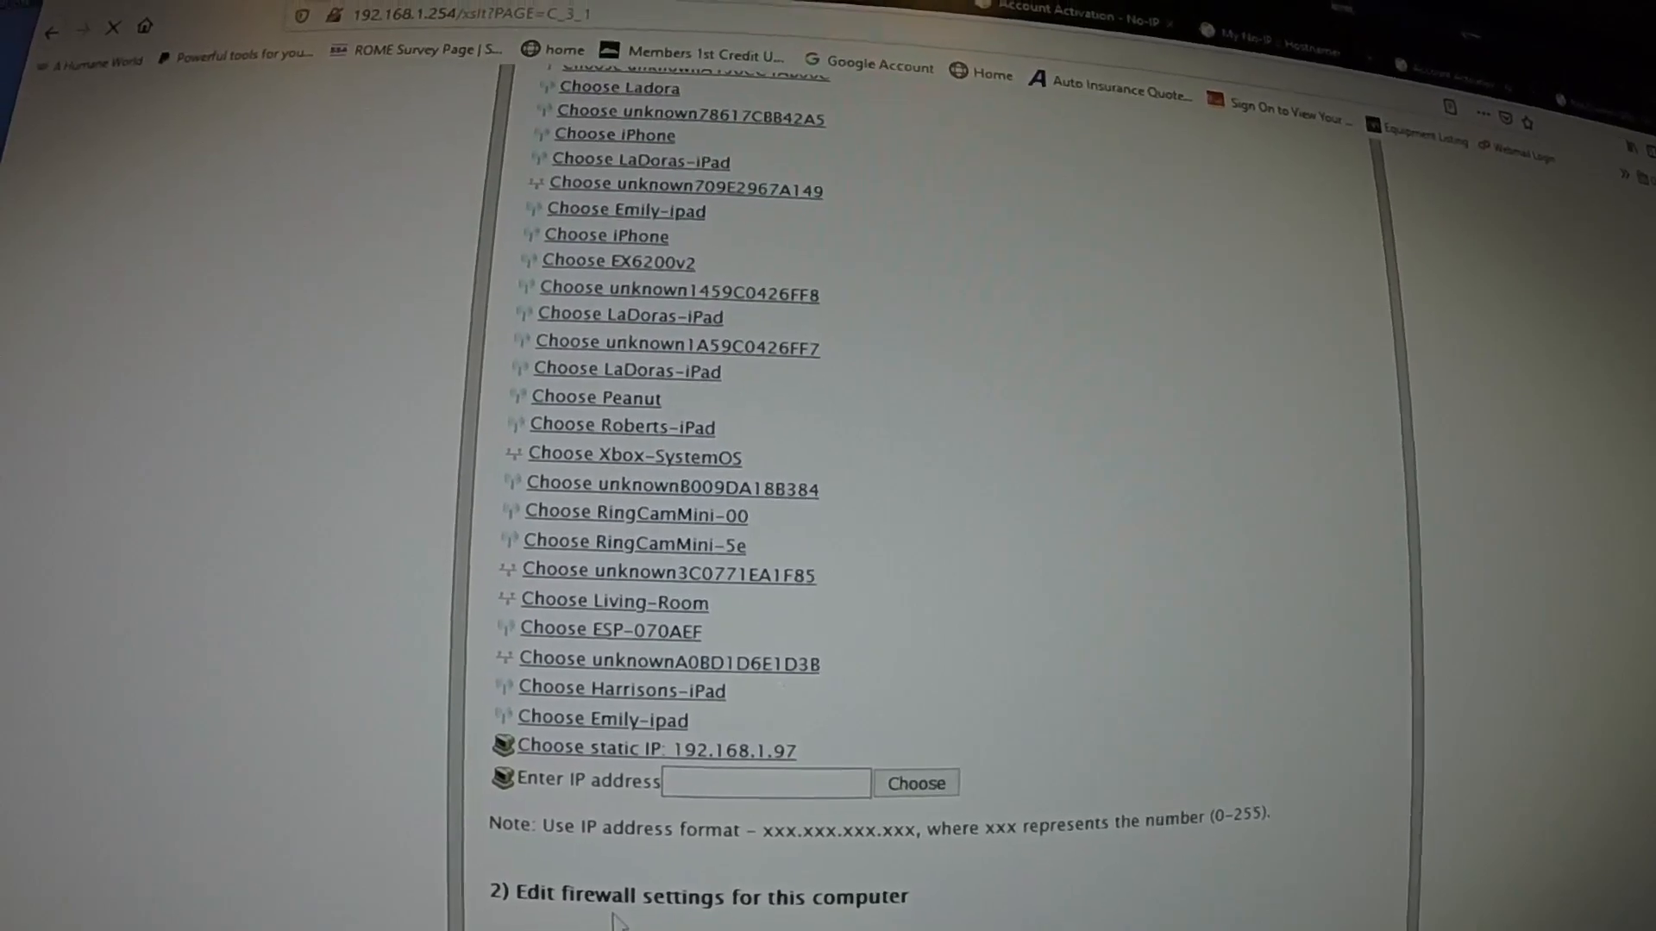
pyautogui.scroll(-3)
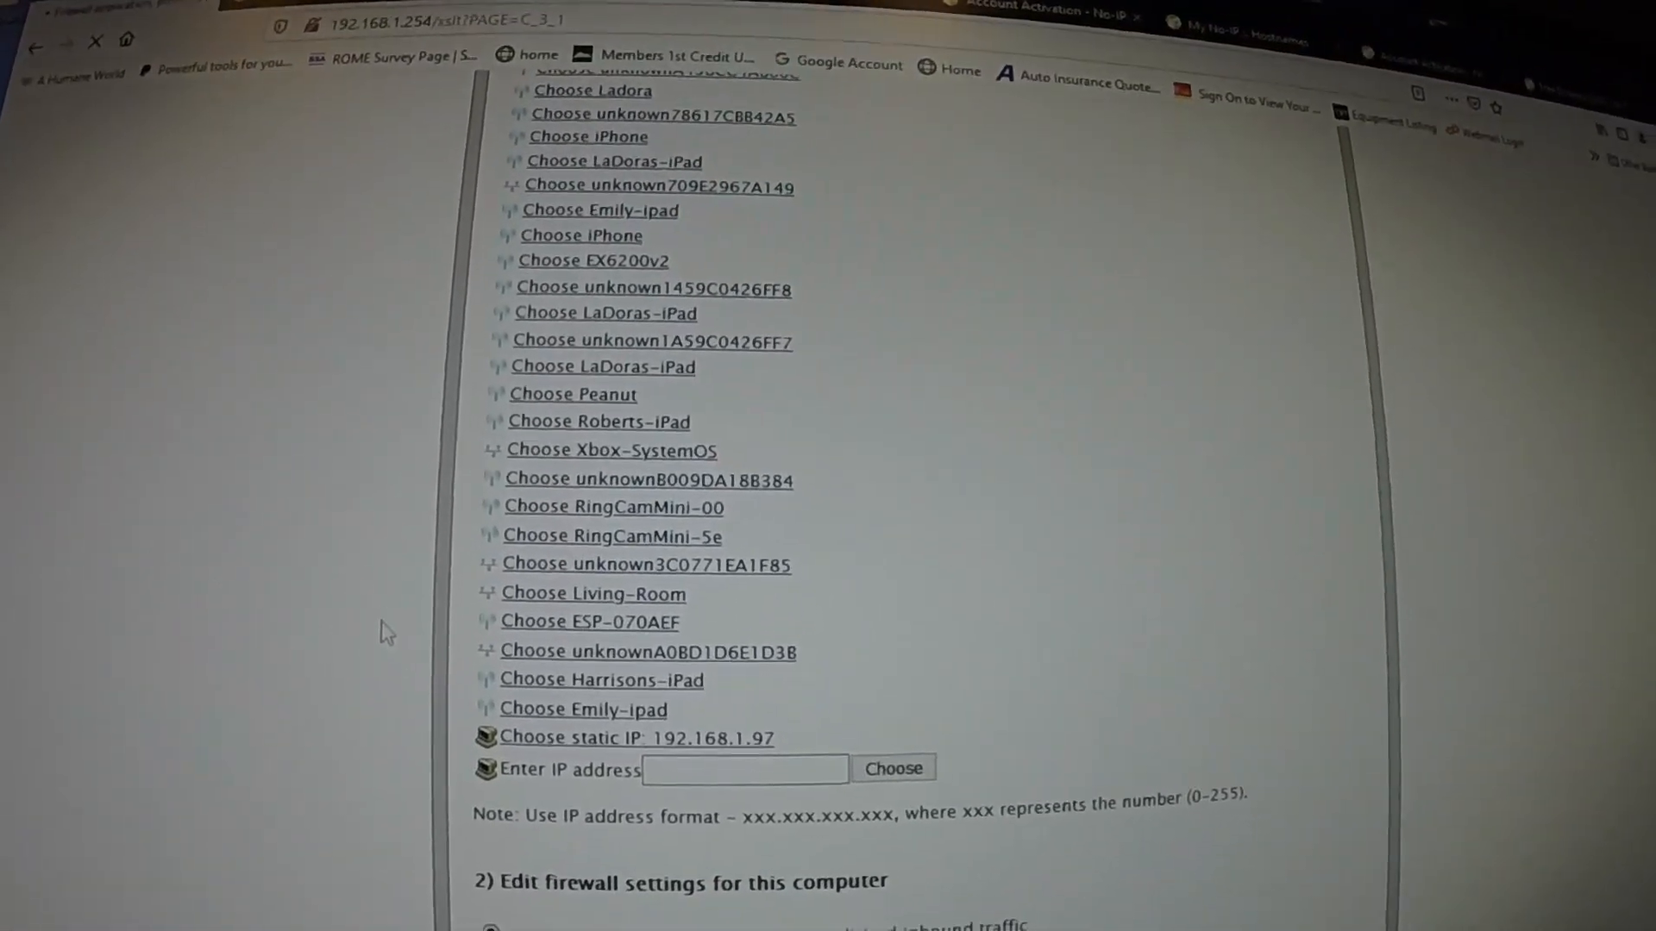
pyautogui.scroll(-3)
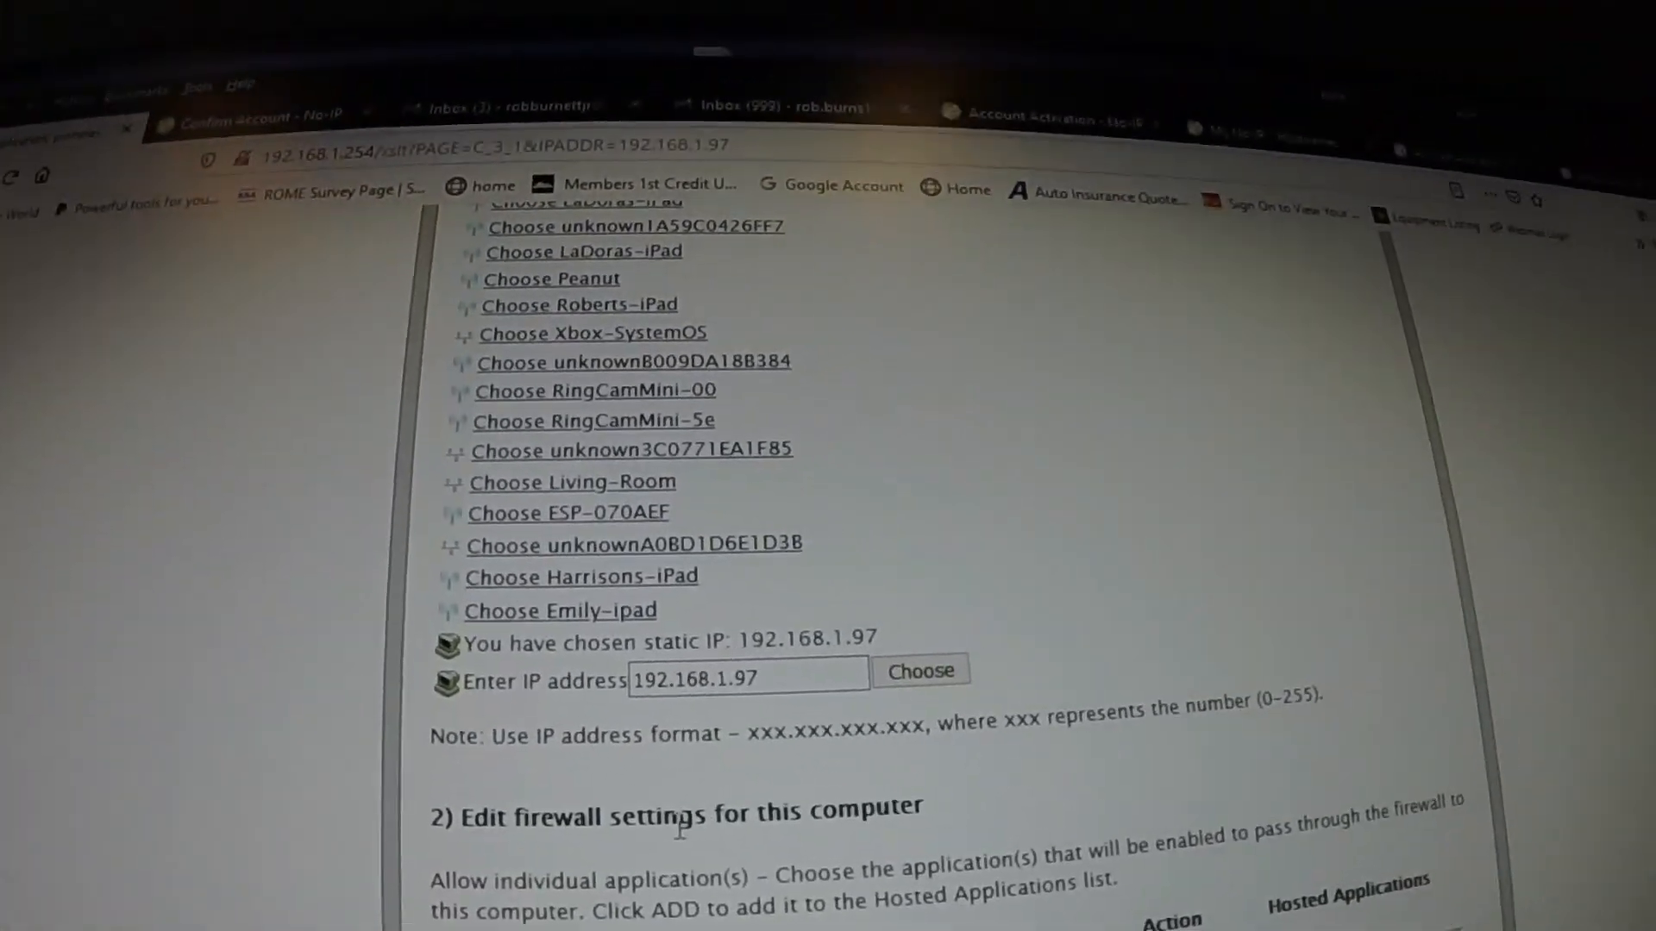
pyautogui.scroll(-3)
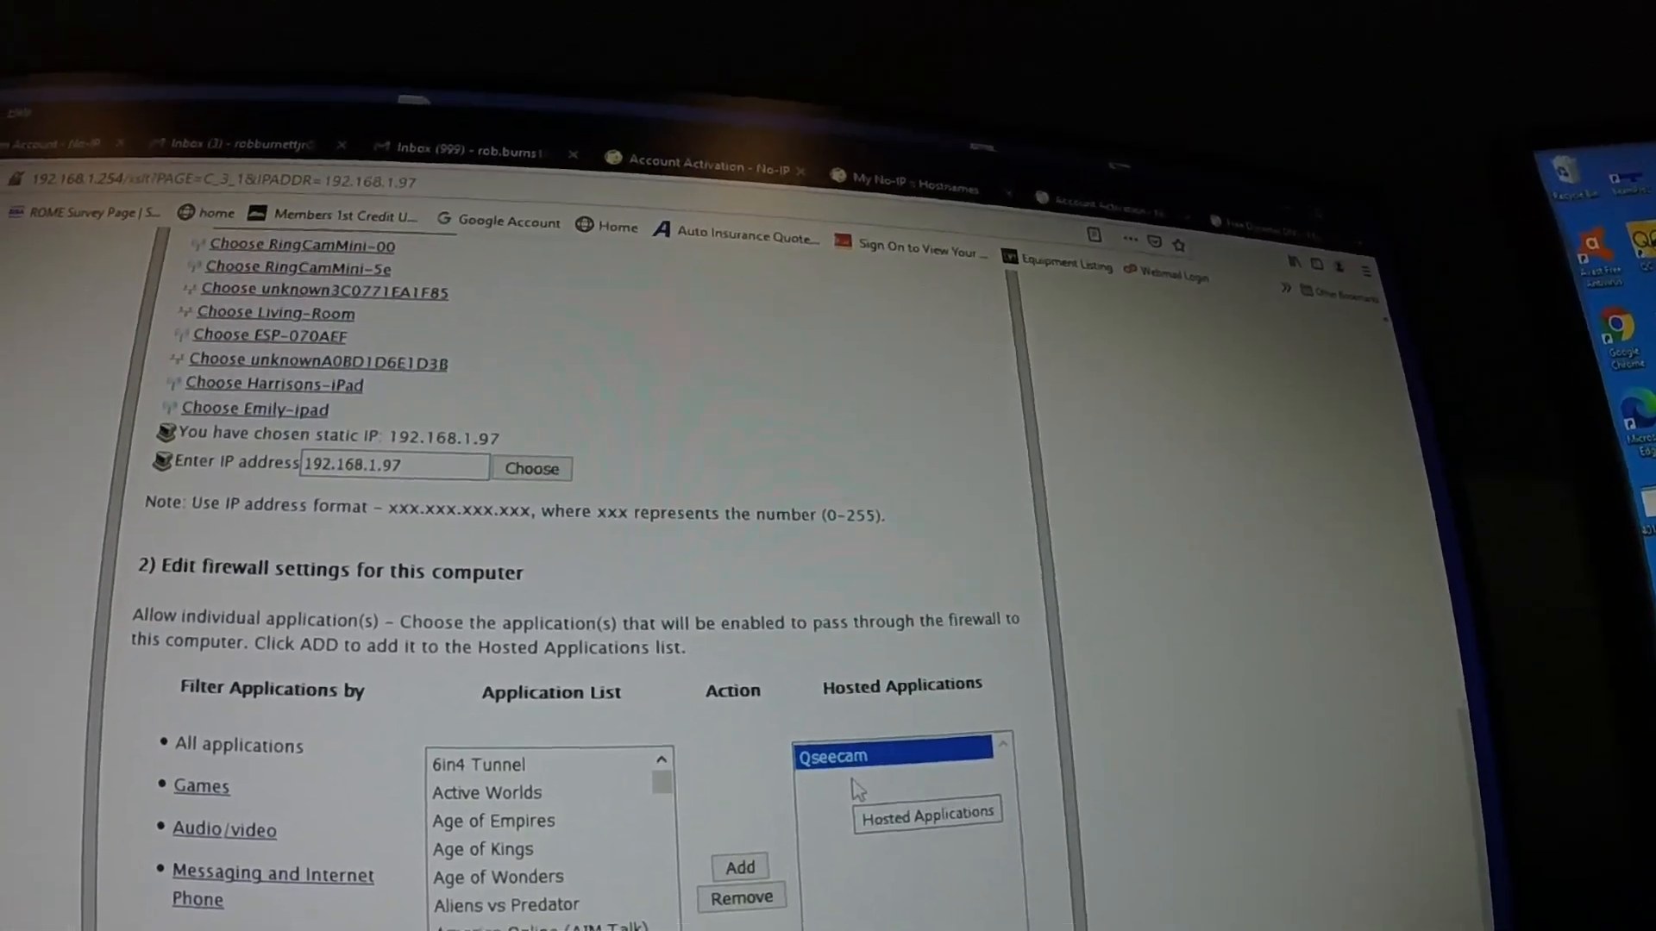
pyautogui.scroll(-3)
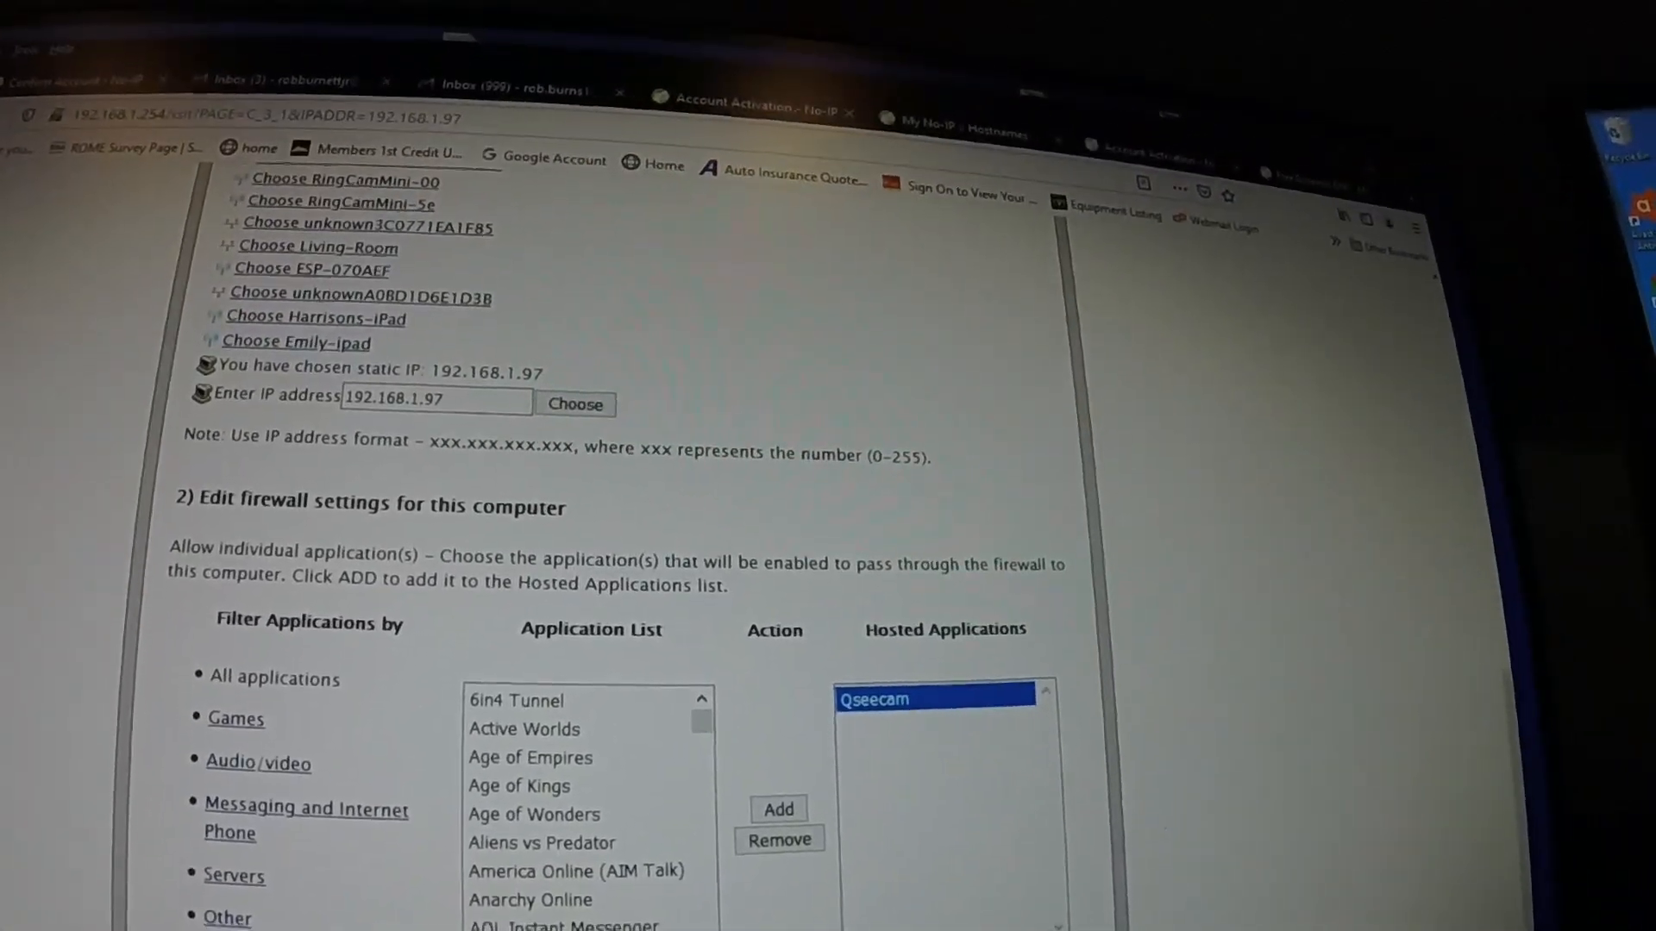
pyautogui.scroll(-3)
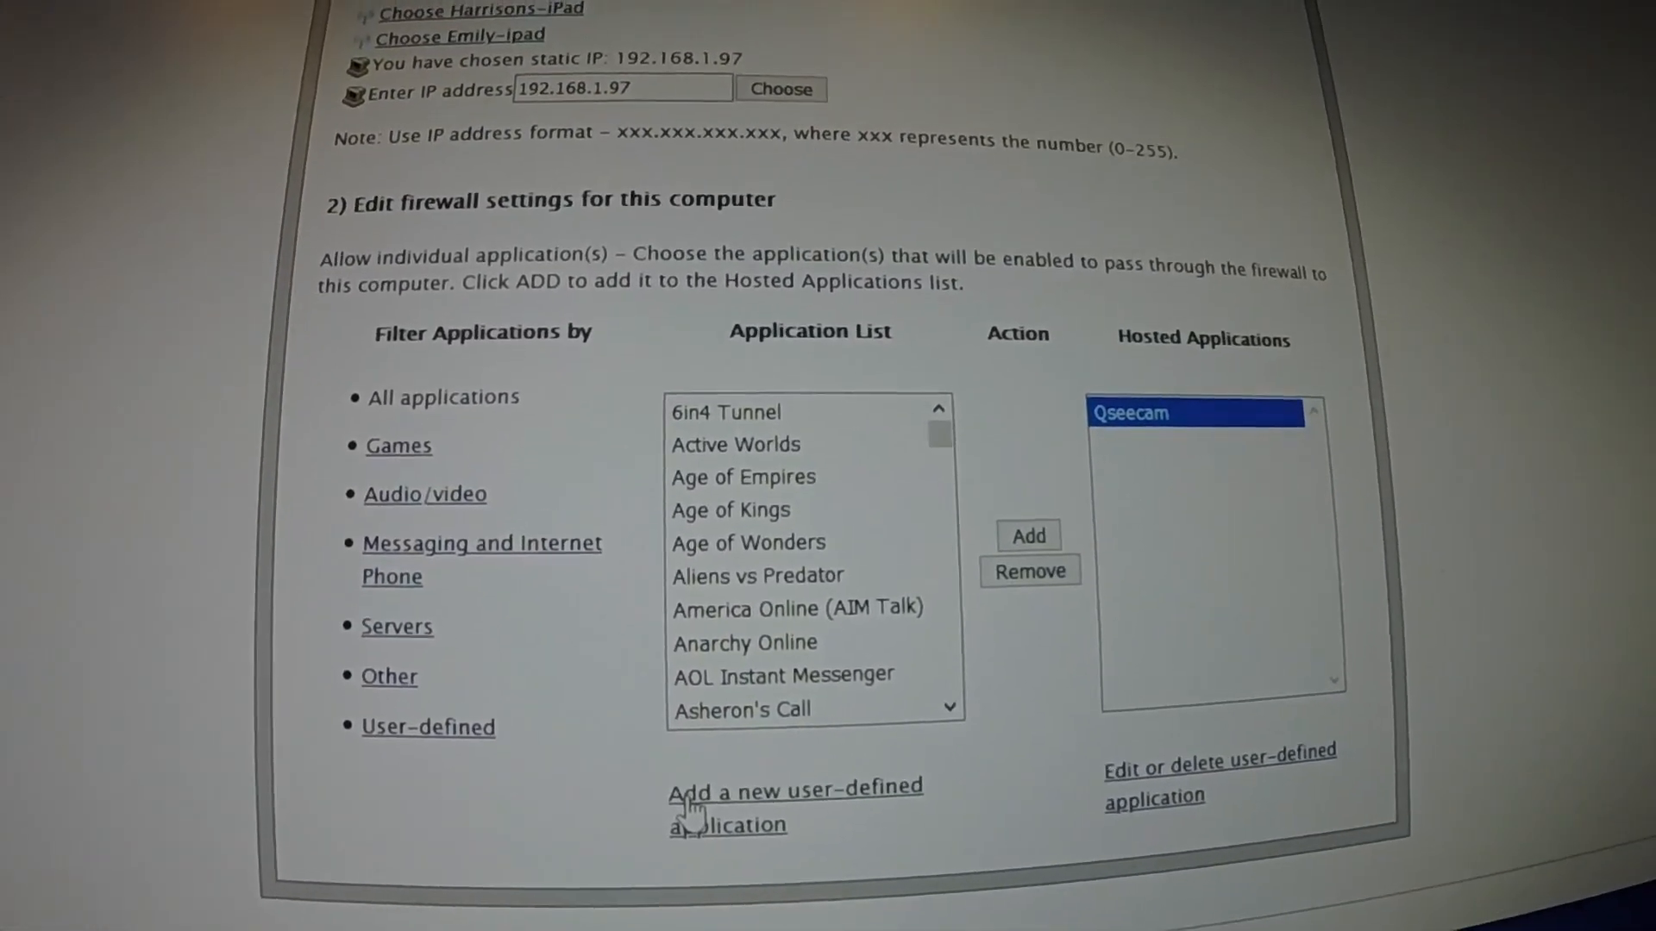
pyautogui.scroll(-3)
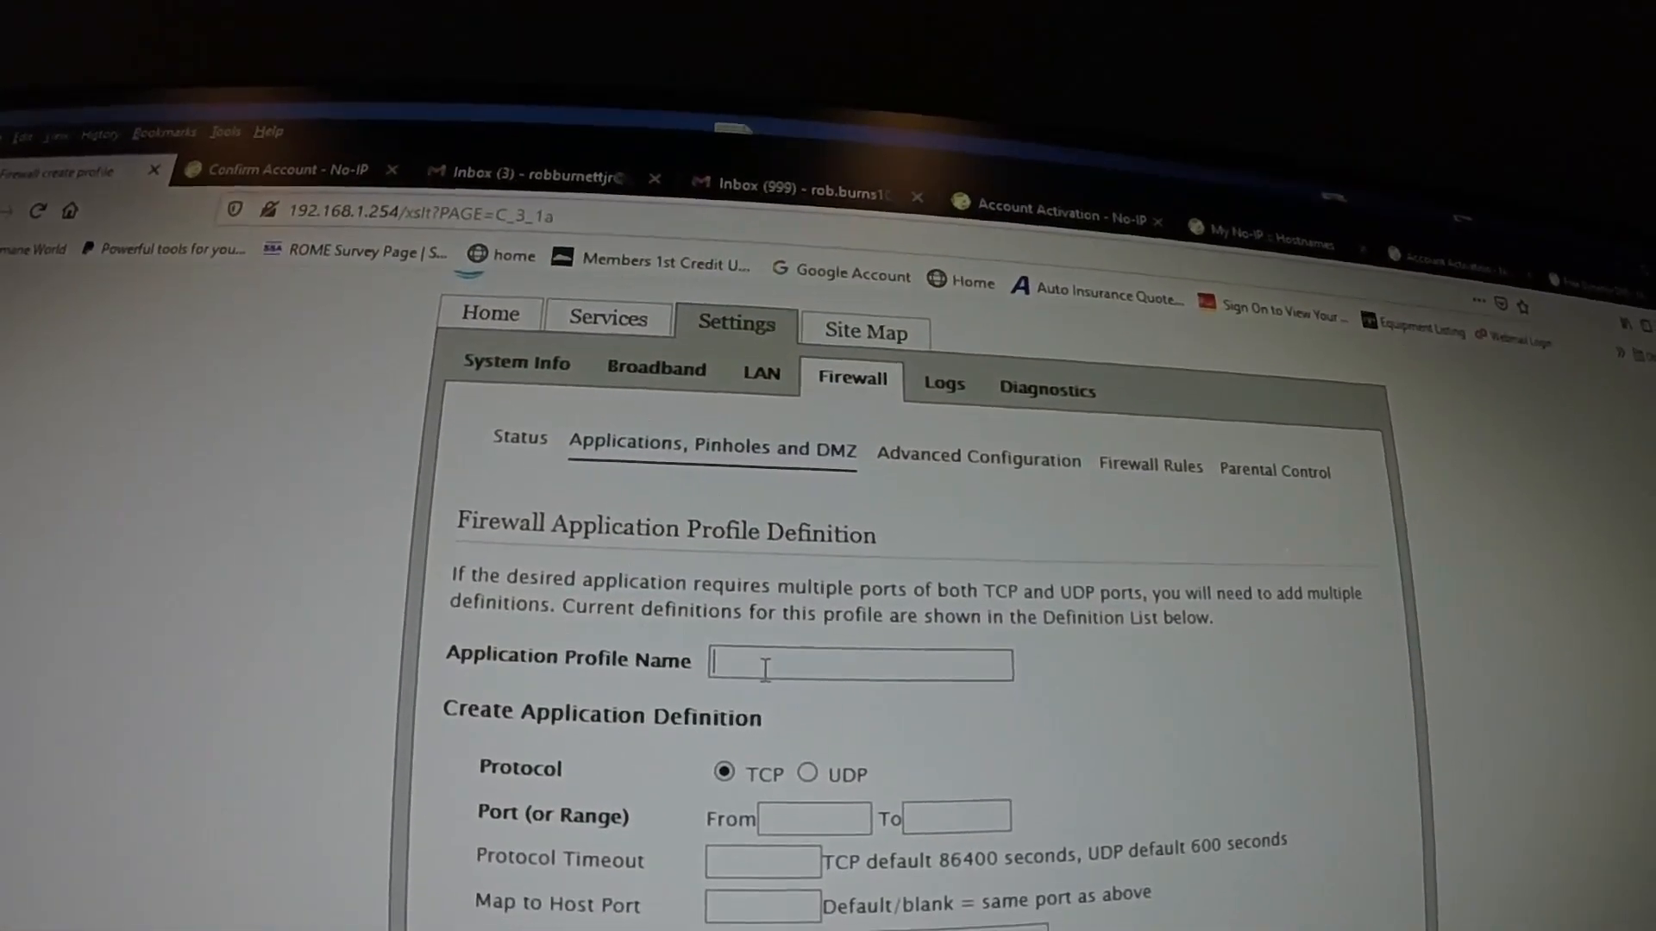
# - Create profile aatest33 with a TCP definition for port 37777
pyautogui.write('test3')
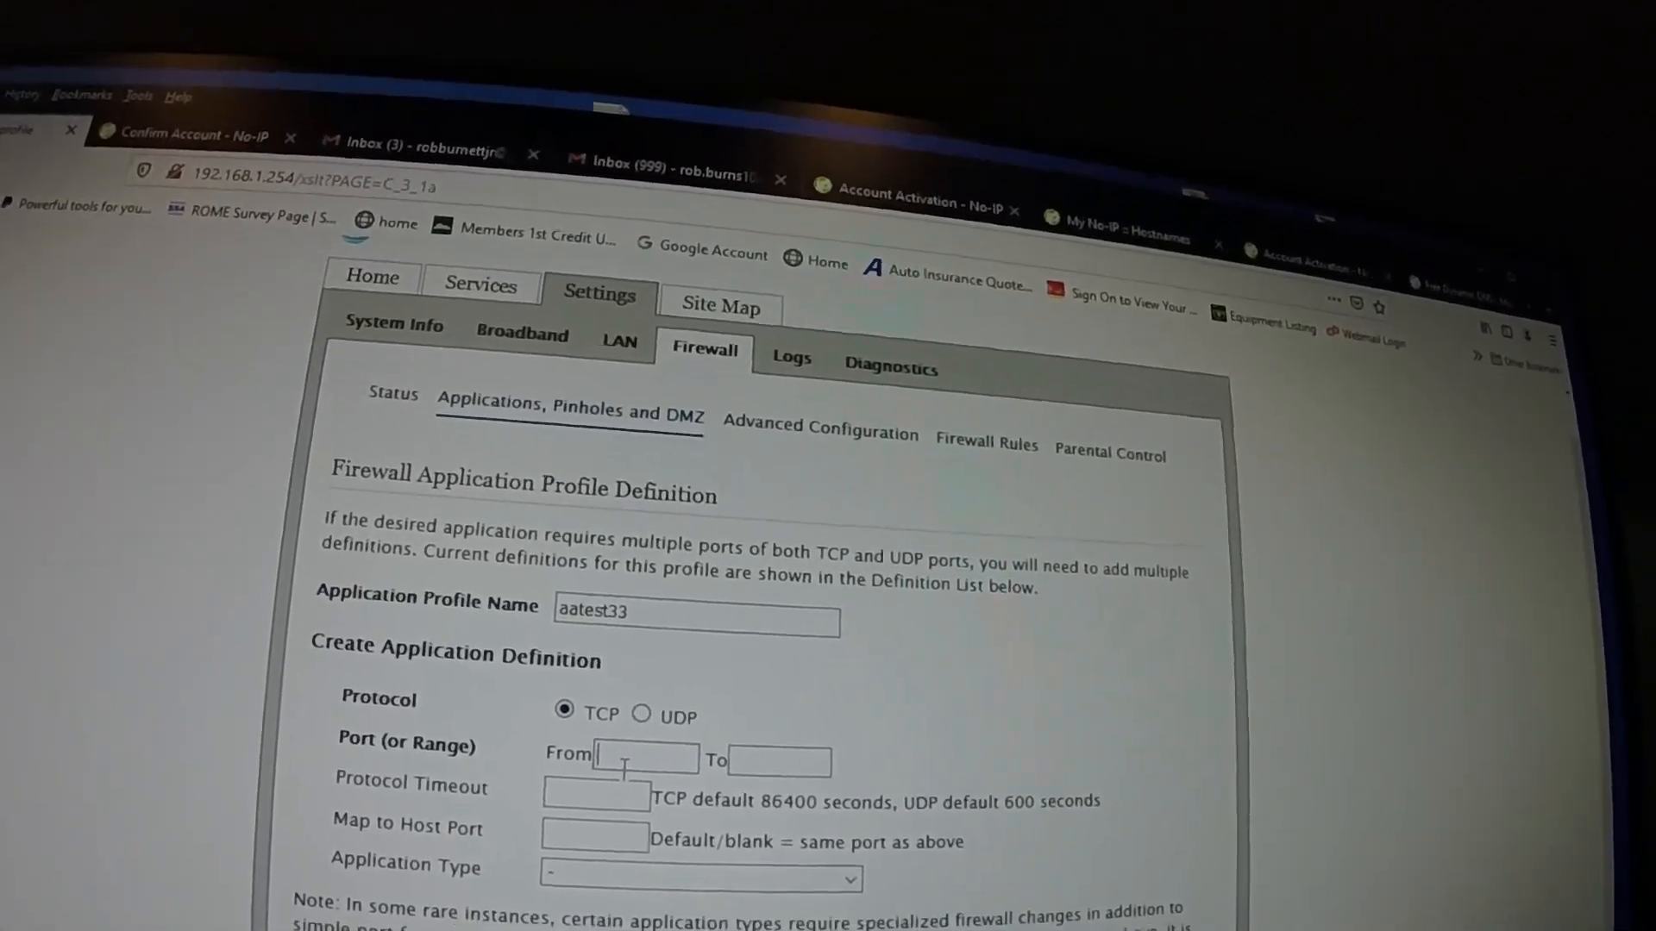
pyautogui.write('37777')
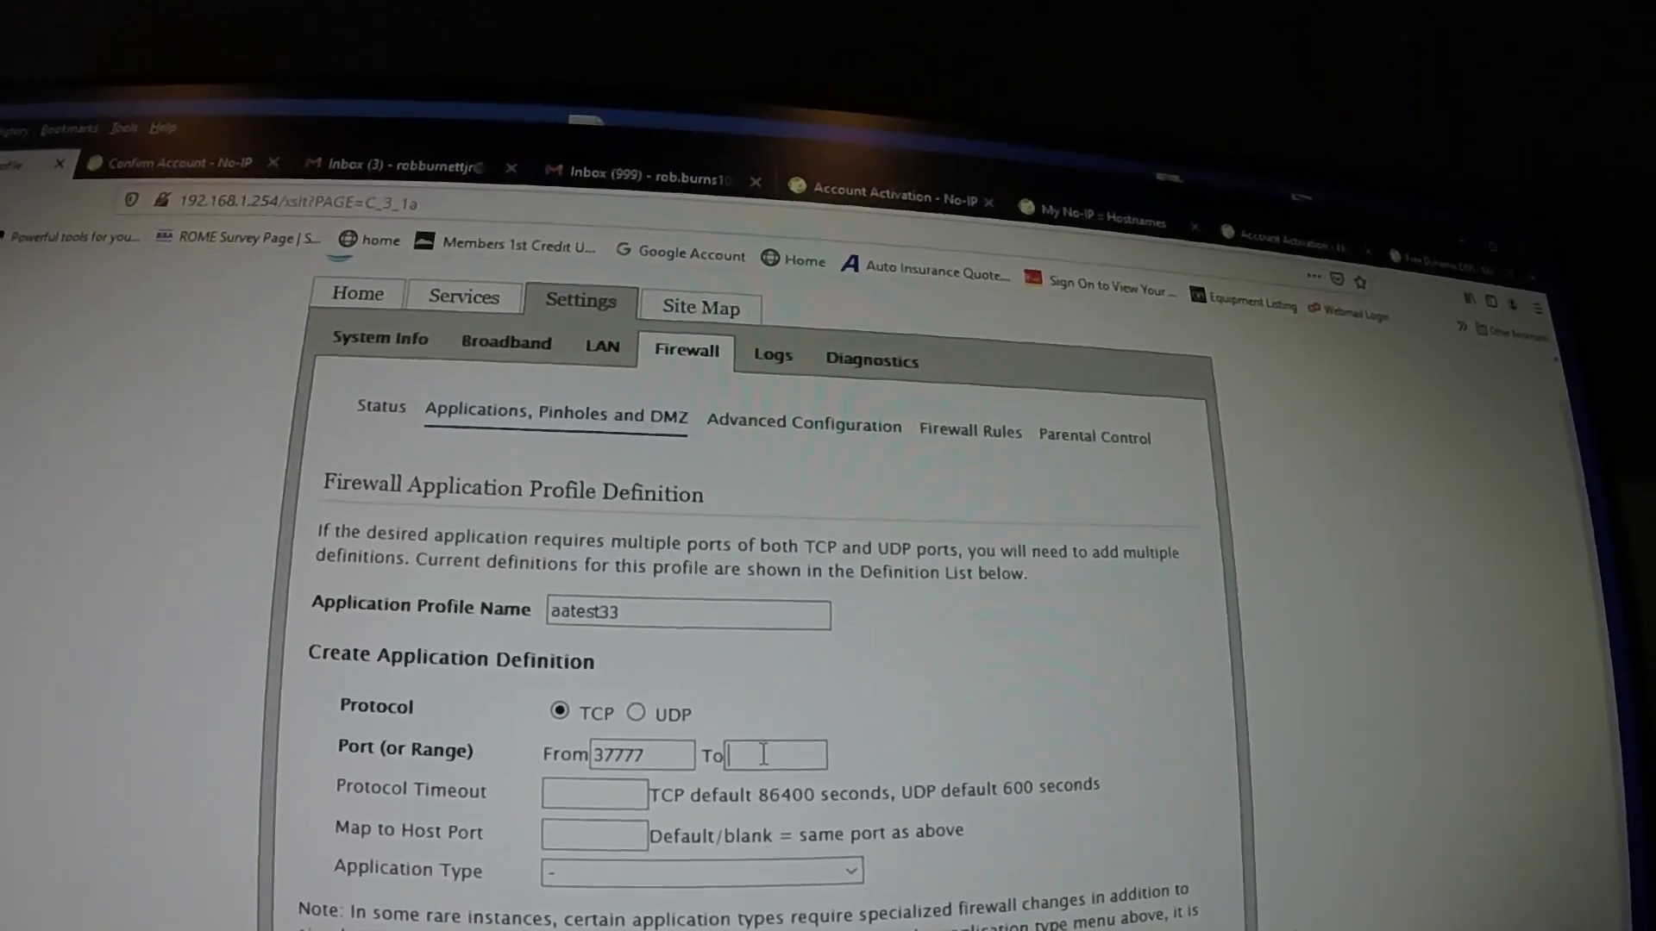
pyautogui.write('377')
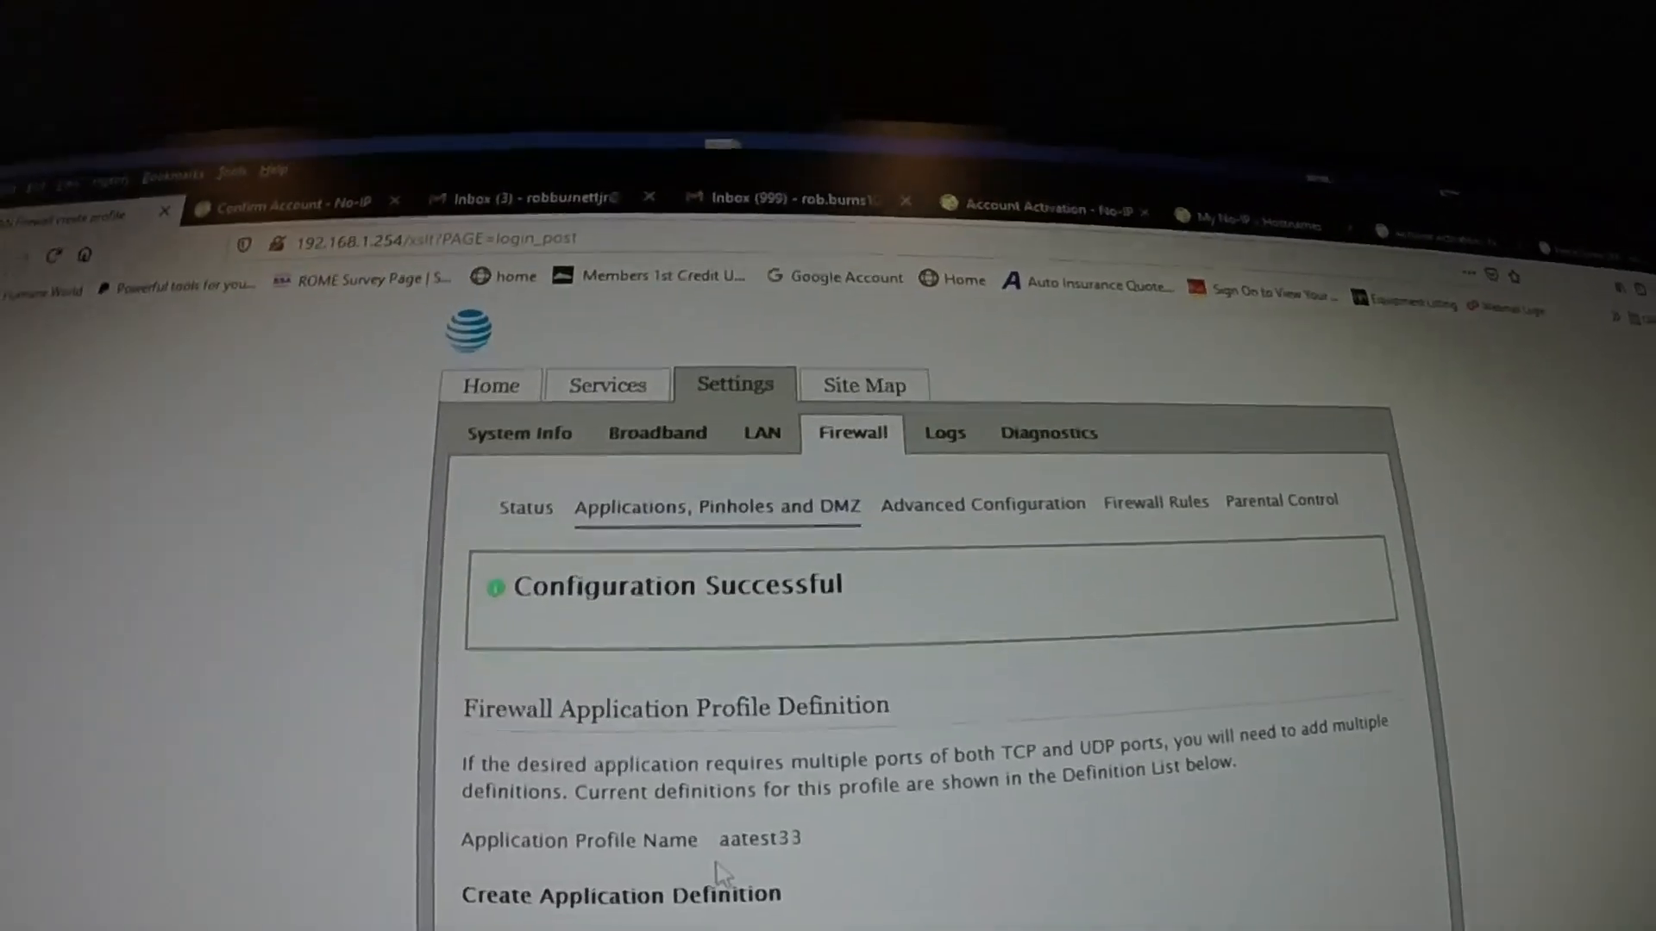
# - Add a UDP definition for port 37778 (From and To) to aatest33
pyautogui.scroll(-3)
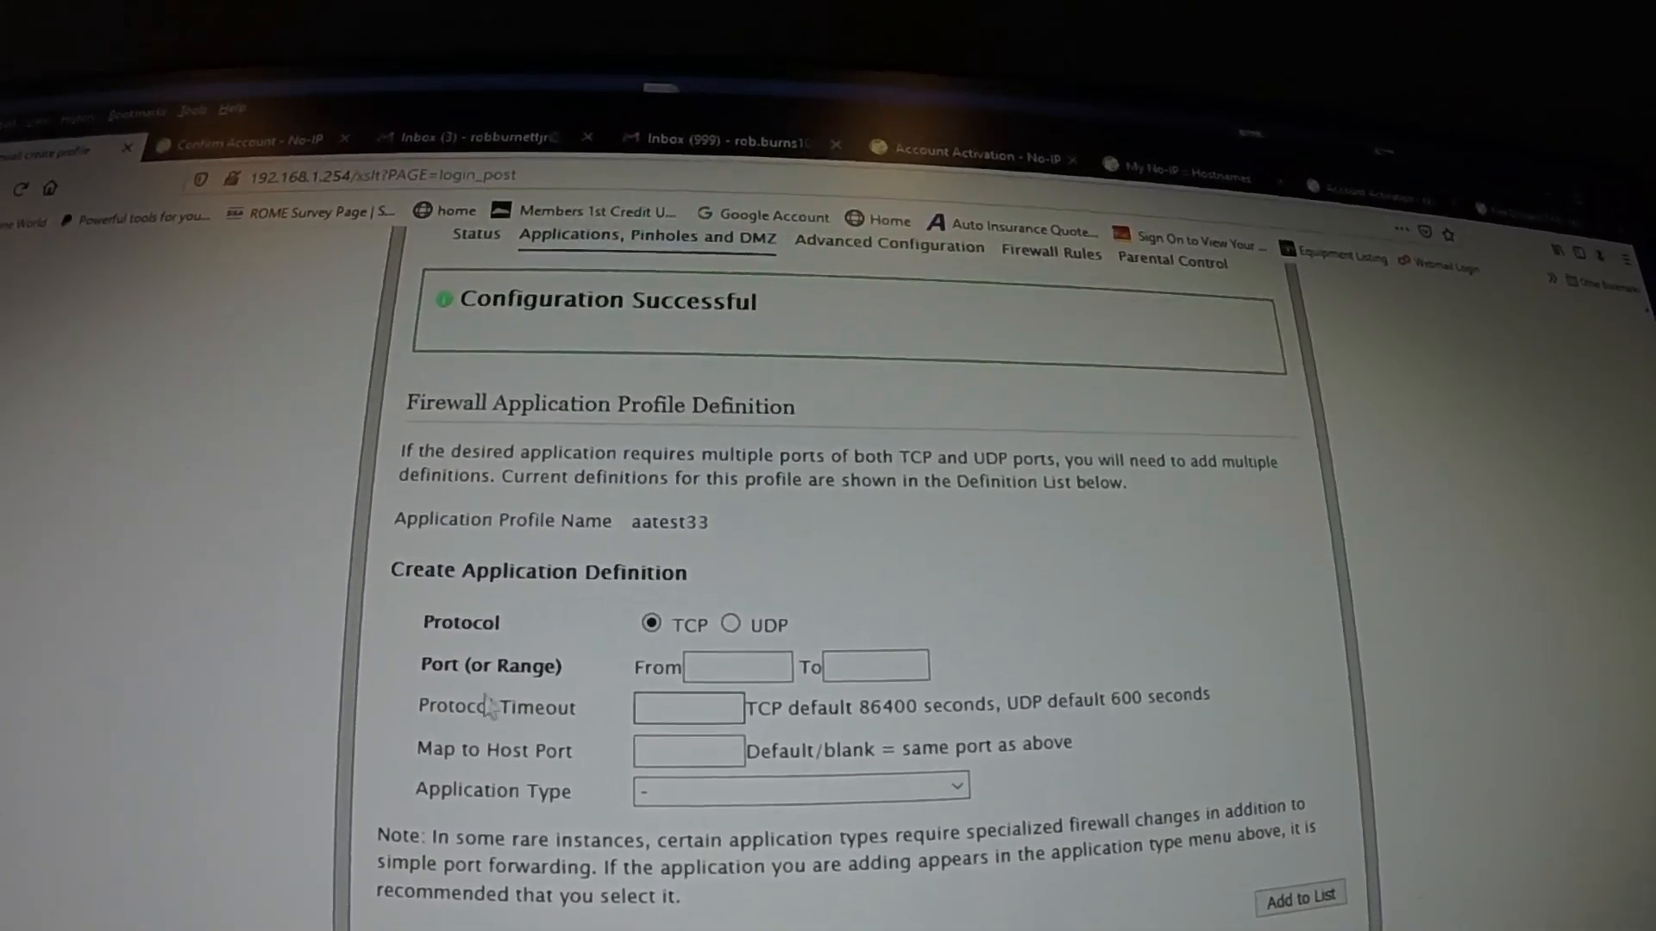
pyautogui.click(730, 625)
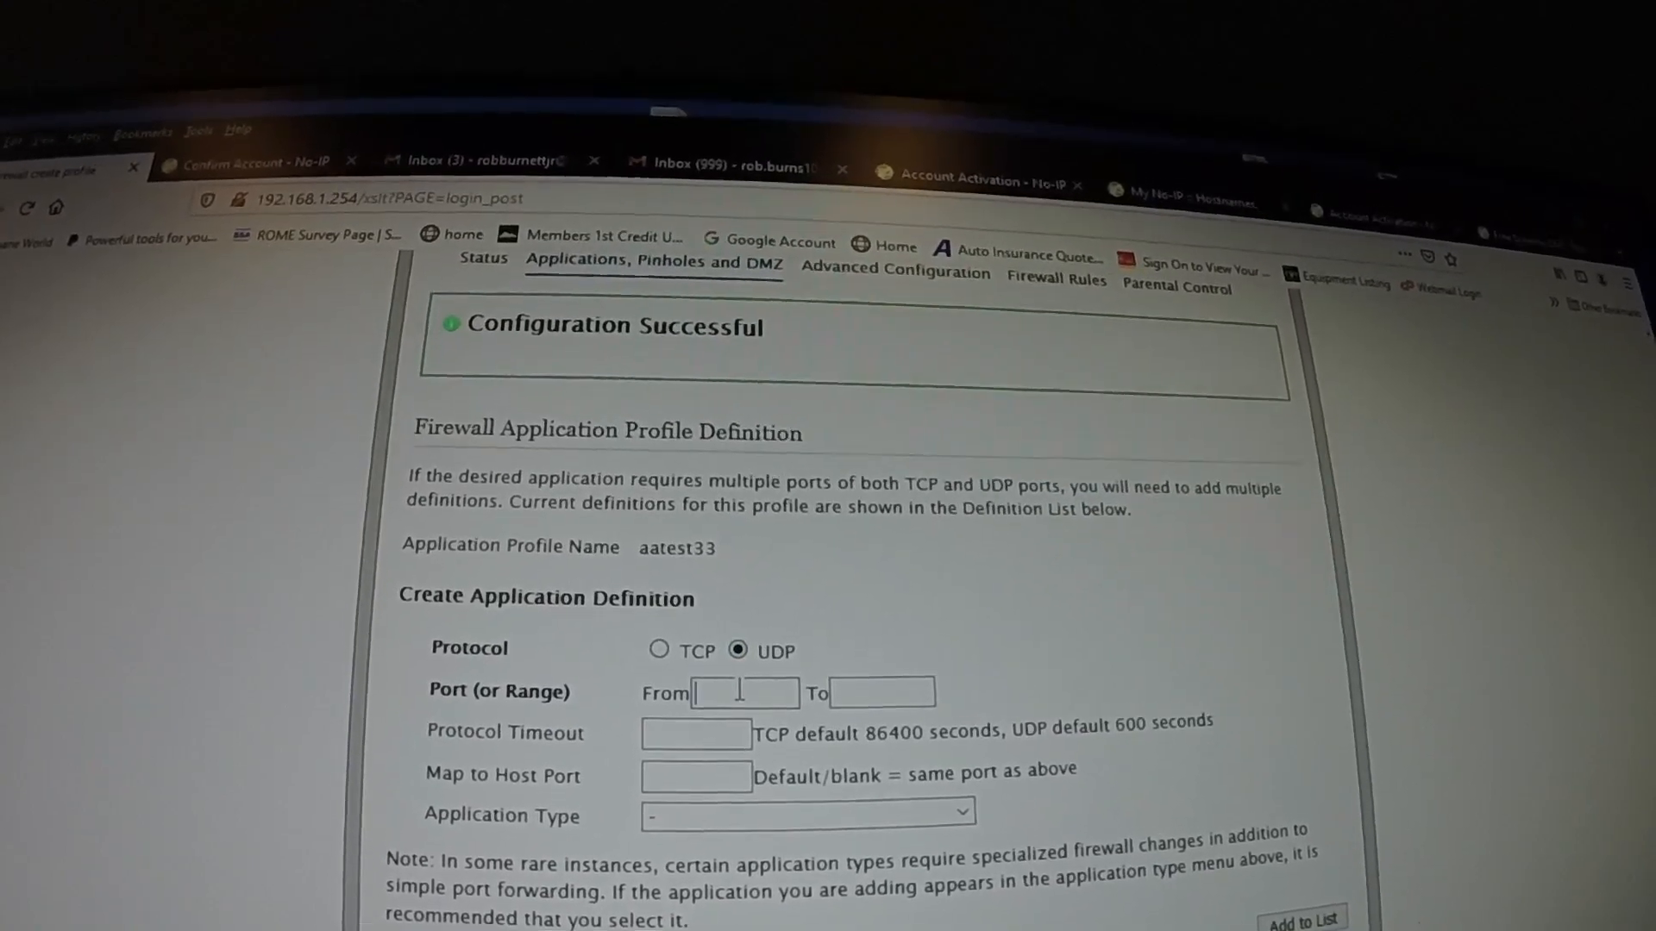
pyautogui.write('37778')
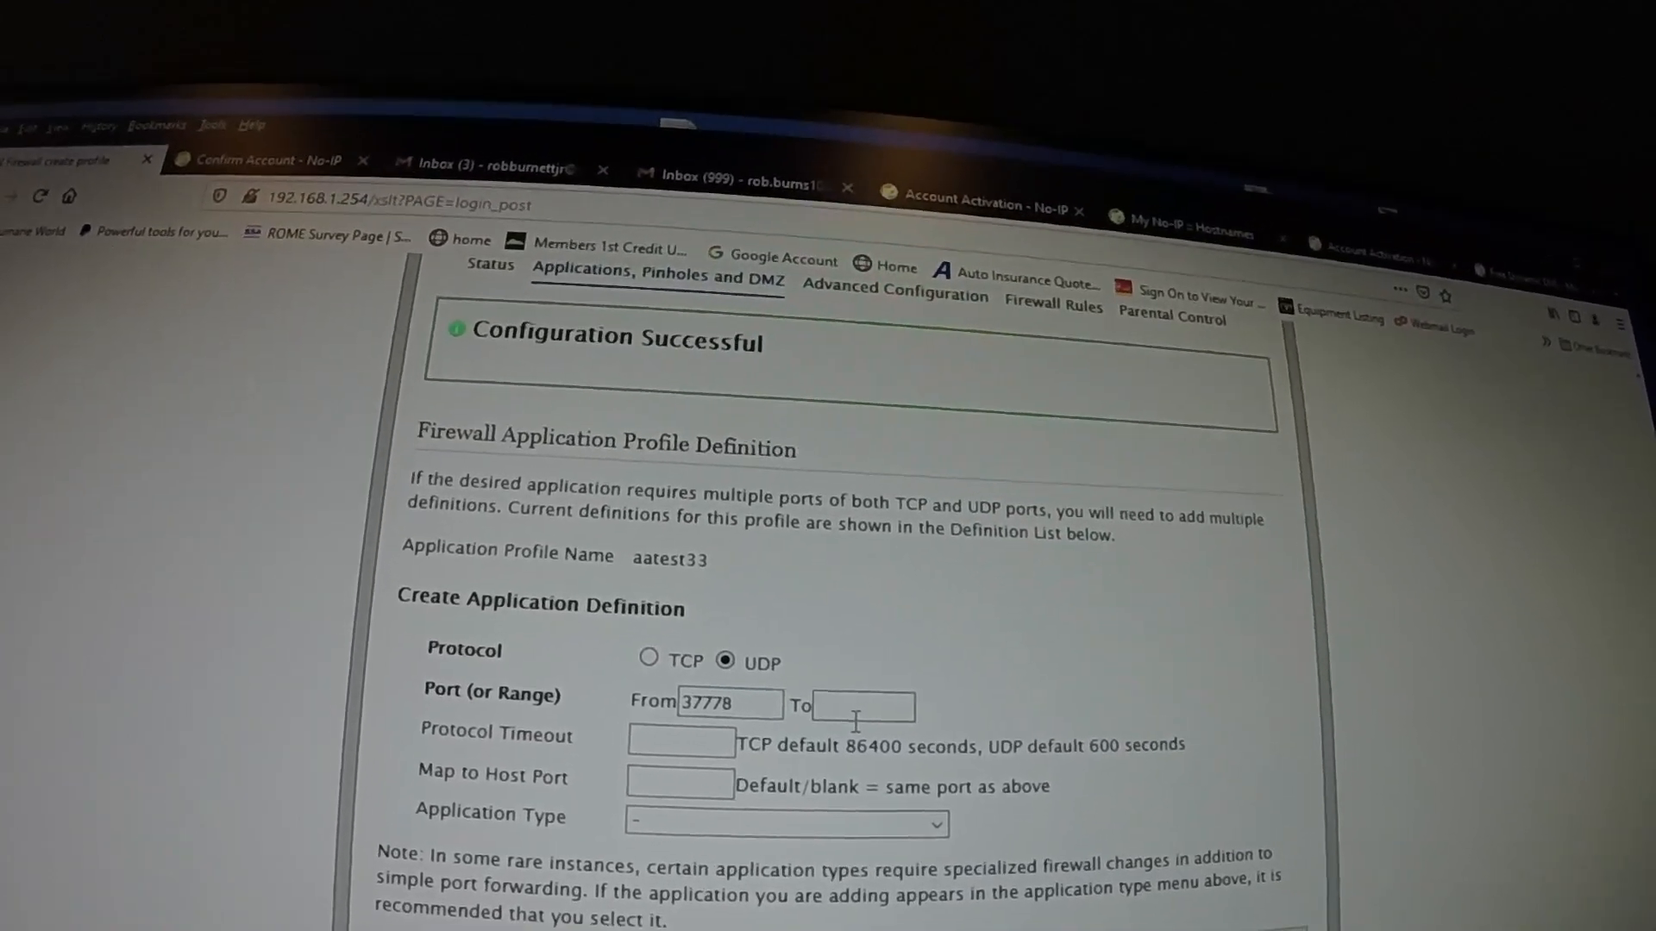
pyautogui.write('37778')
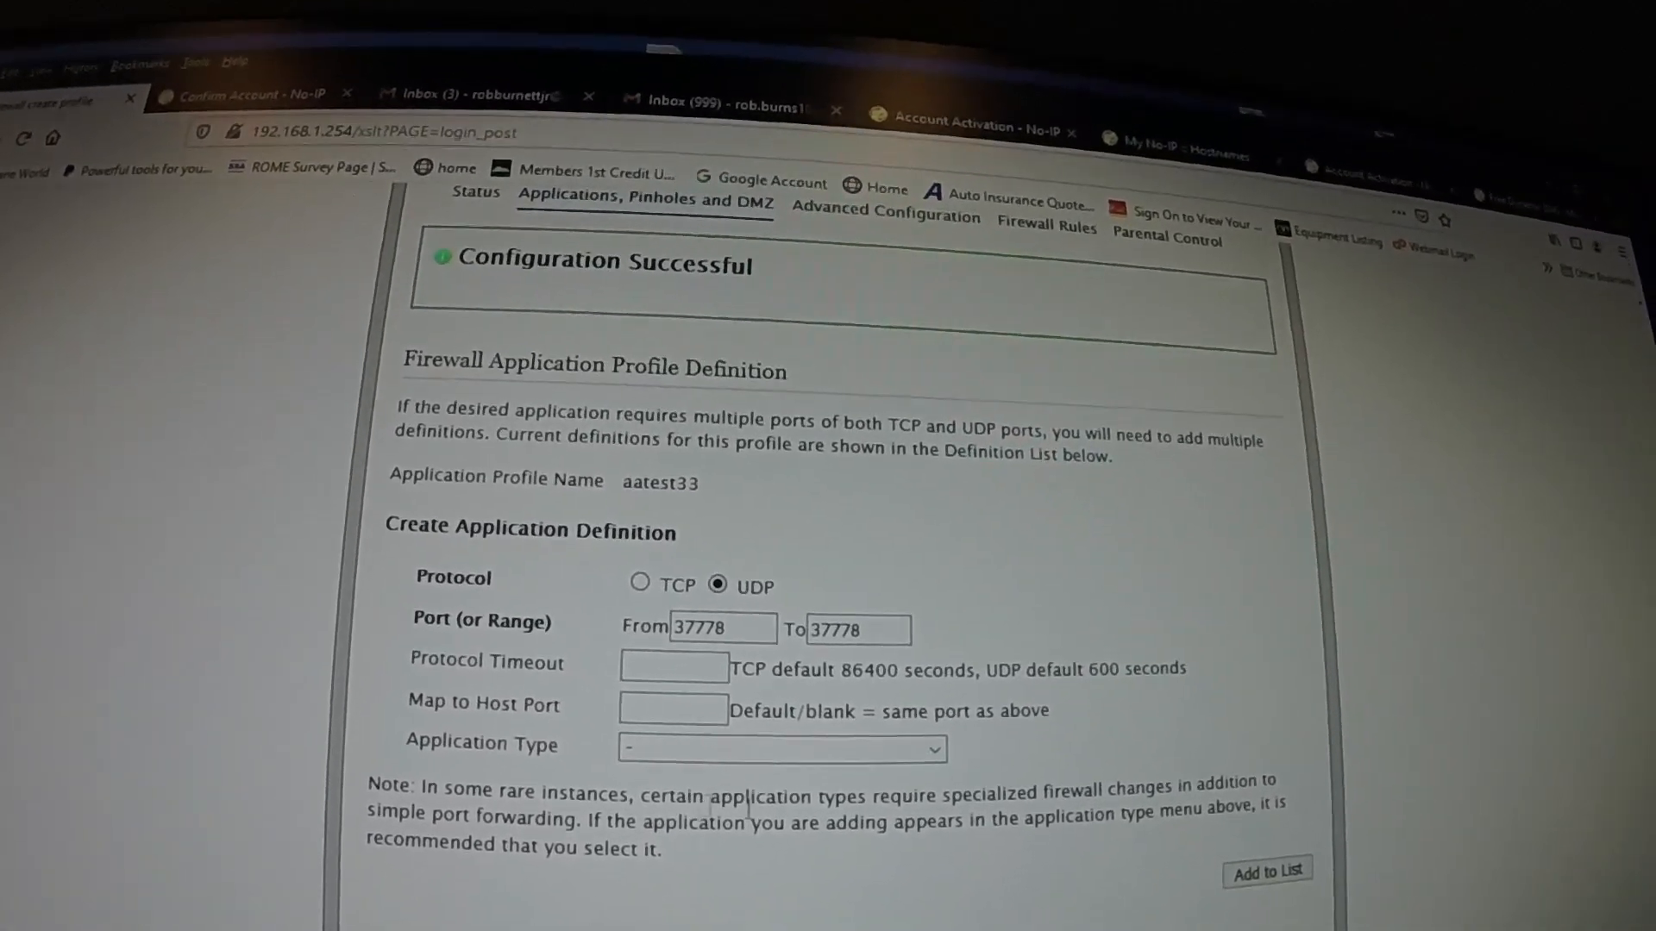
pyautogui.click(1265, 868)
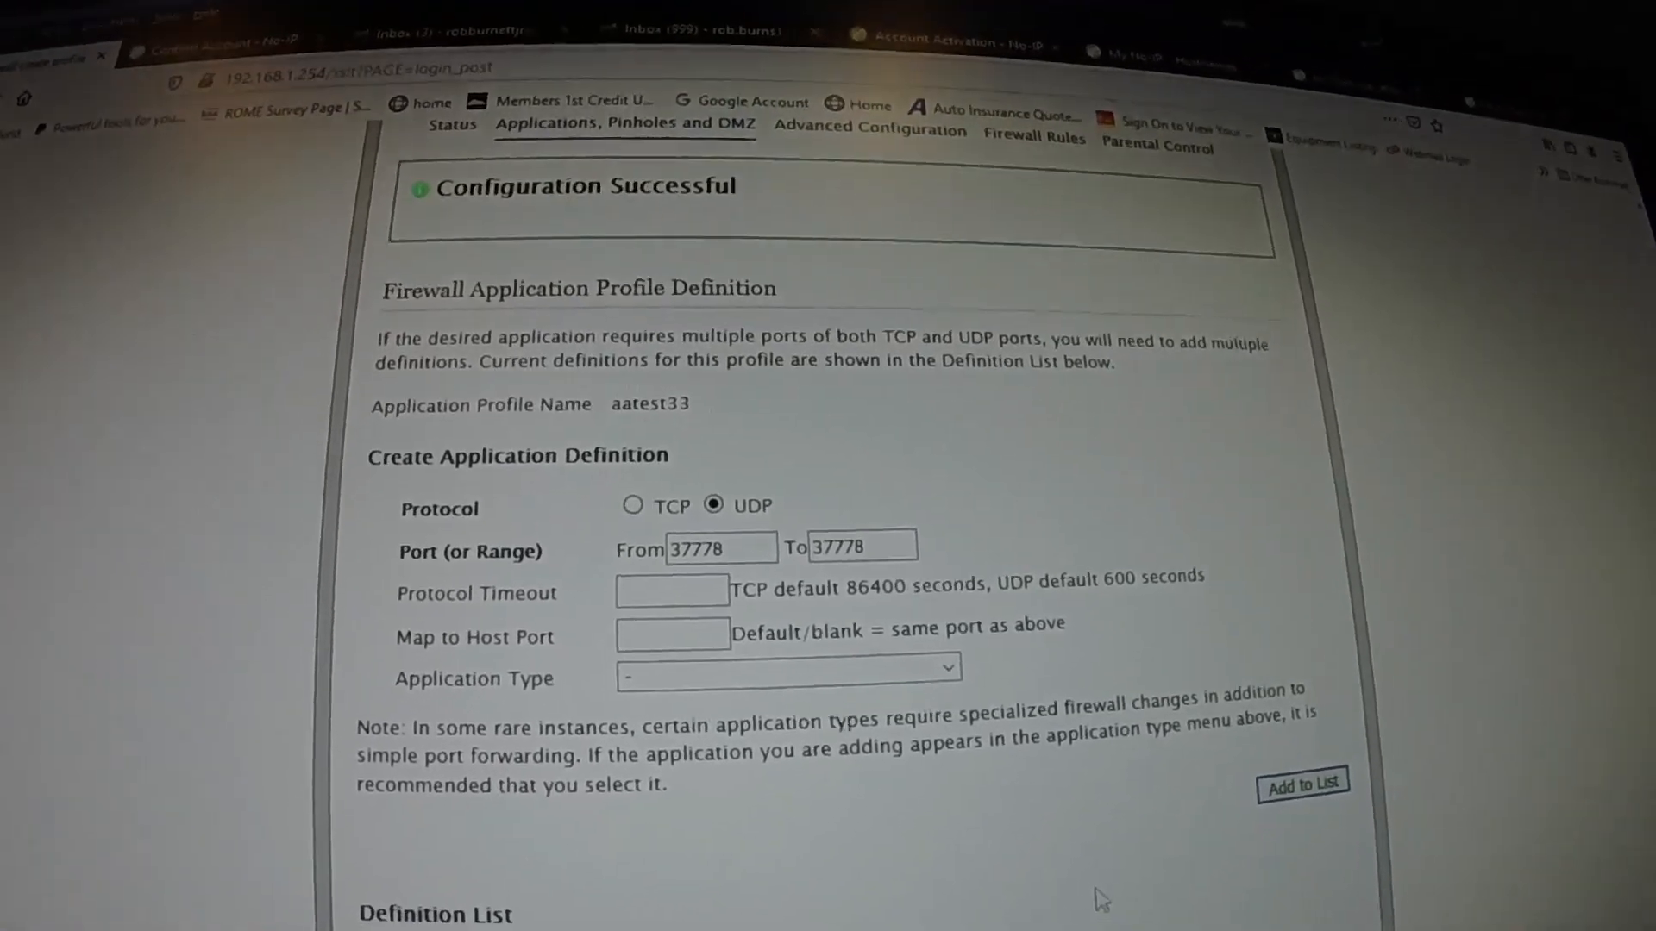
pyautogui.click(1301, 784)
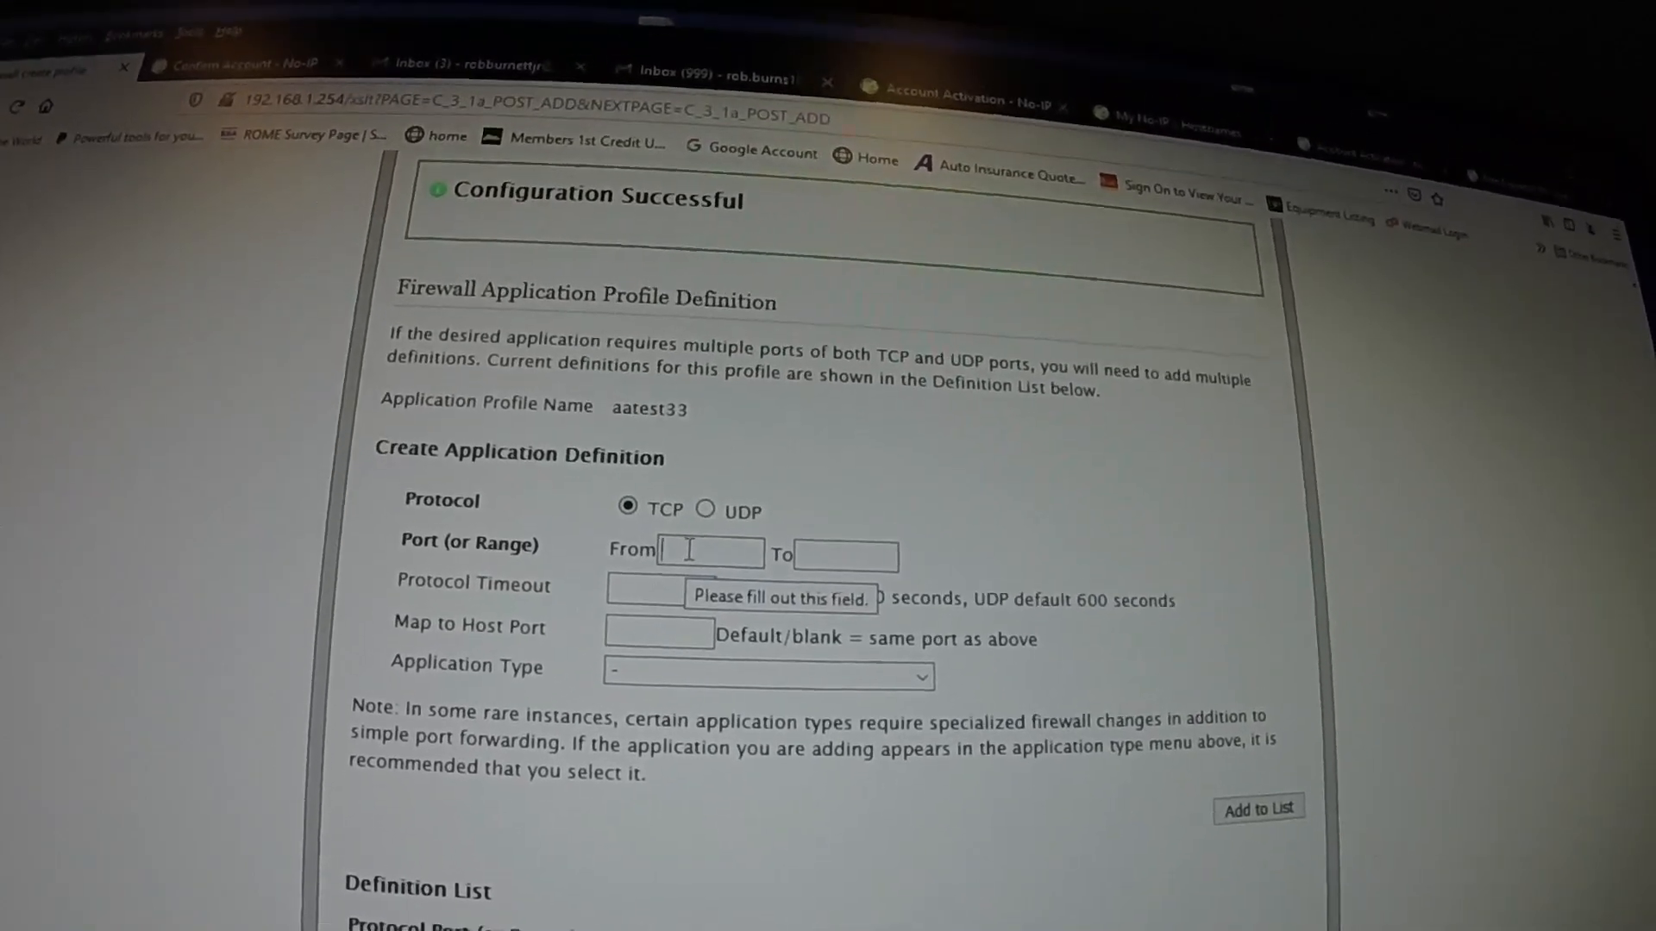
# - Add a TCP definition for port 85 (From and To) to aatest33
pyautogui.write('85')
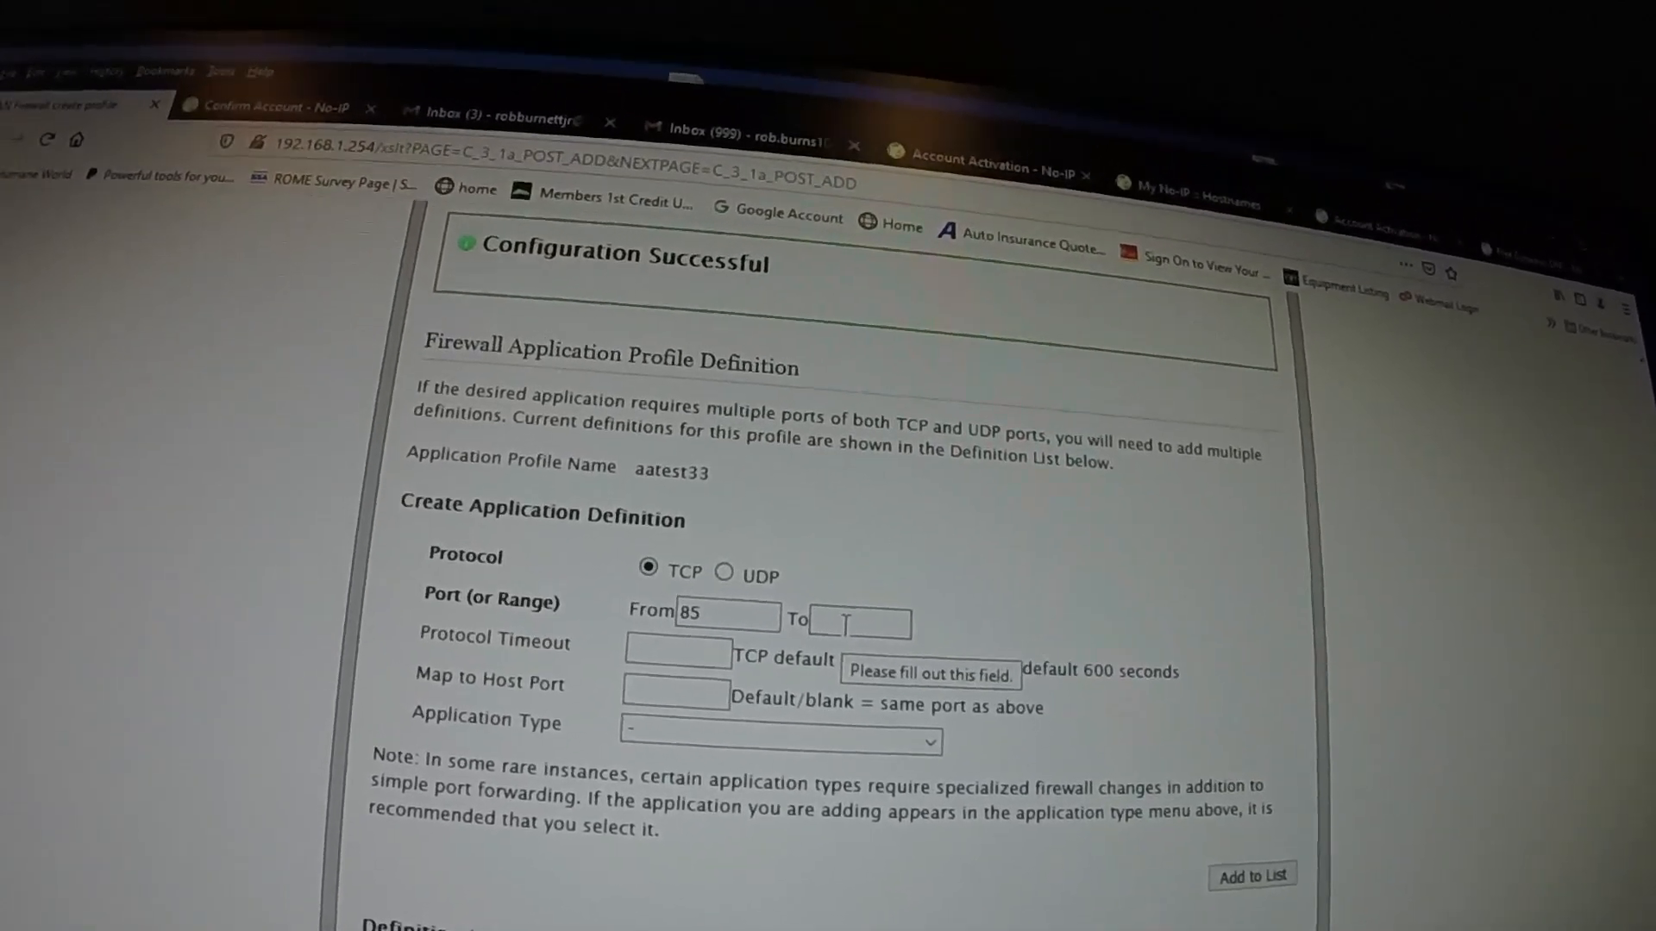
pyautogui.write('85')
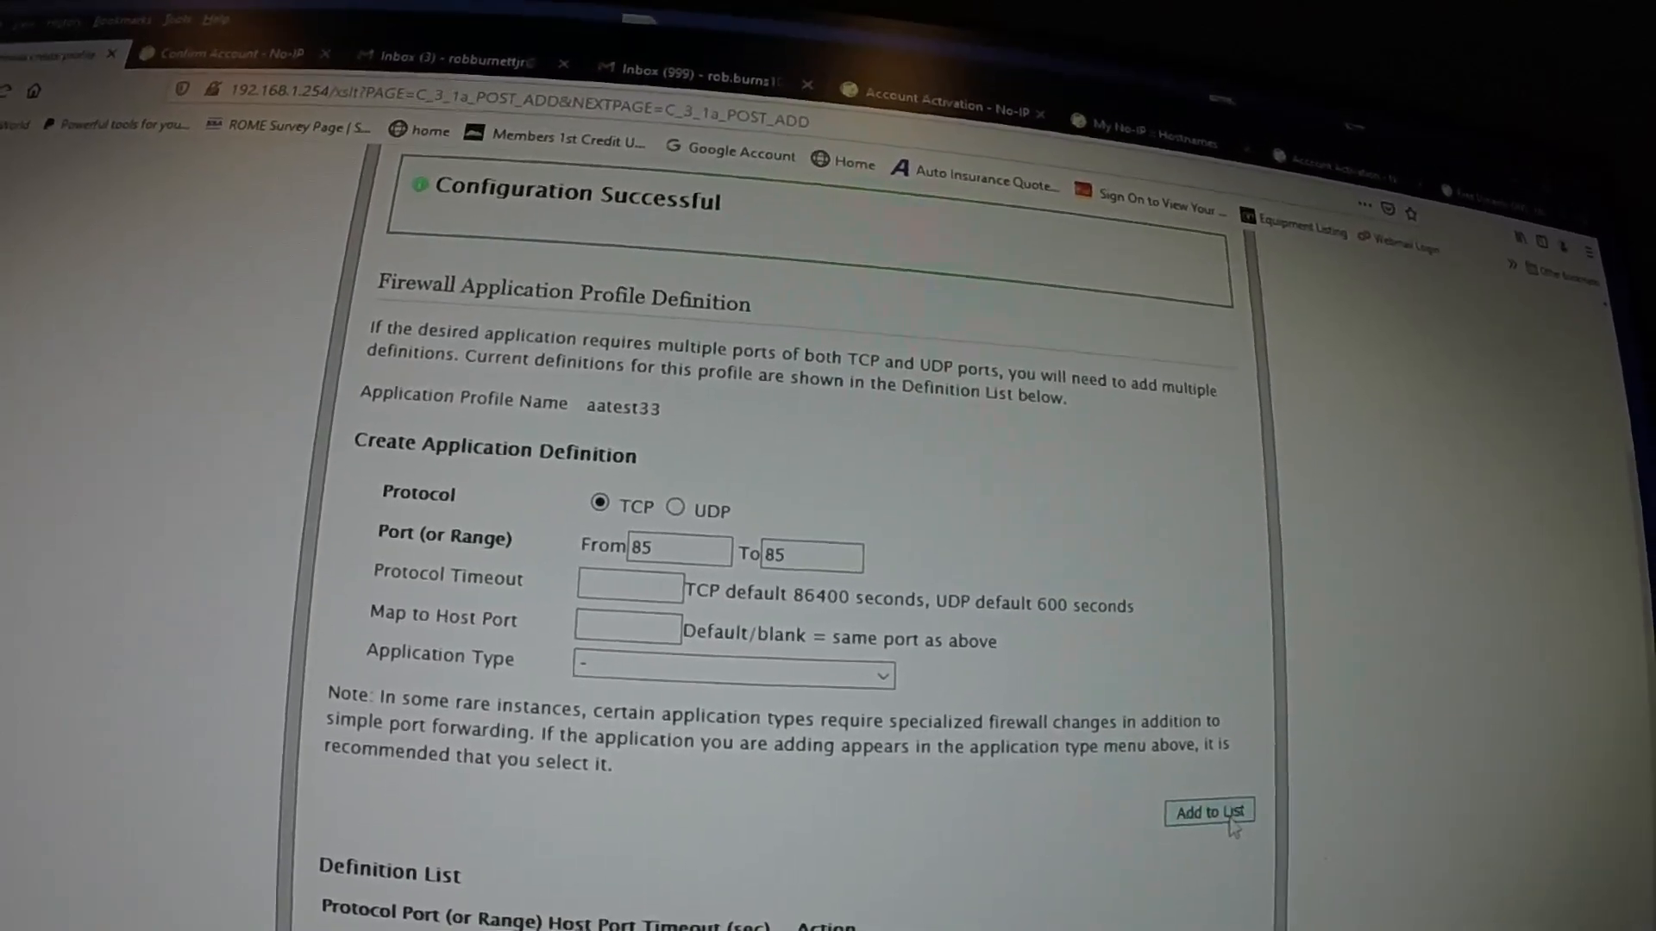
pyautogui.click(1208, 812)
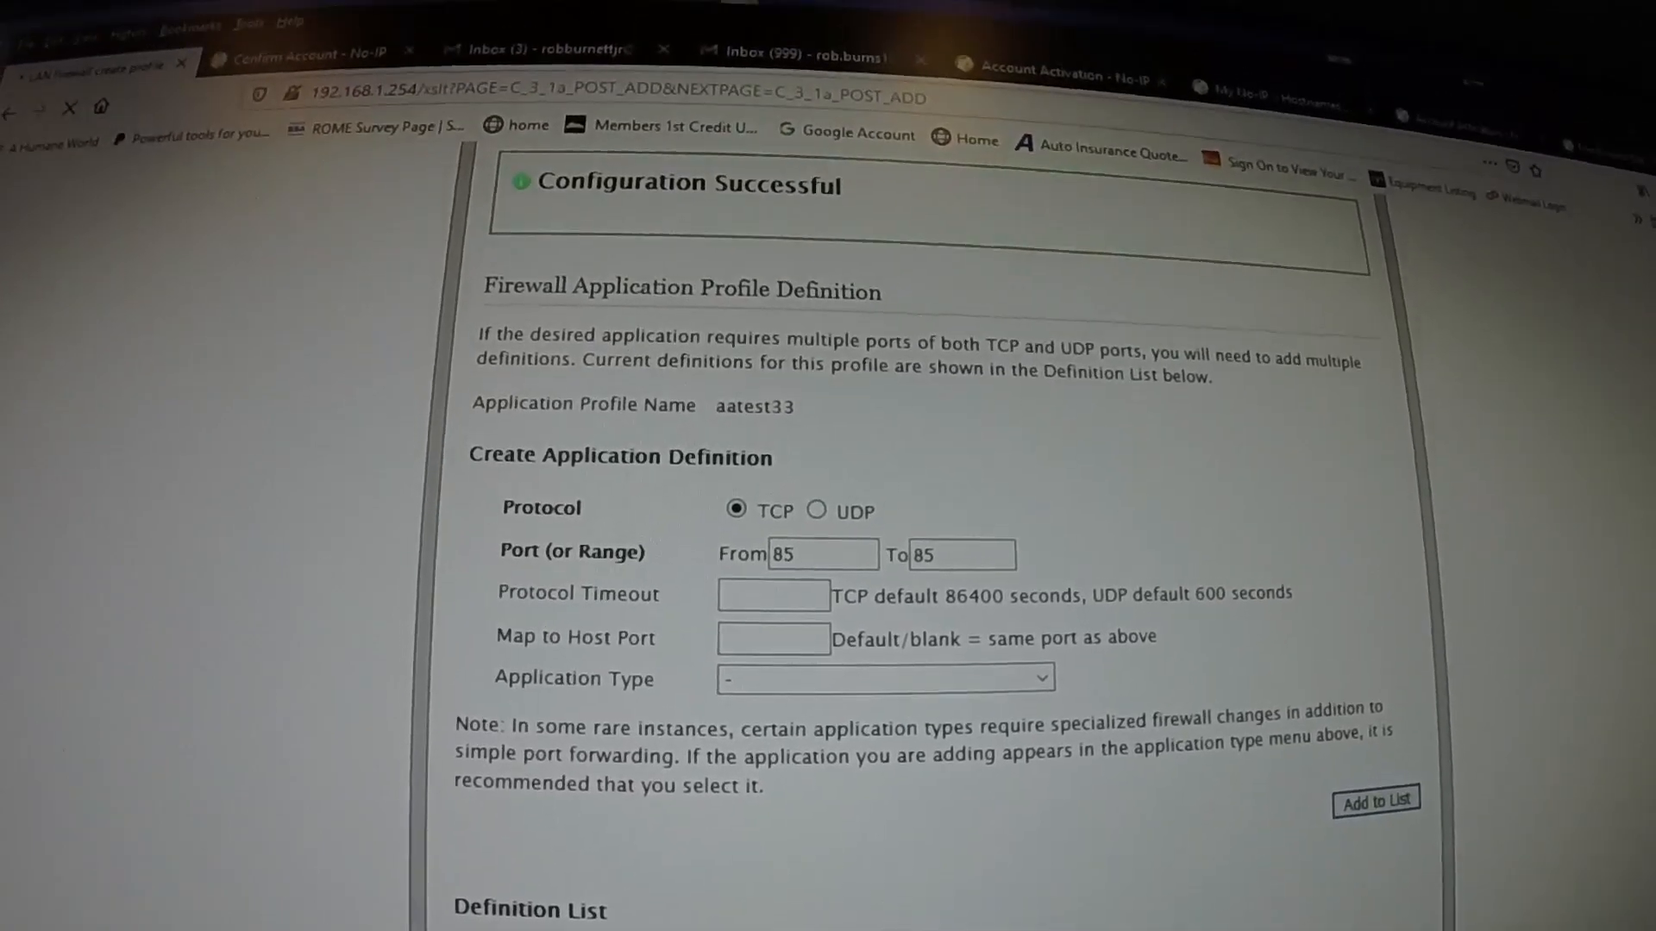
pyautogui.click(1376, 801)
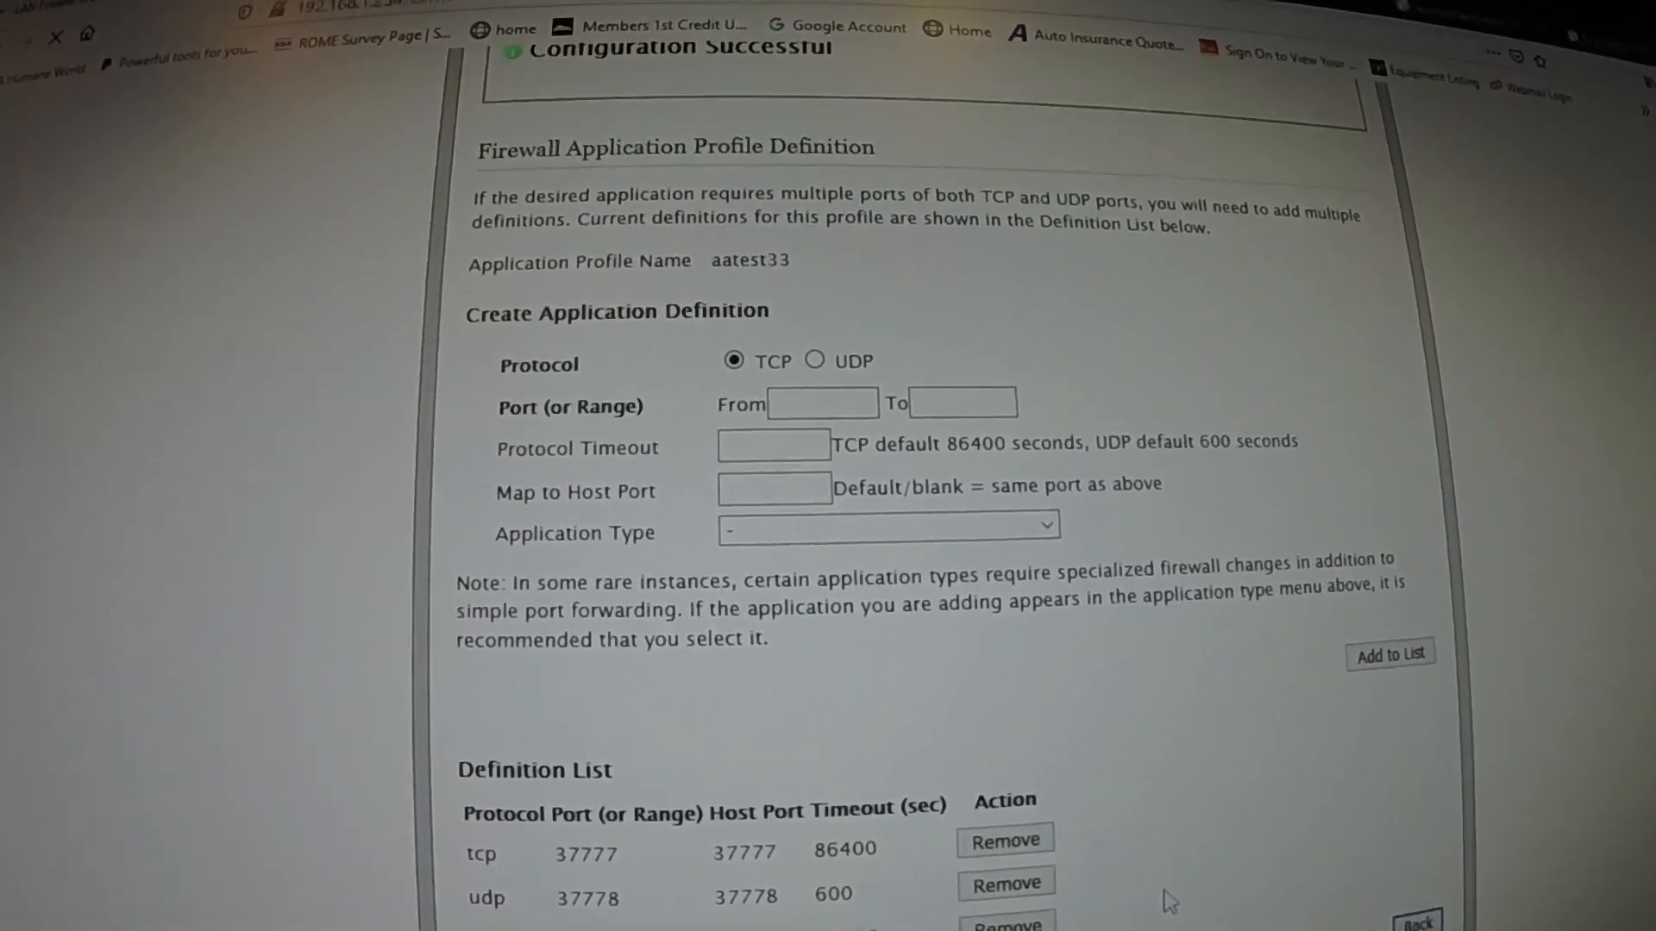
# - Go Back to the Applications, Pinholes and DMZ device list
pyautogui.click(1388, 654)
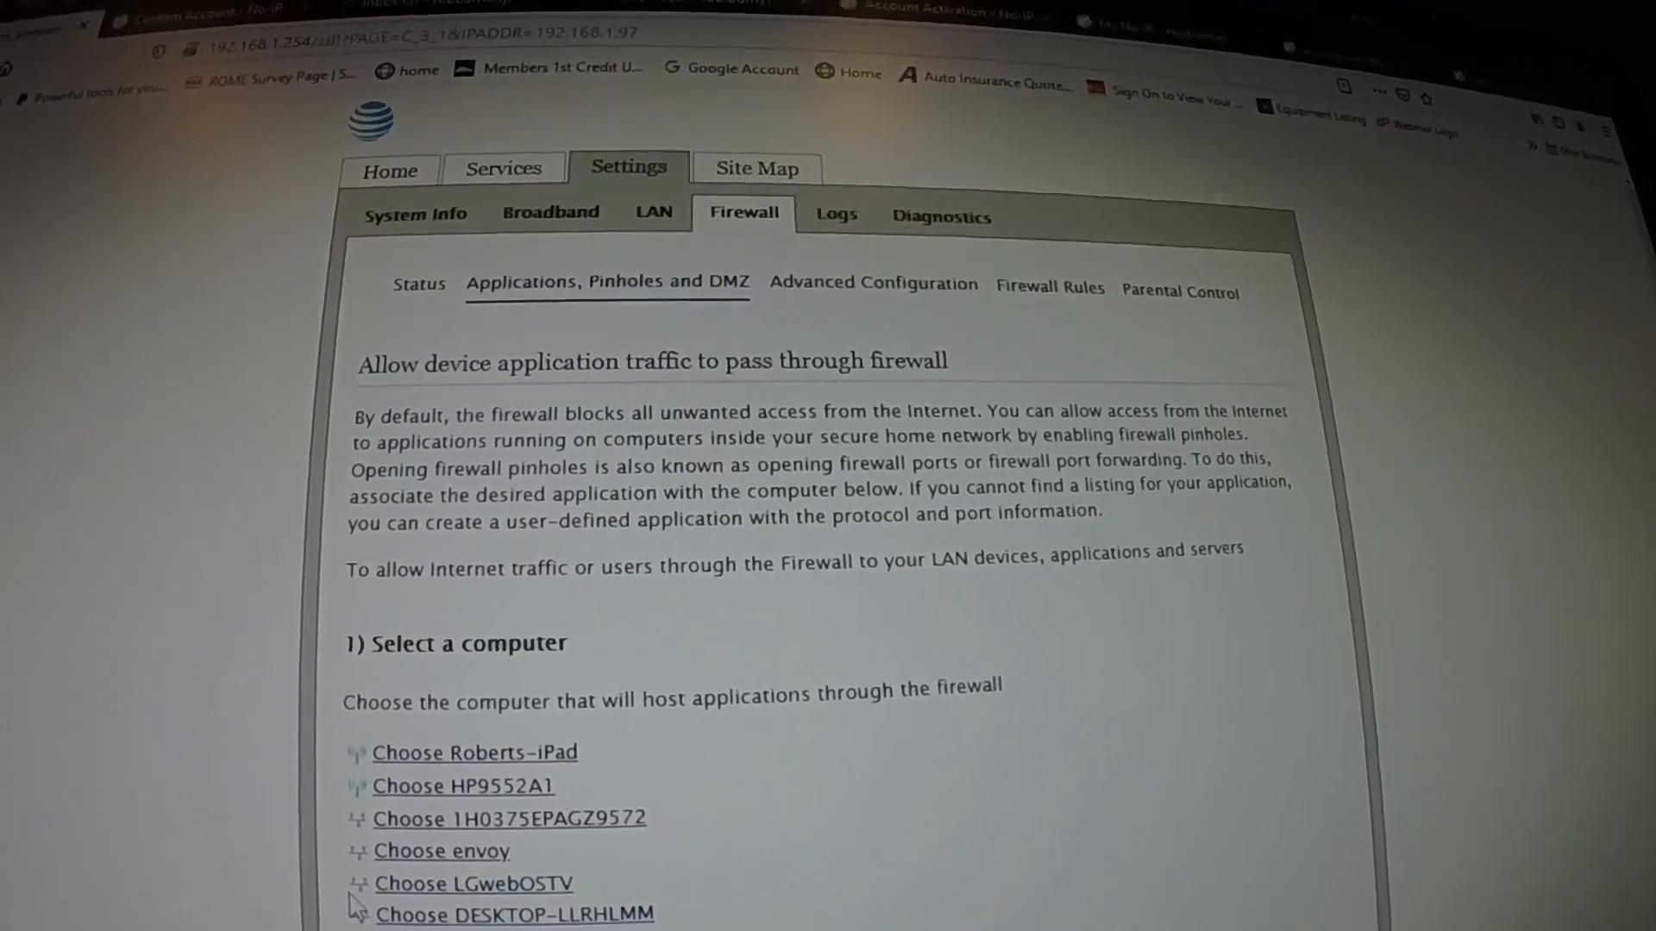
# - Scroll to the Application List to find aatest33 for device 192.168.1.97
pyautogui.scroll(-3)
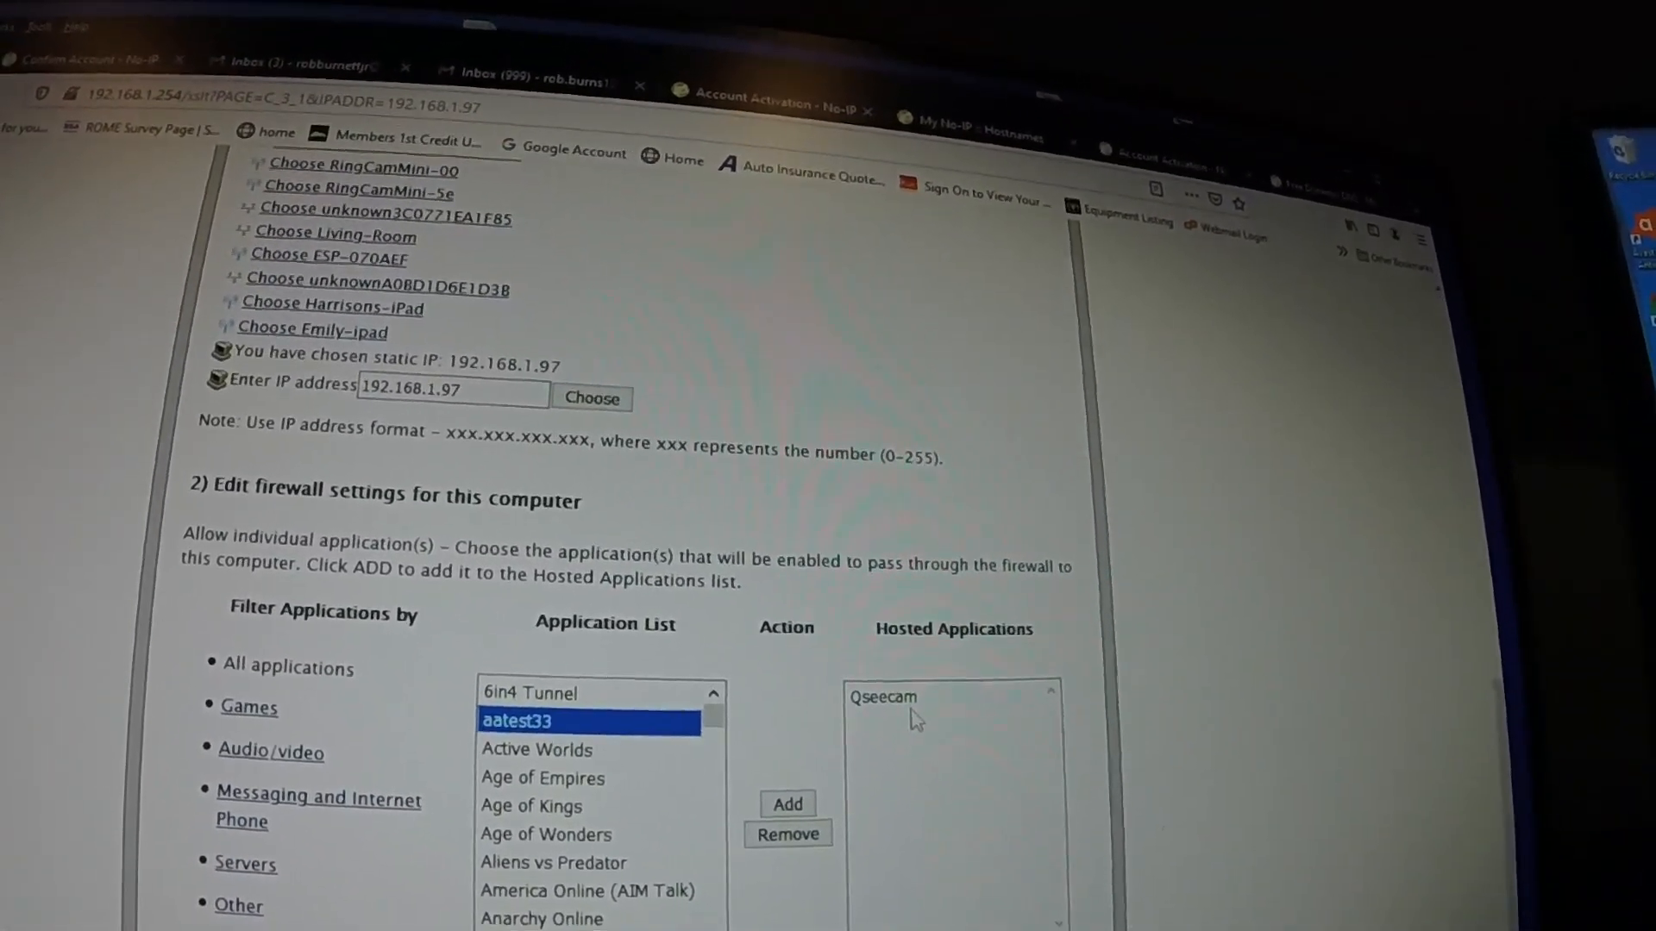
pyautogui.scroll(-3)
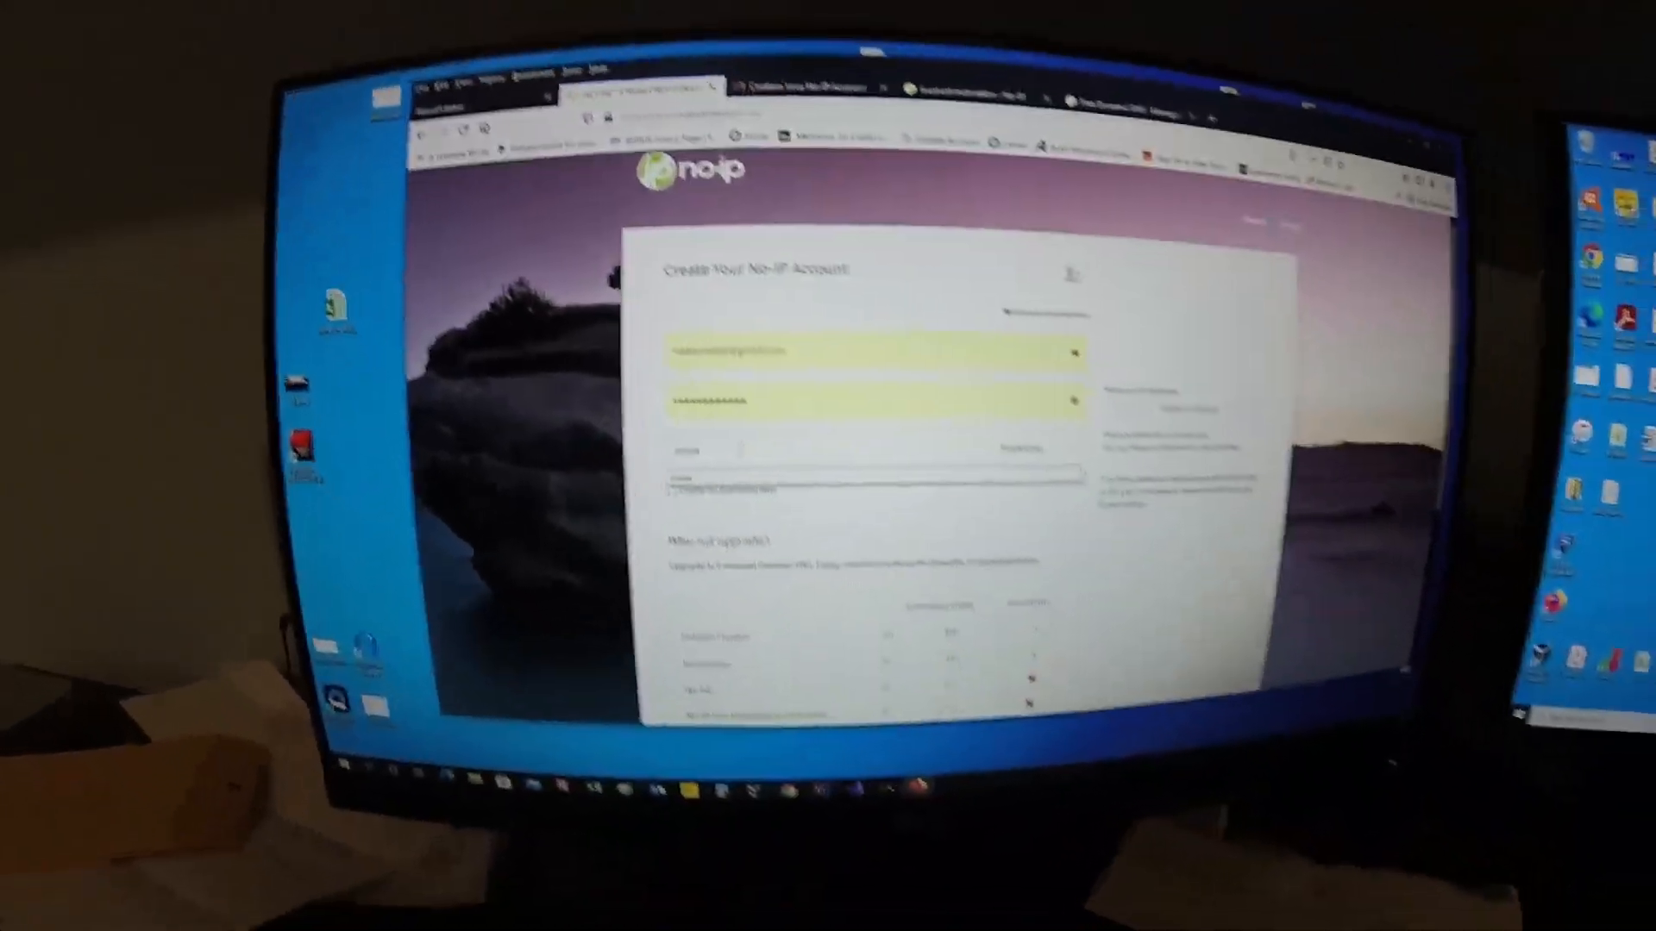
# - Enter the street address on the No-IP sign-up form and scroll through it
pyautogui.write('street')
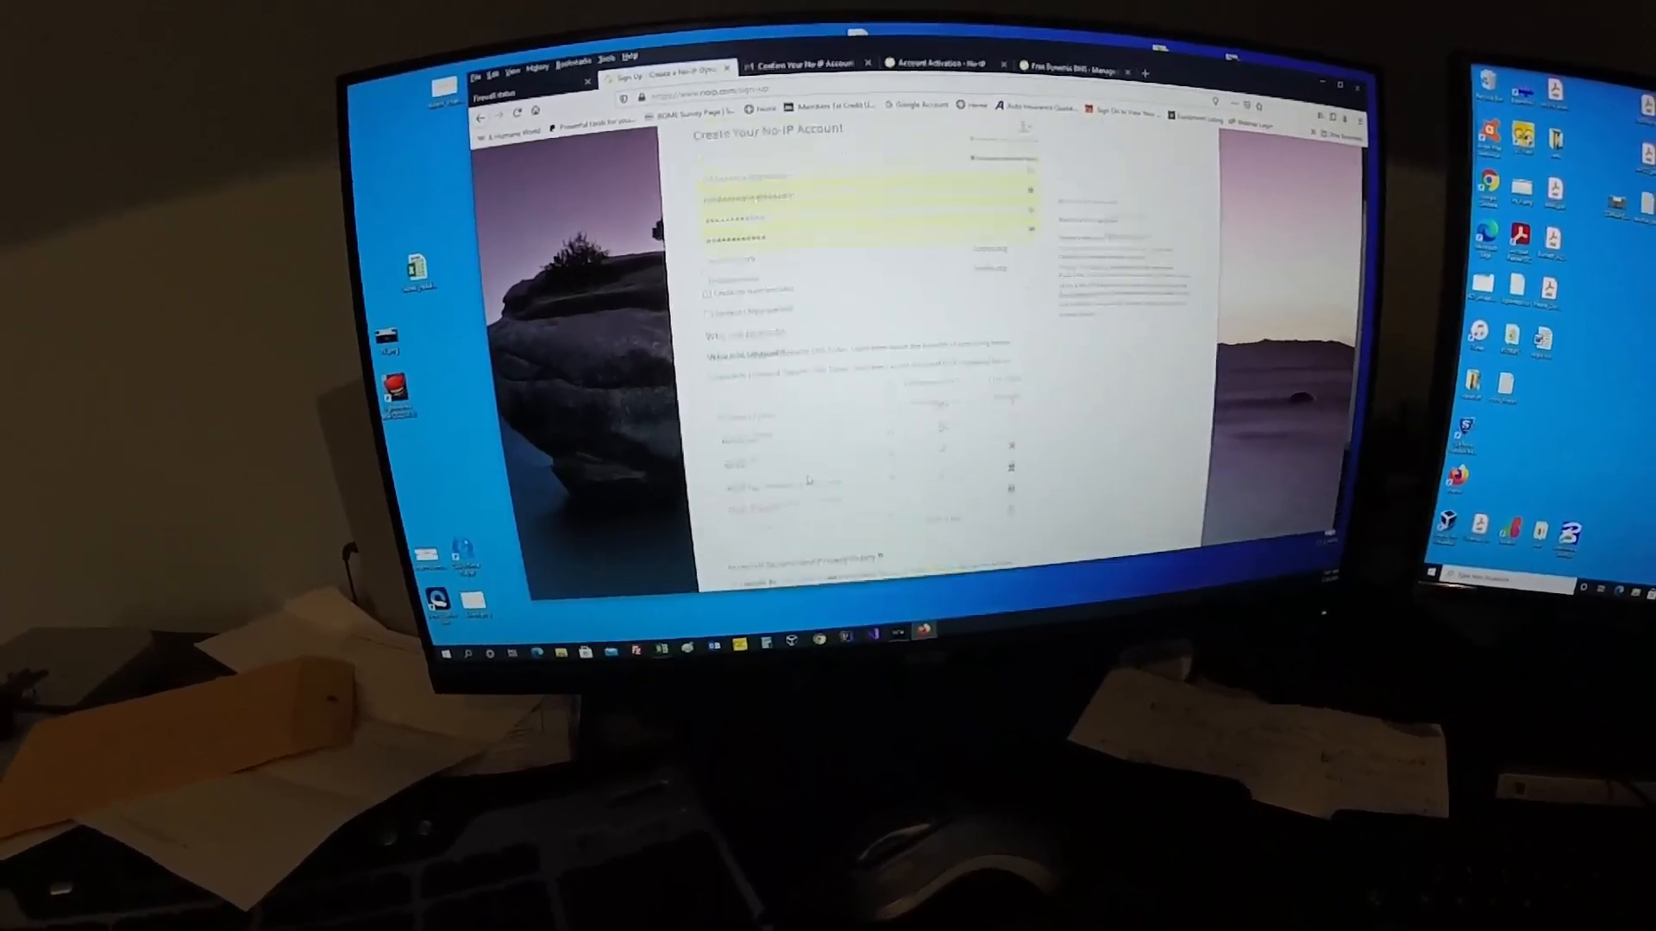
pyautogui.scroll(-3)
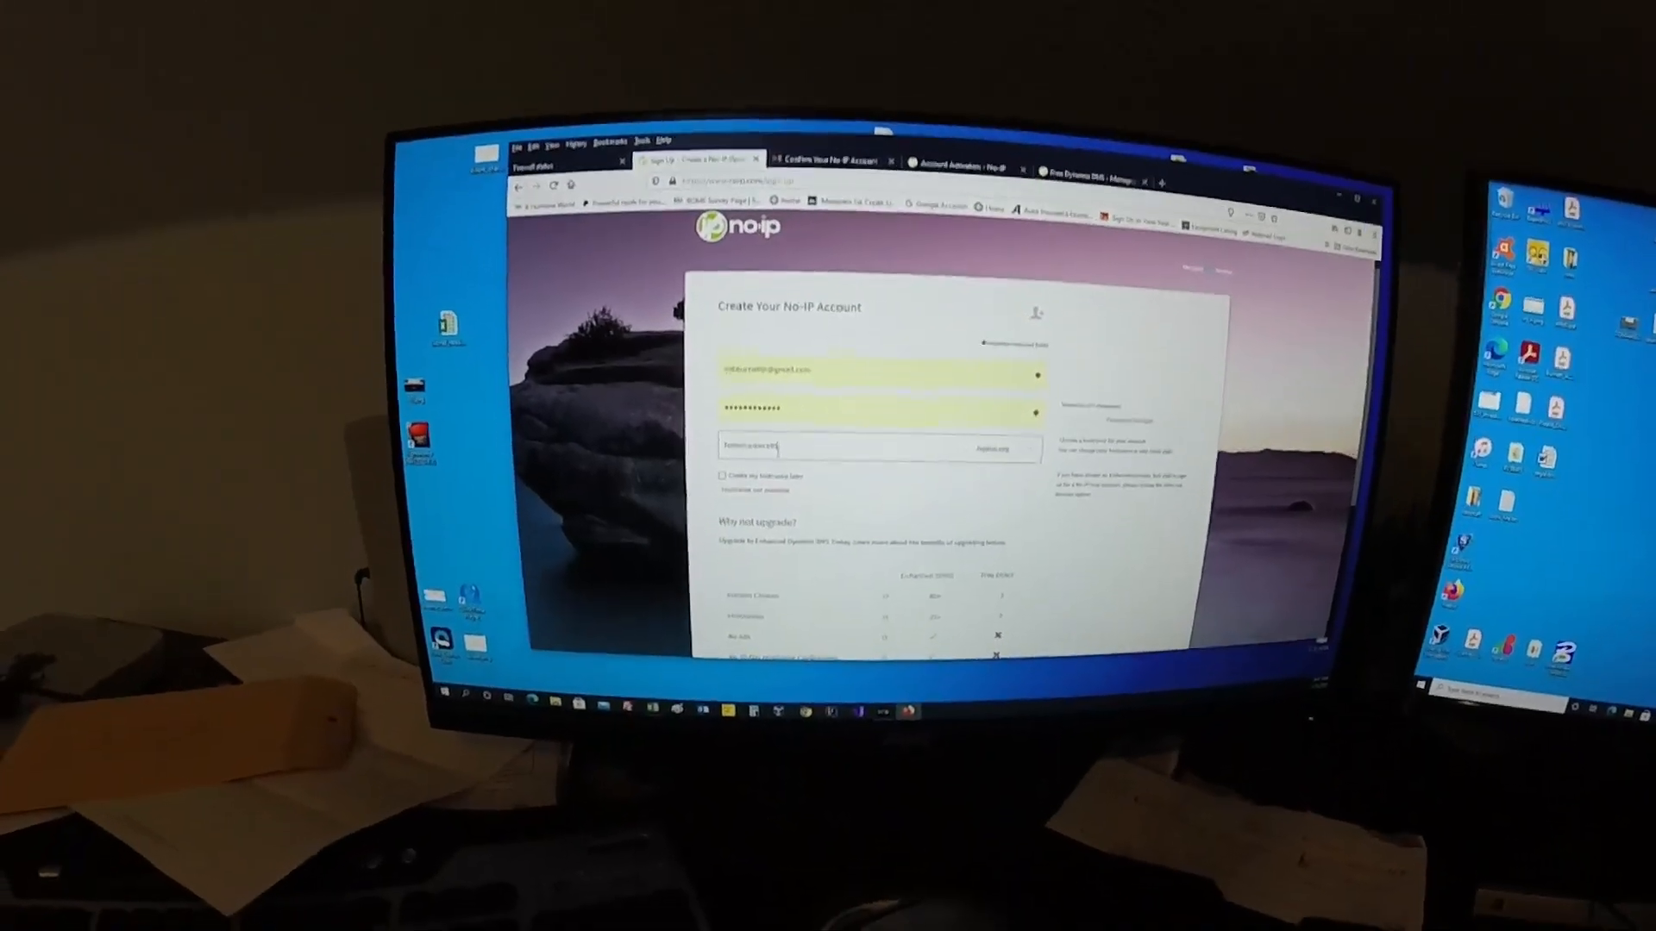
pyautogui.scroll(-3)
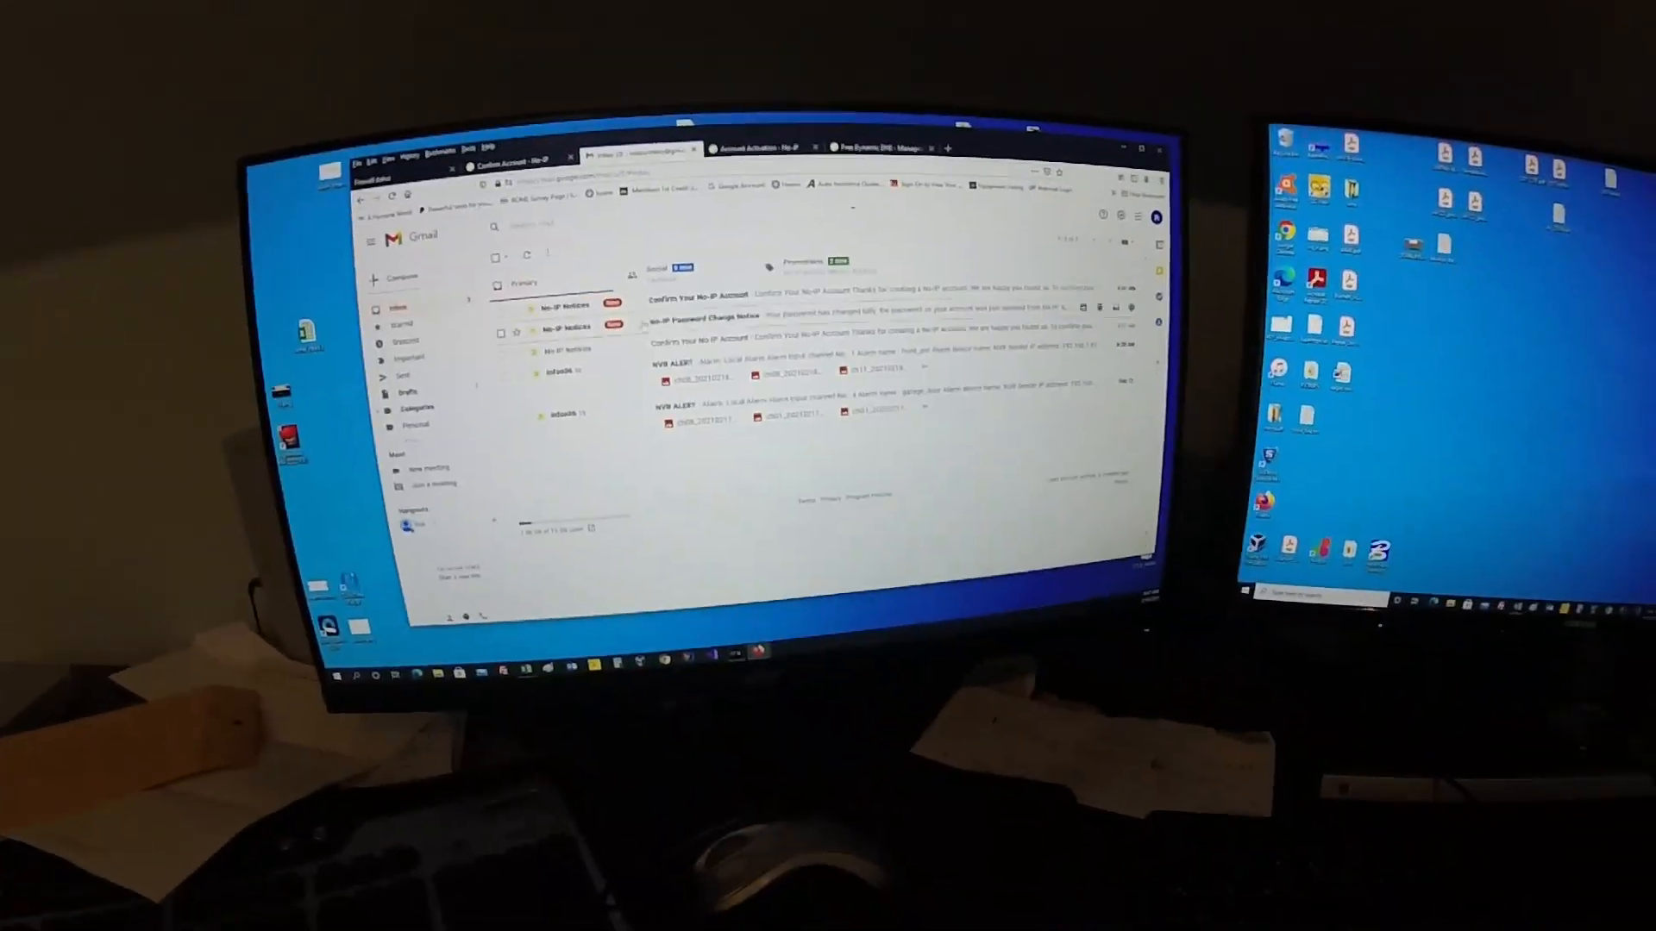
# - Open the 'Confirm Your No-IP Account' email and confirm the account
pyautogui.click(697, 296)
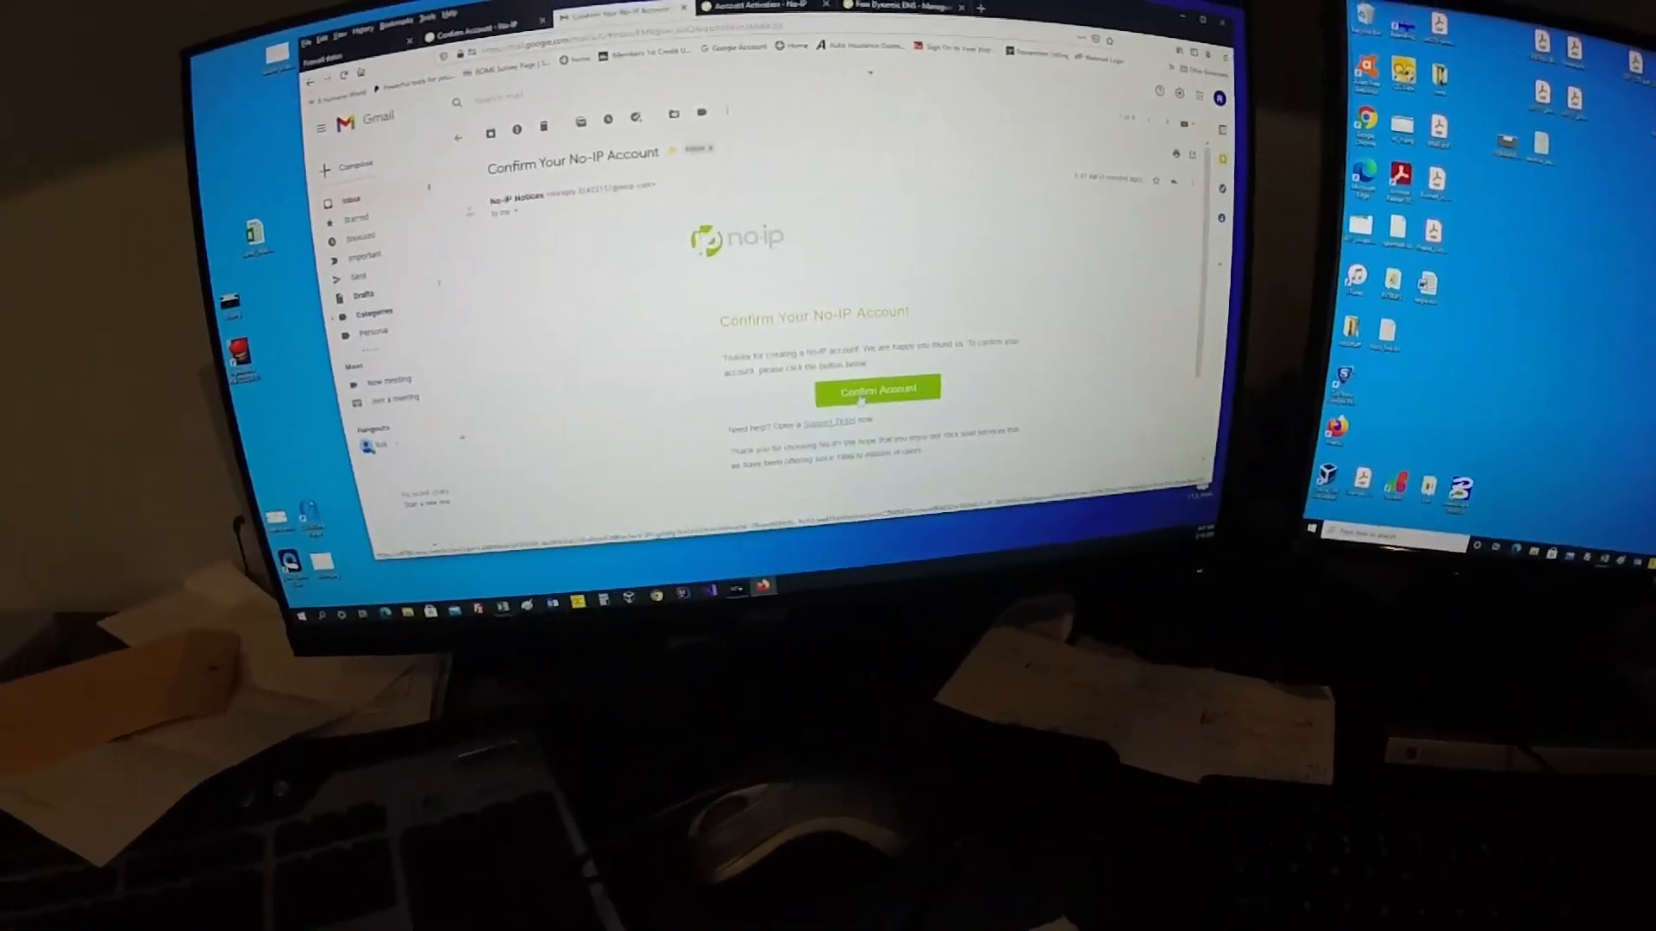
pyautogui.click(878, 390)
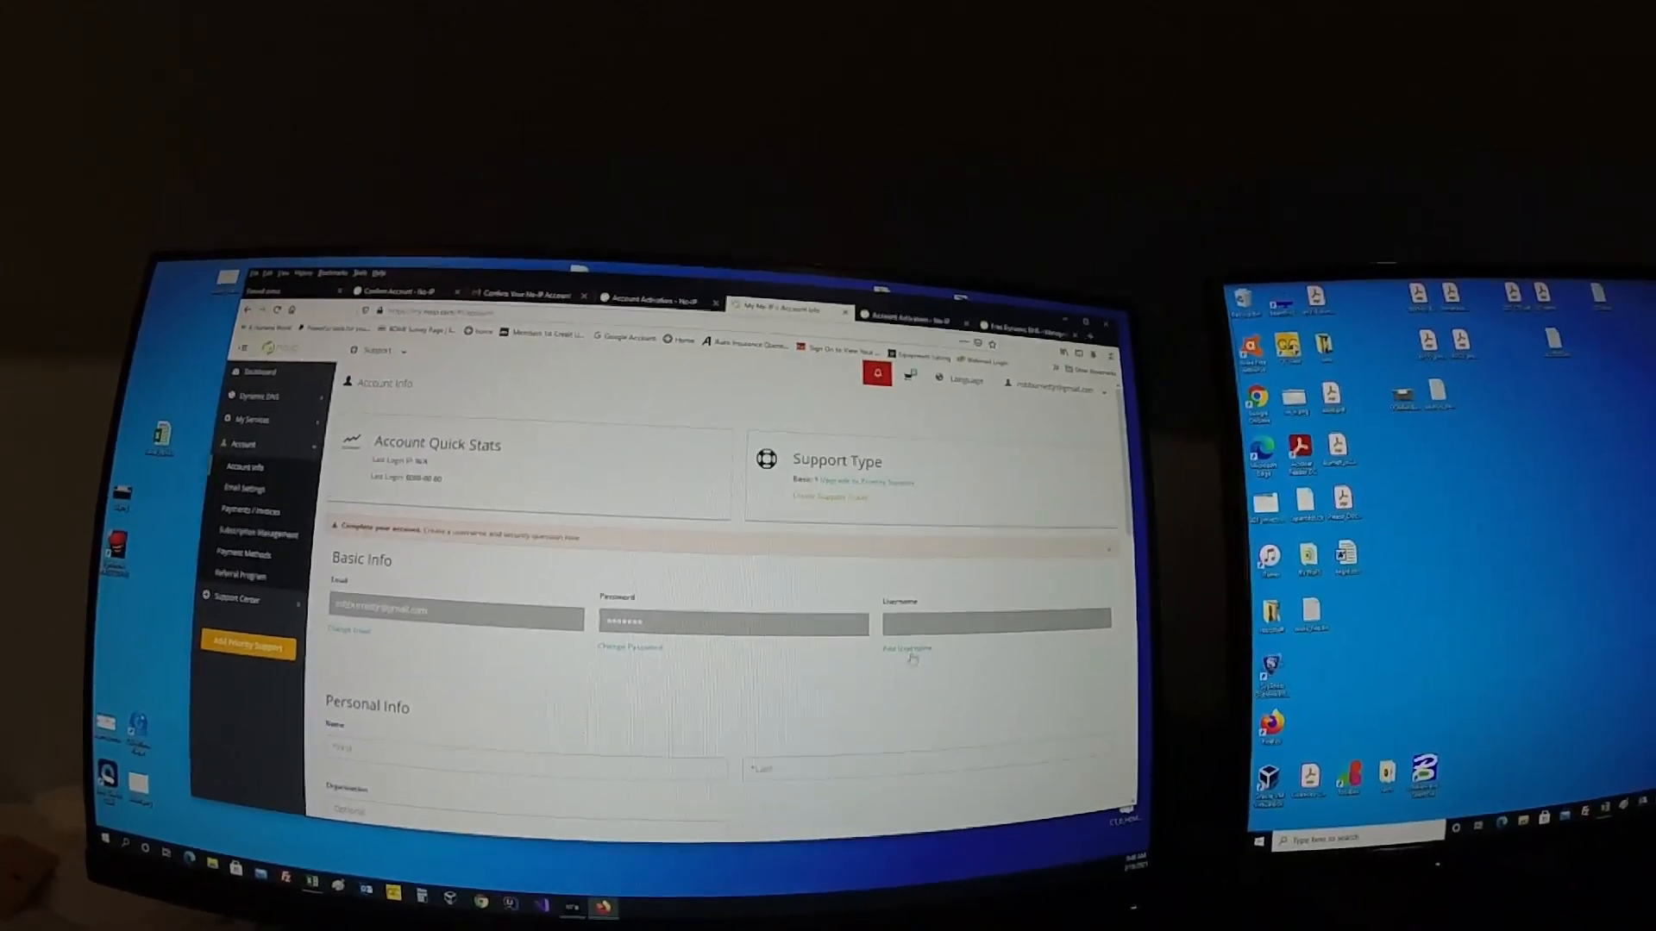
# - Start adding a username from the No-IP Account Info page
pyautogui.click(907, 647)
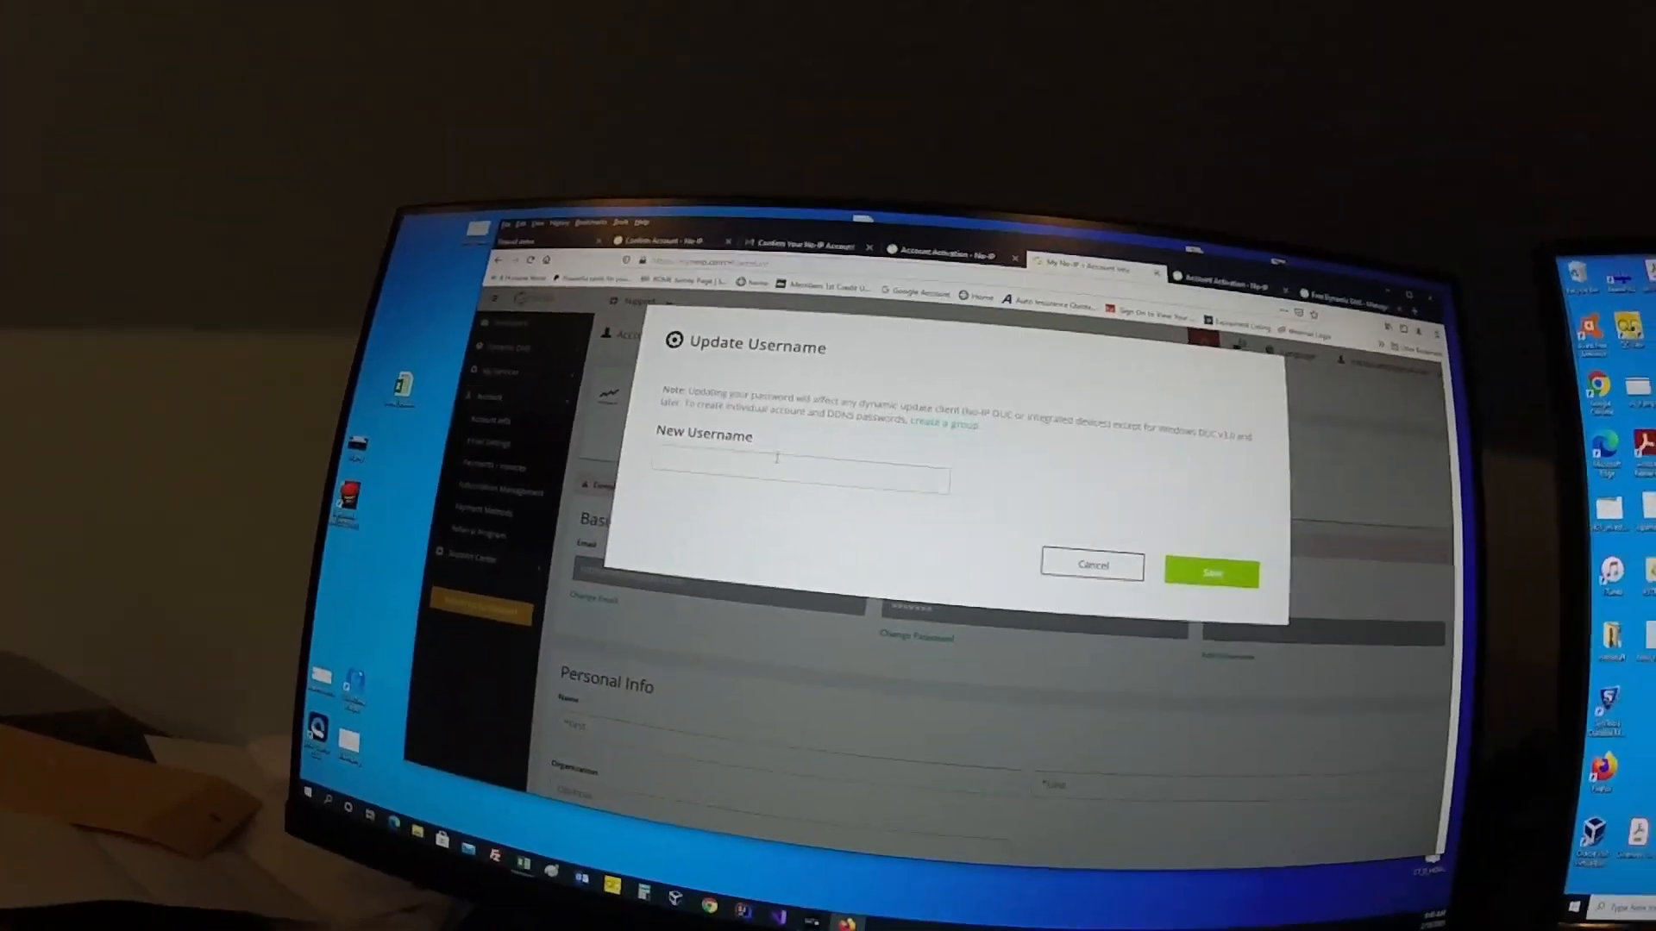
# - Enter 'num' as the new No-IP account username and save it
pyautogui.write('num')
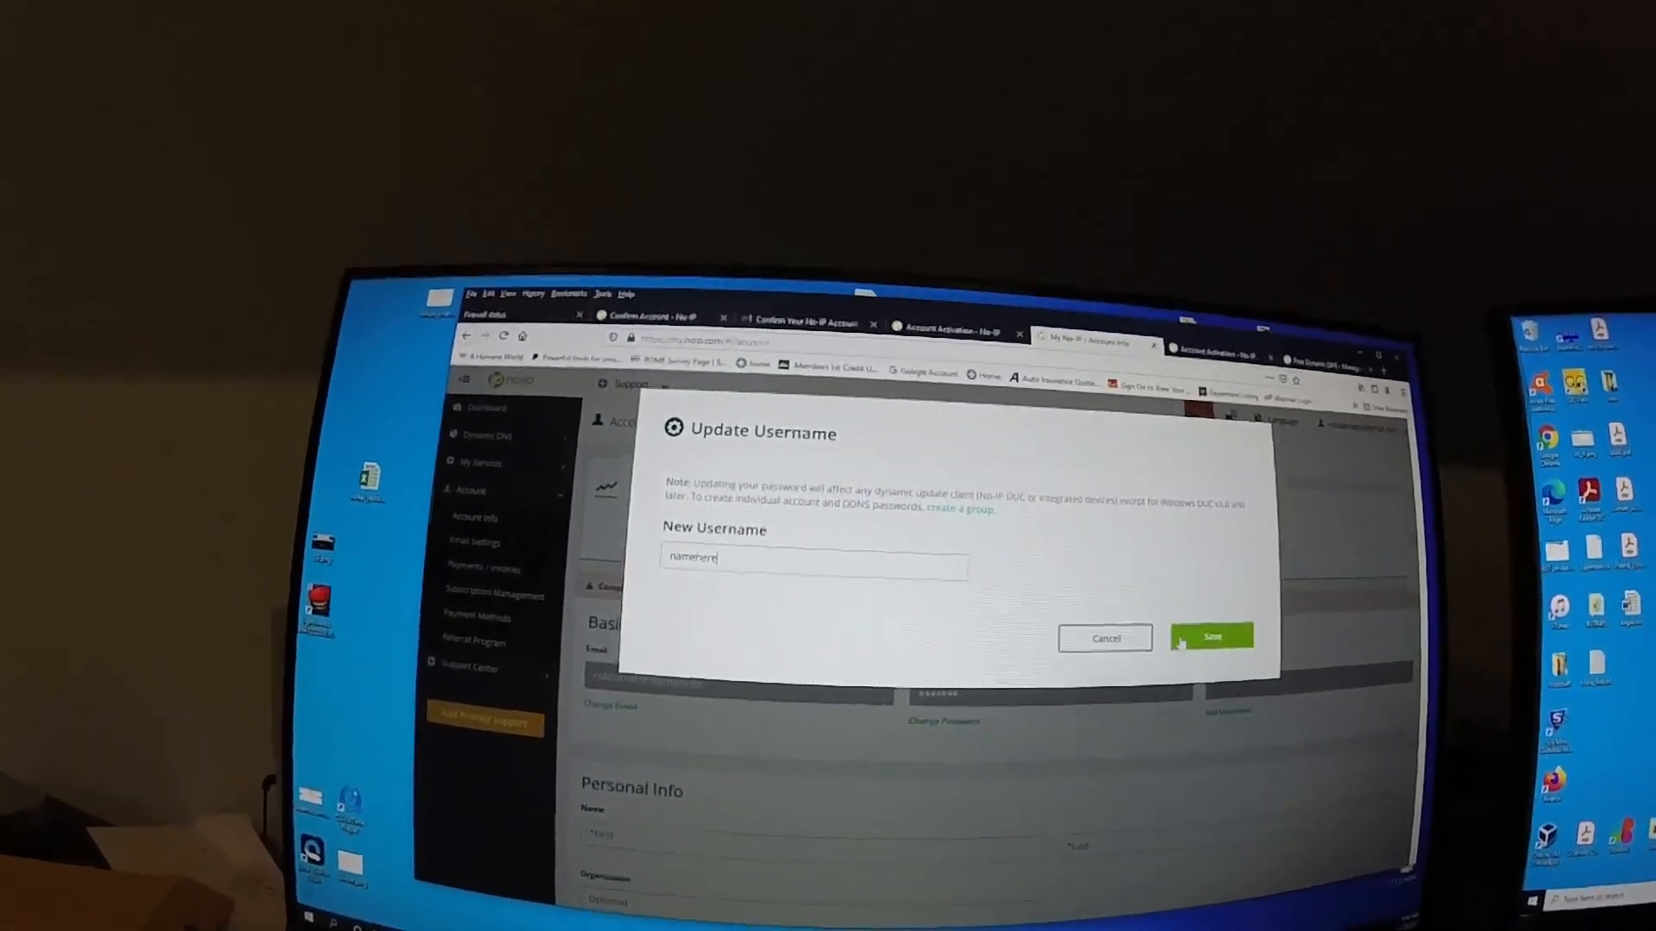
pyautogui.click(1211, 638)
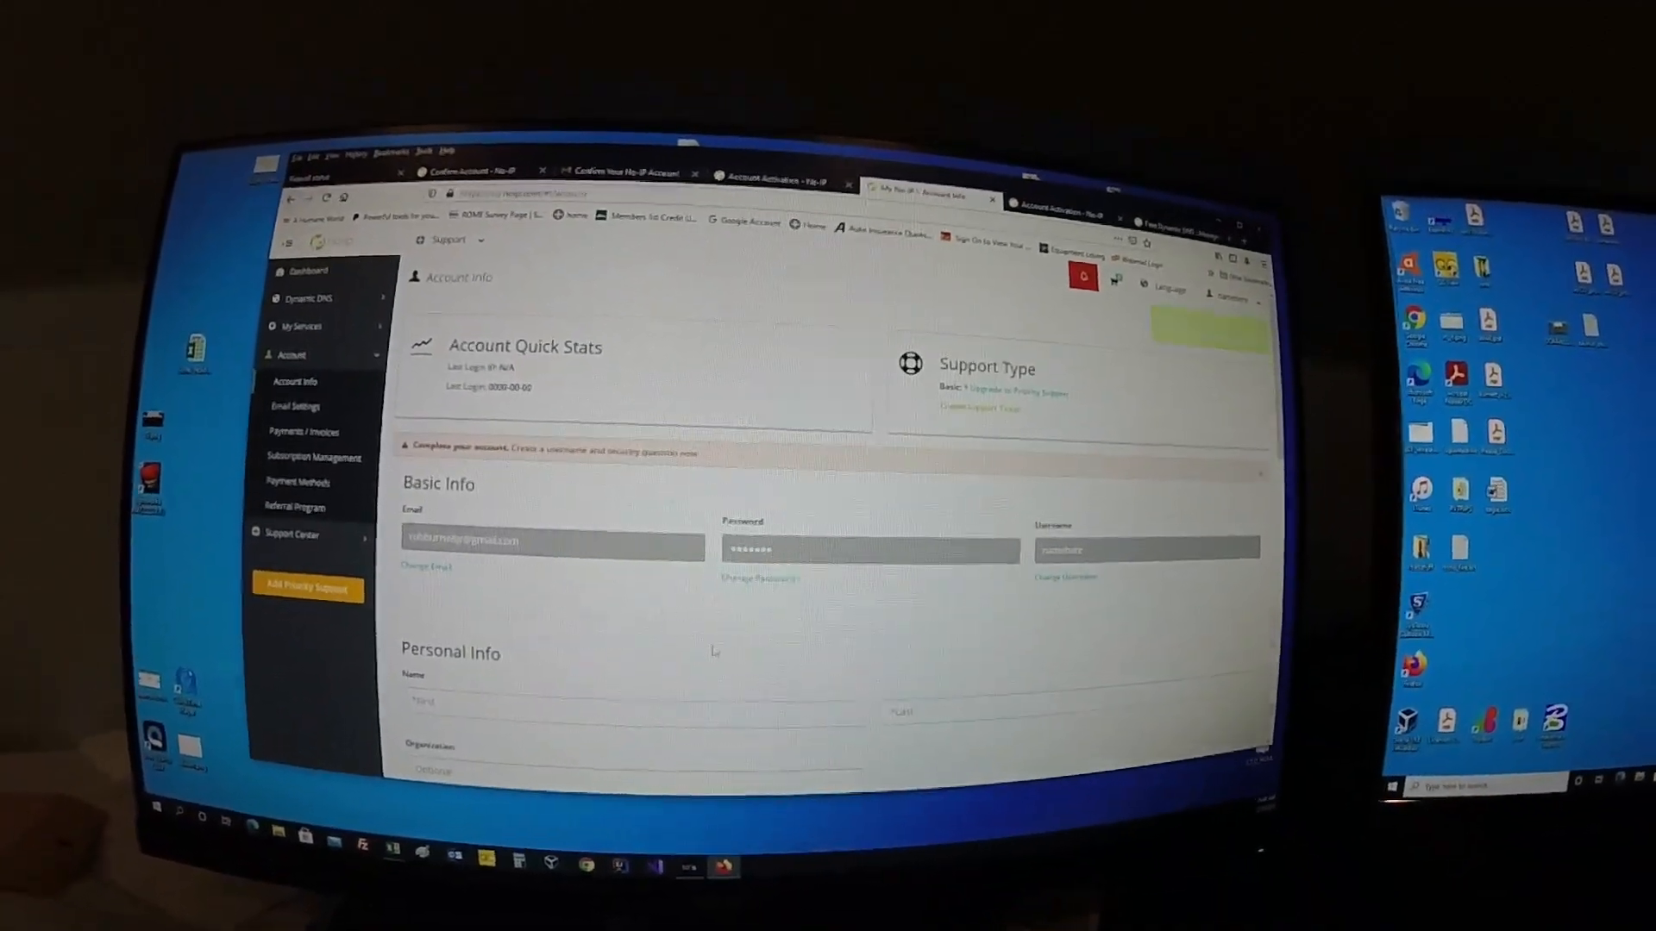
# - Dismiss the Complete your Account Configuration popup on the No-IP dashboard
pyautogui.scroll(-3)
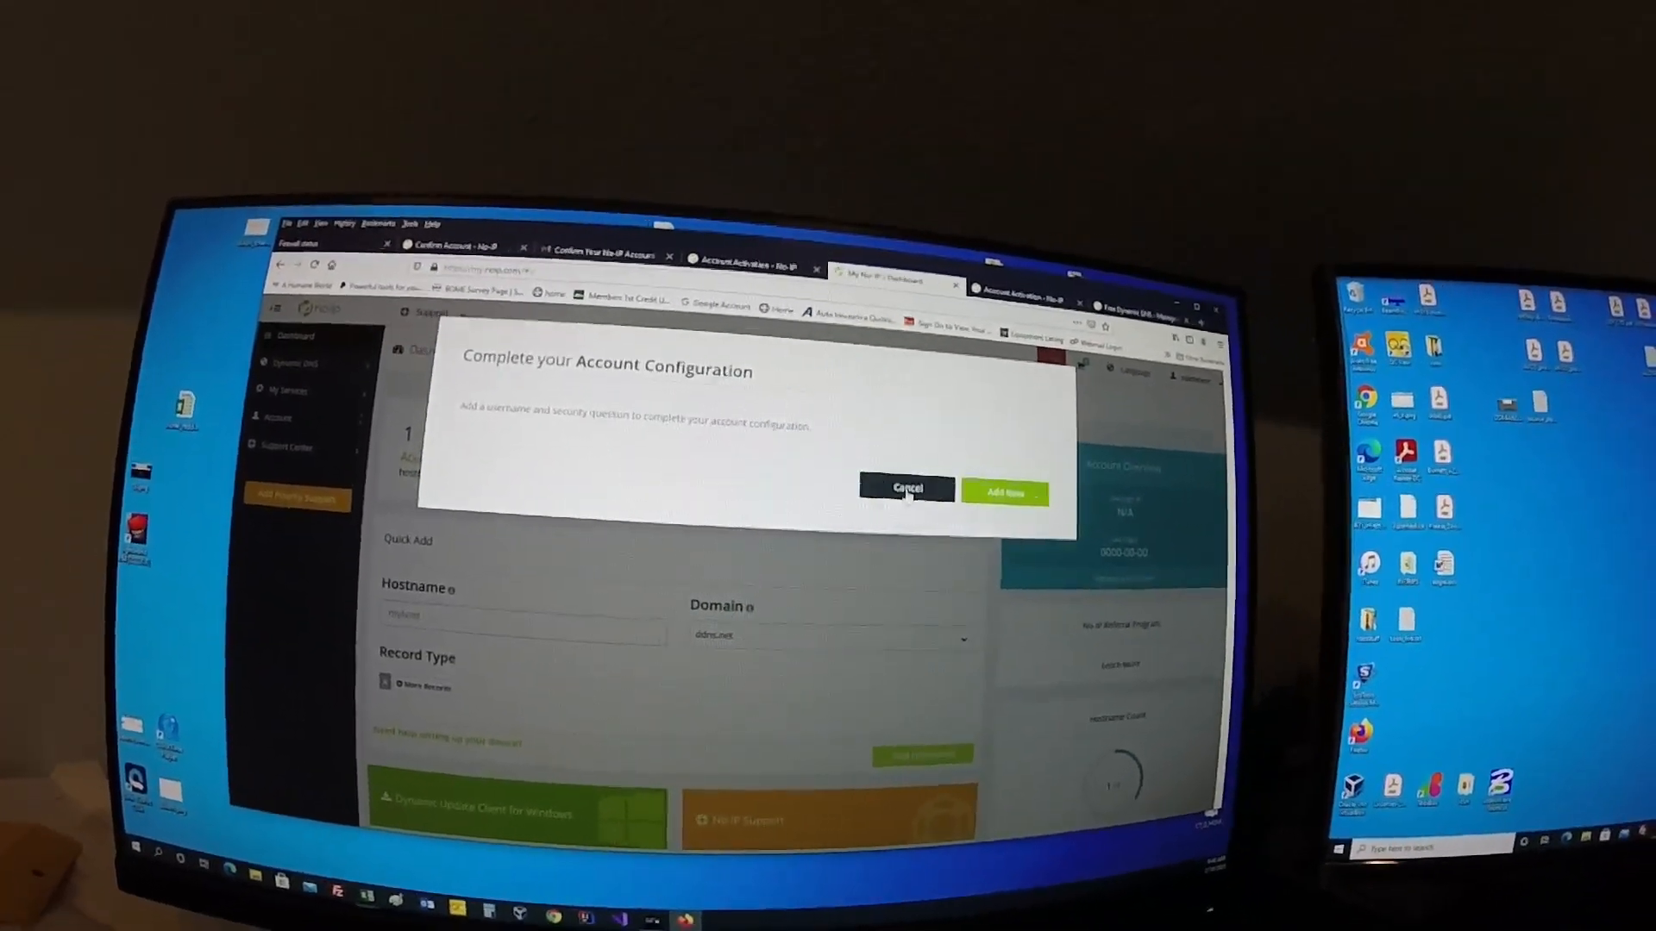
pyautogui.click(906, 488)
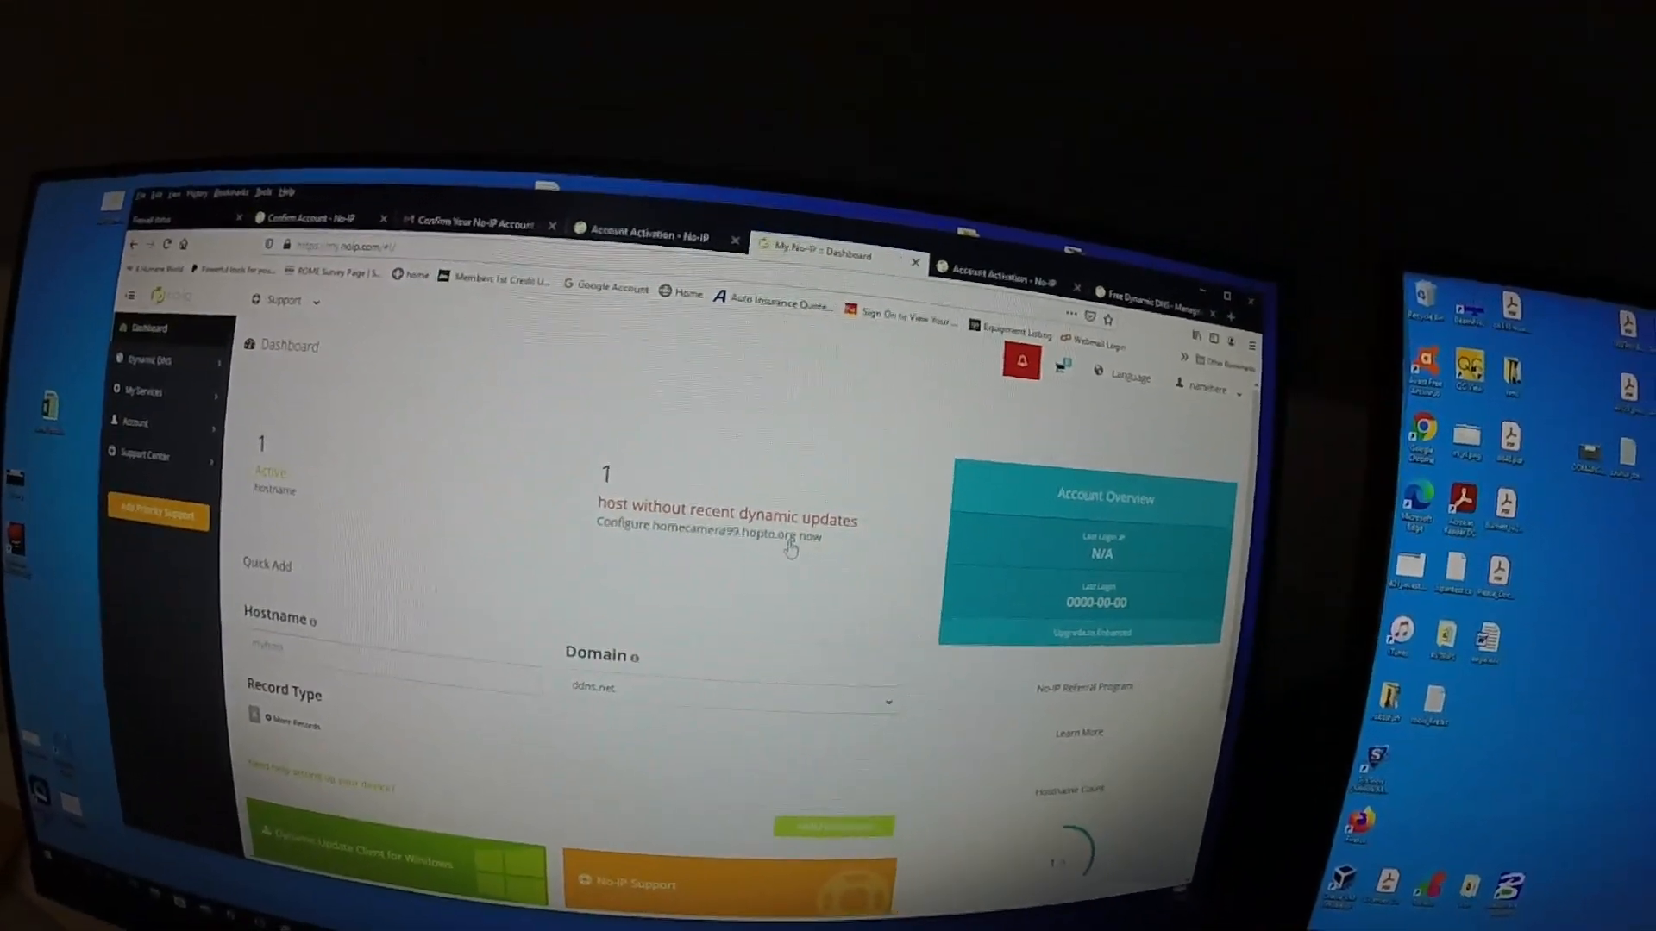
pyautogui.doubleClick(719, 523)
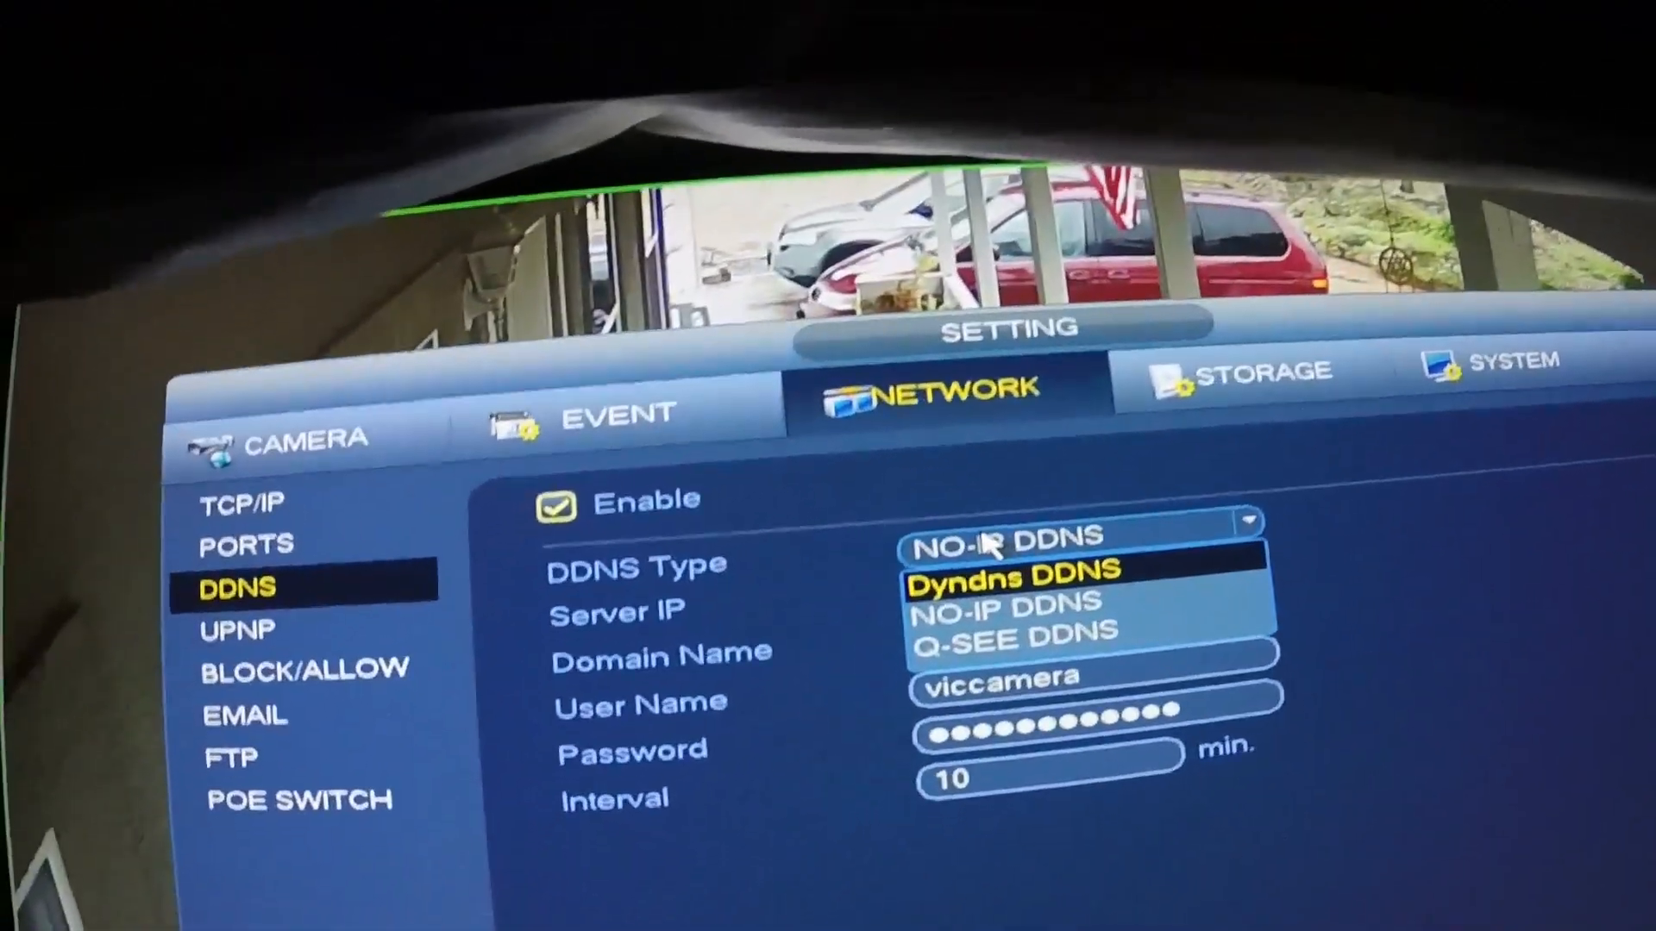
# - Choose NO-IP DDNS as the NVR's DDNS type, with server dynupdate.no-ip.com
pyautogui.click(1003, 602)
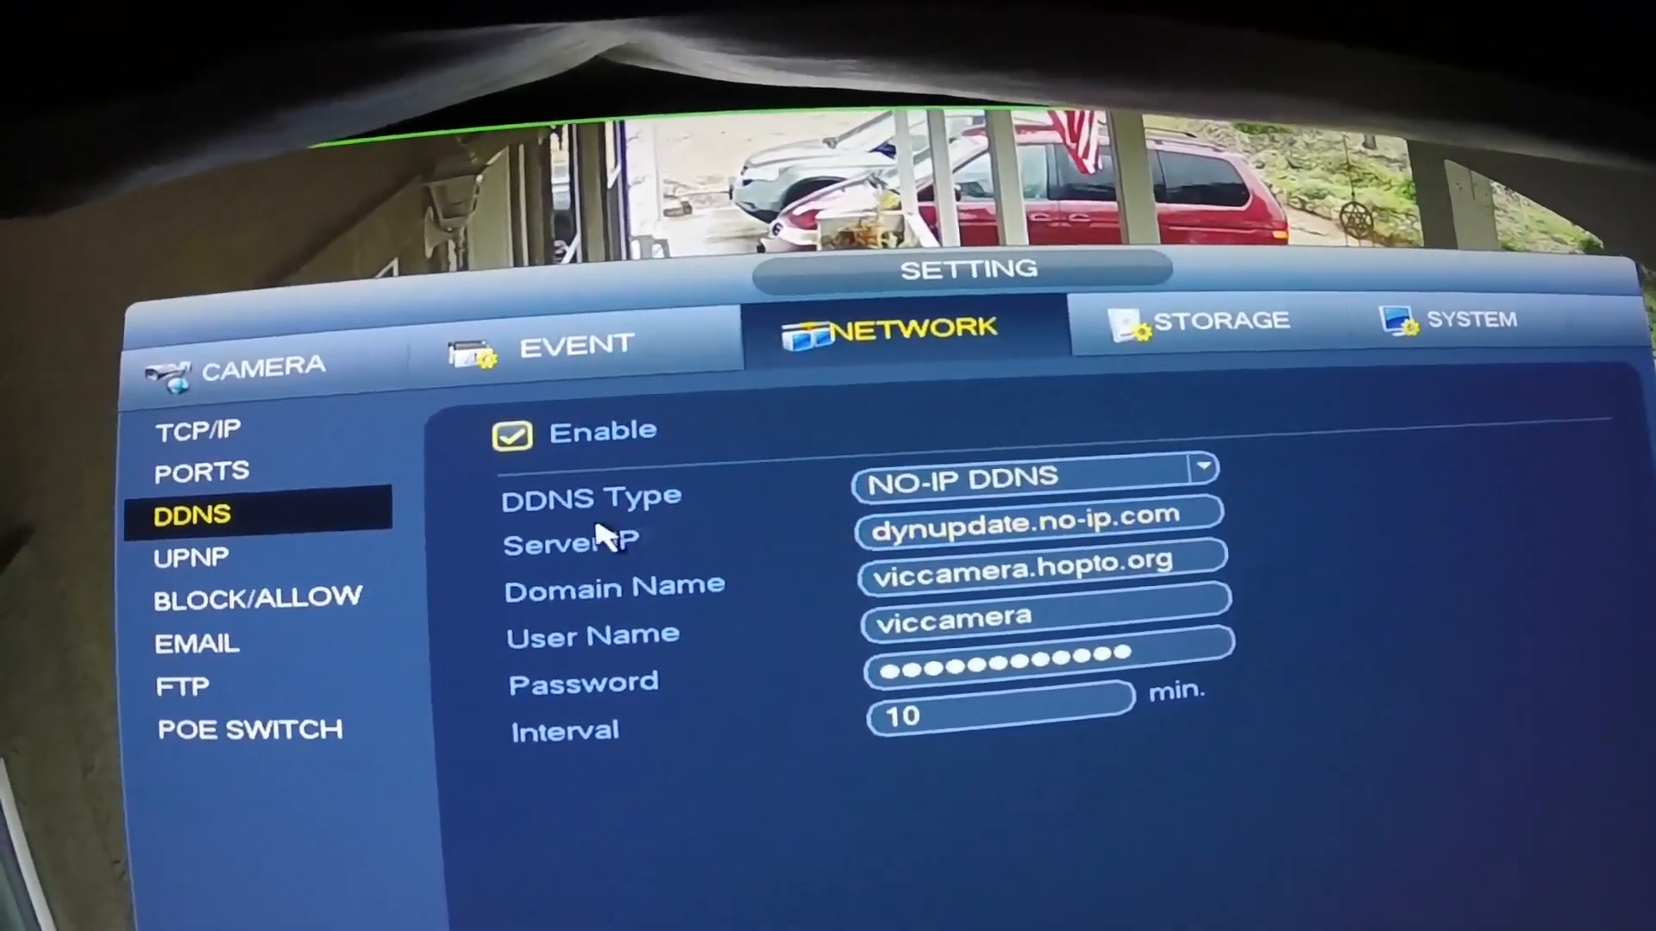
pyautogui.click(1014, 536)
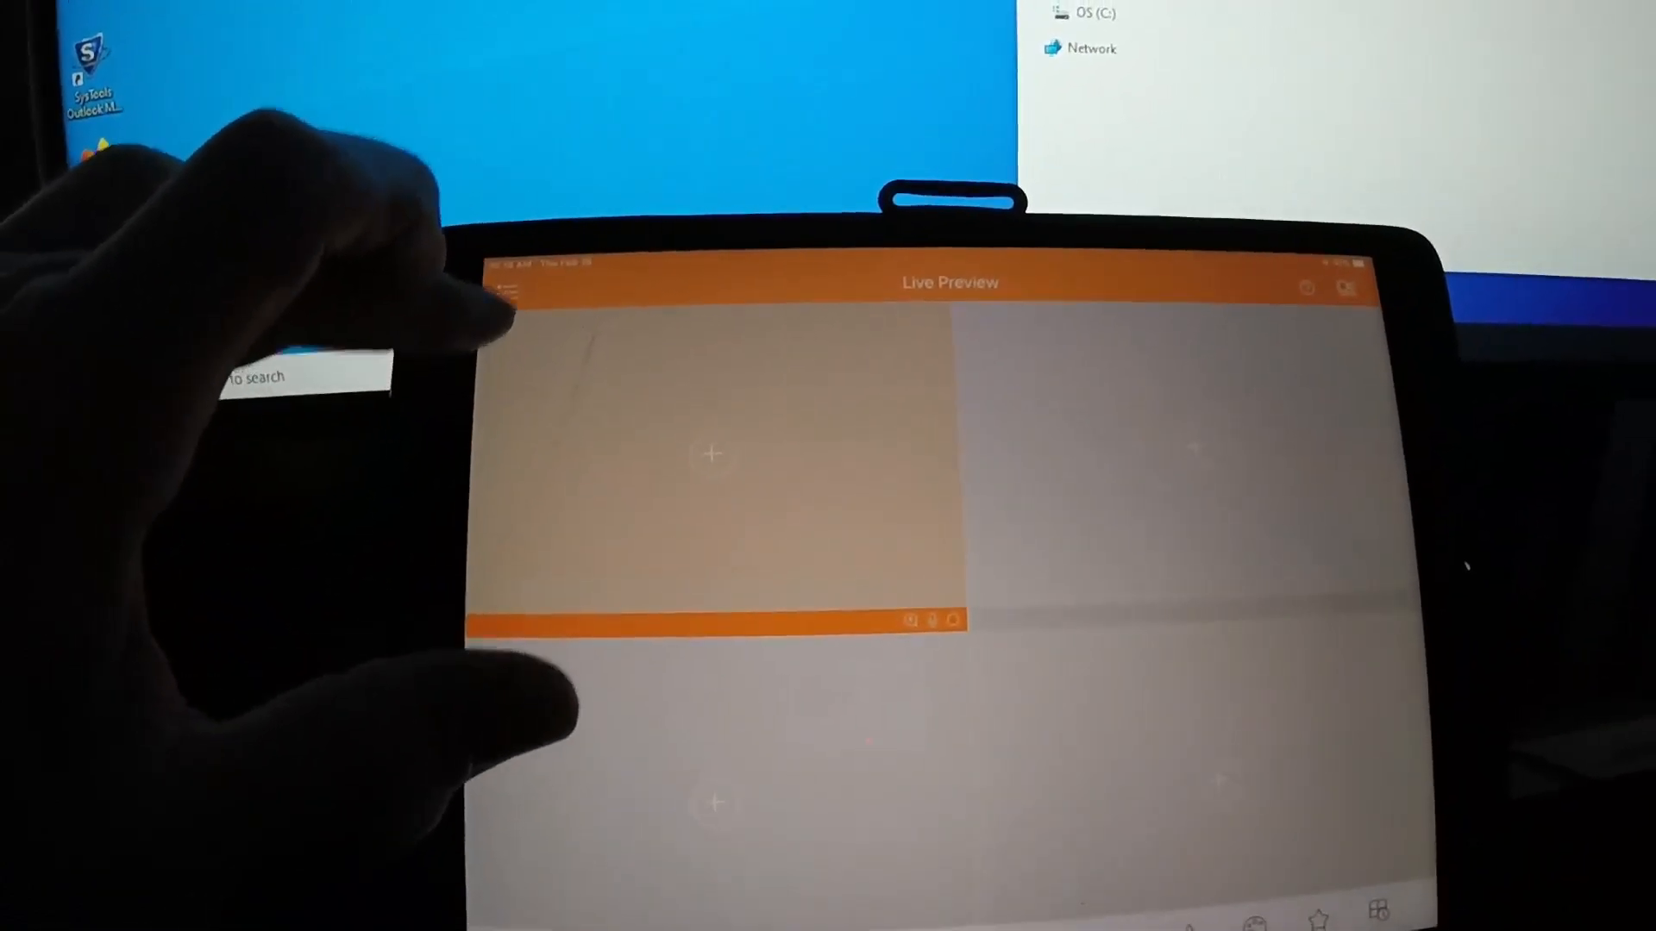
# - Edit the vicip device's connection settings in QC View's Device Manager
pyautogui.click(503, 293)
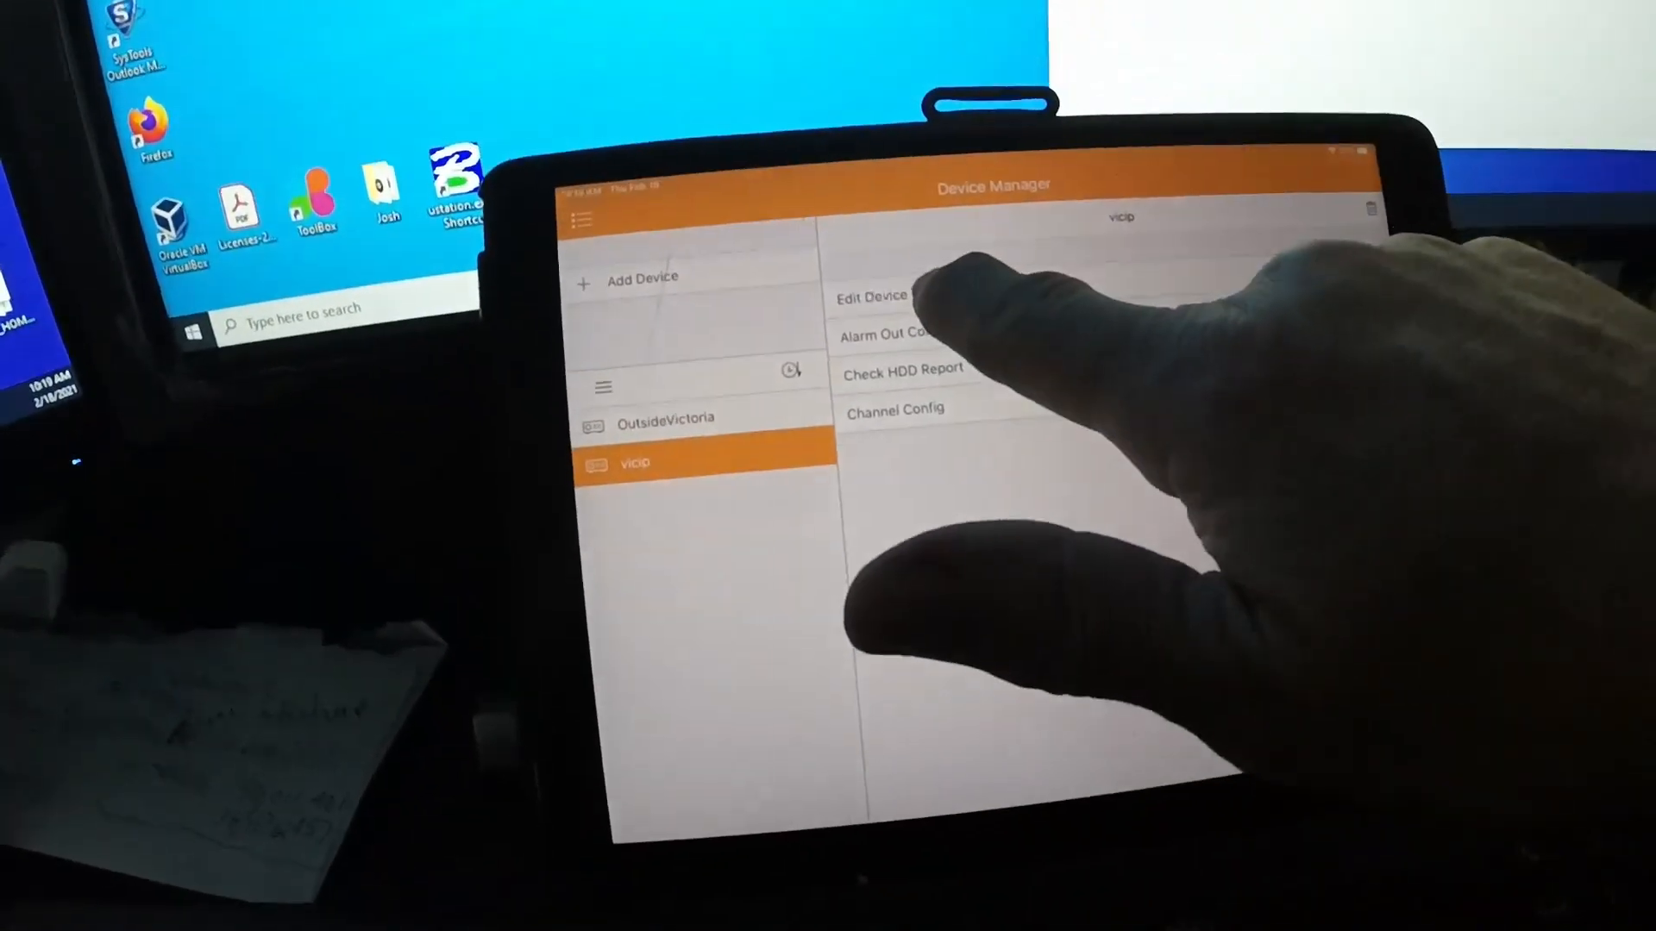
pyautogui.click(868, 296)
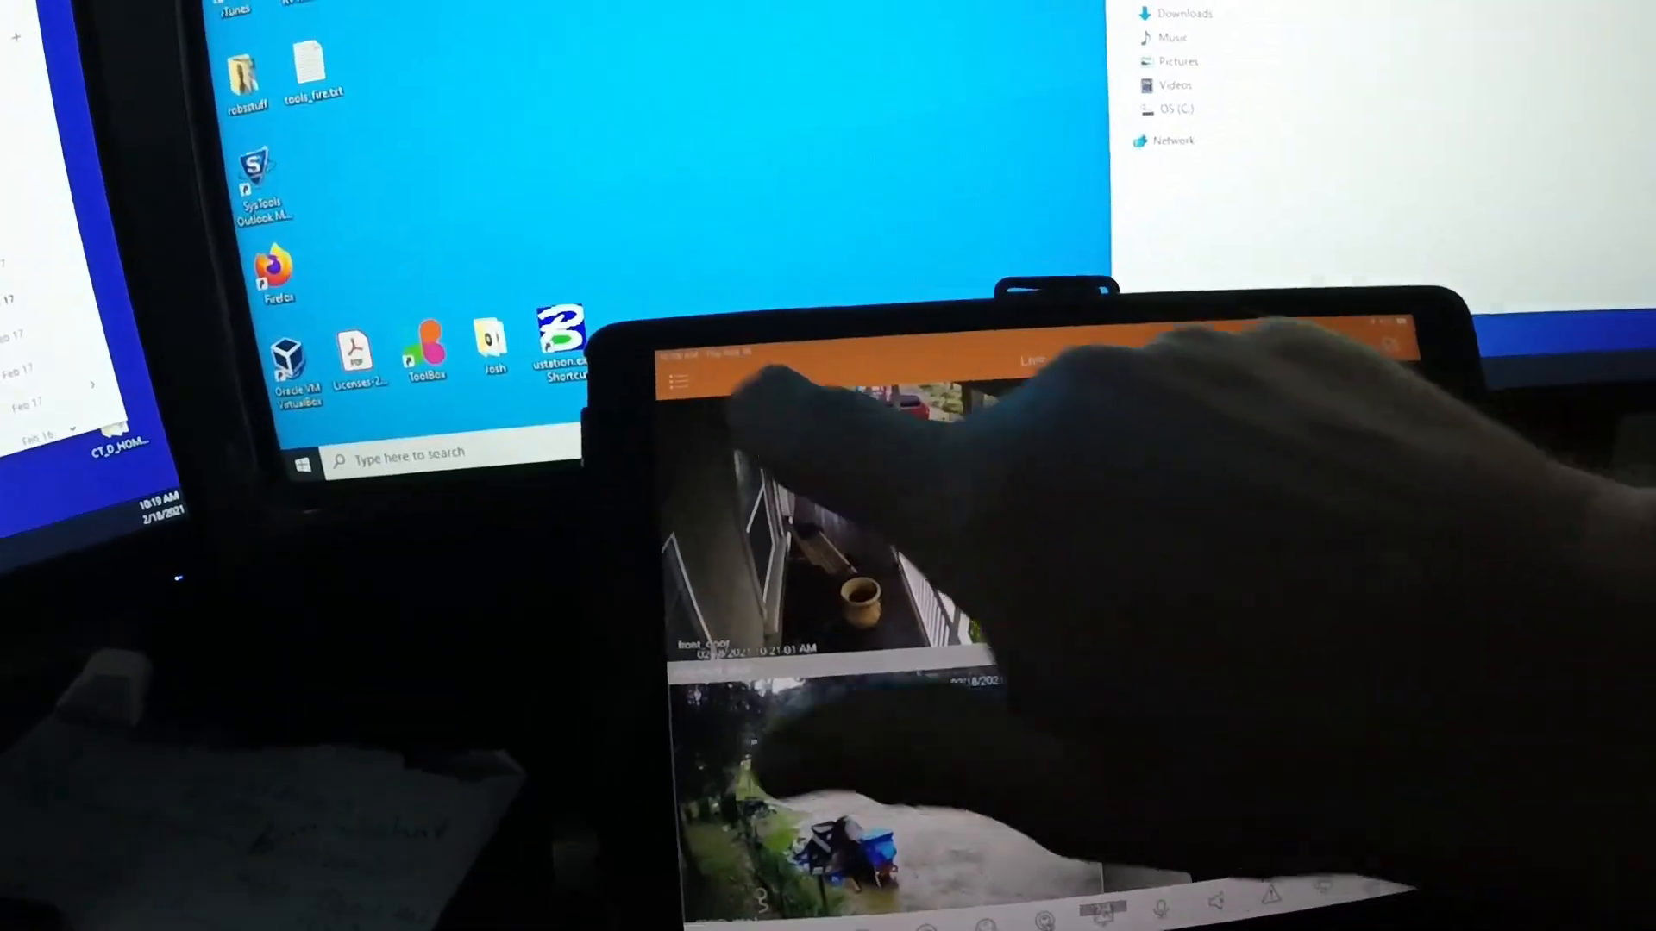
# - Show the OutsideVictoria device's connection details in QC View's Device Manager
pyautogui.click(680, 352)
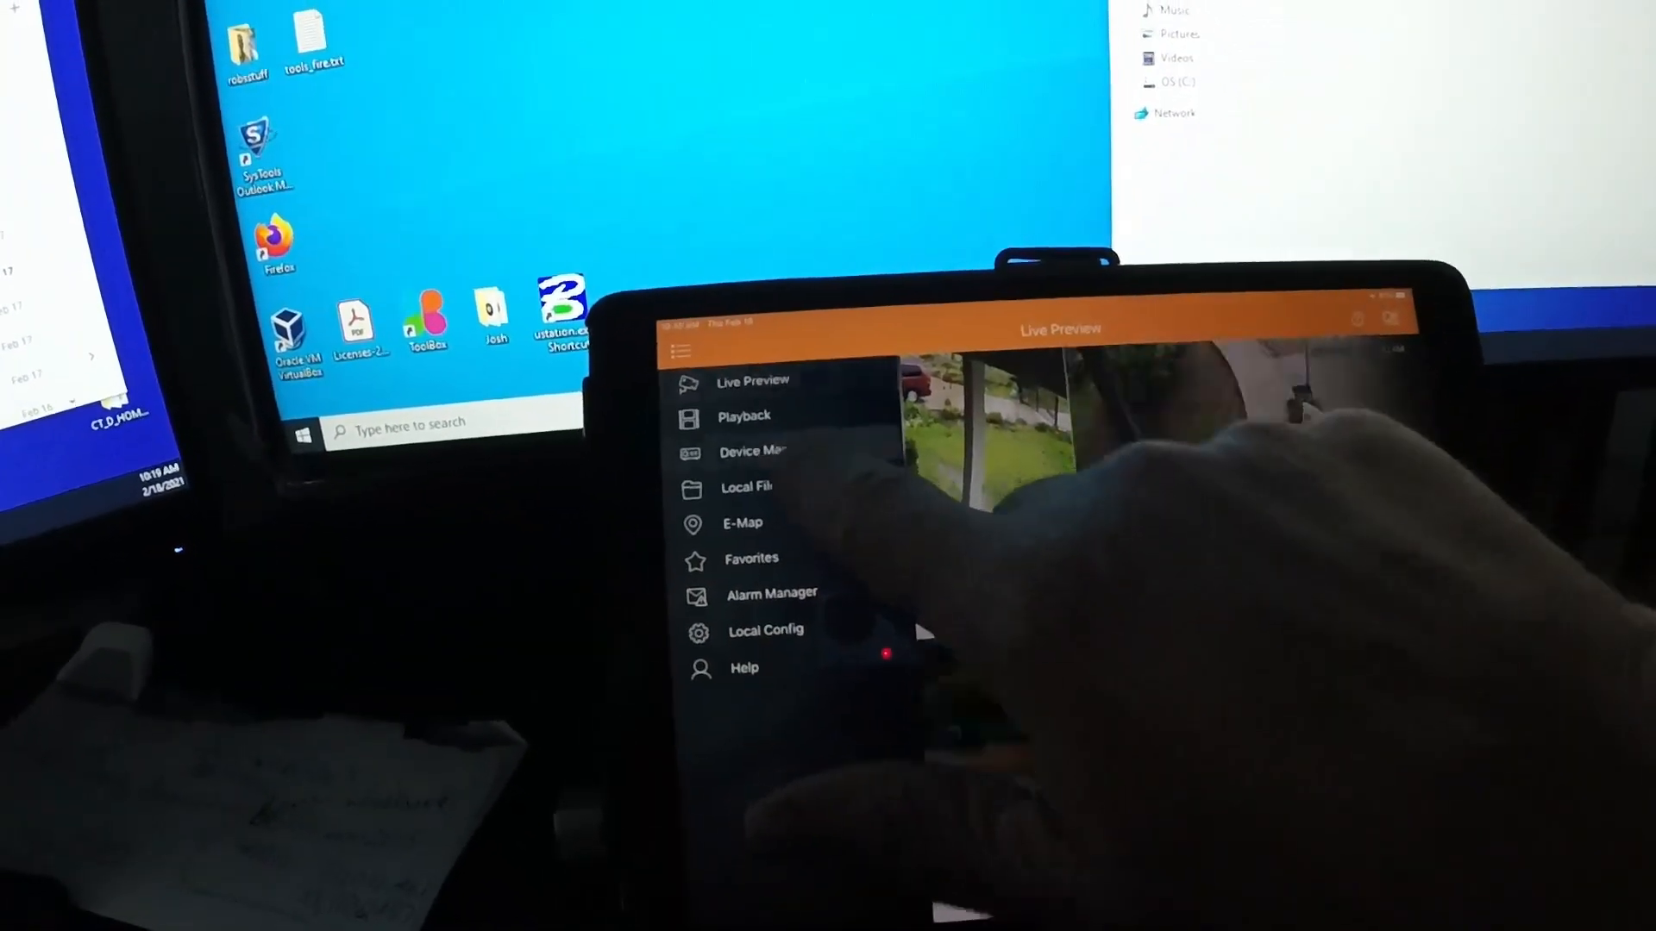
pyautogui.click(752, 451)
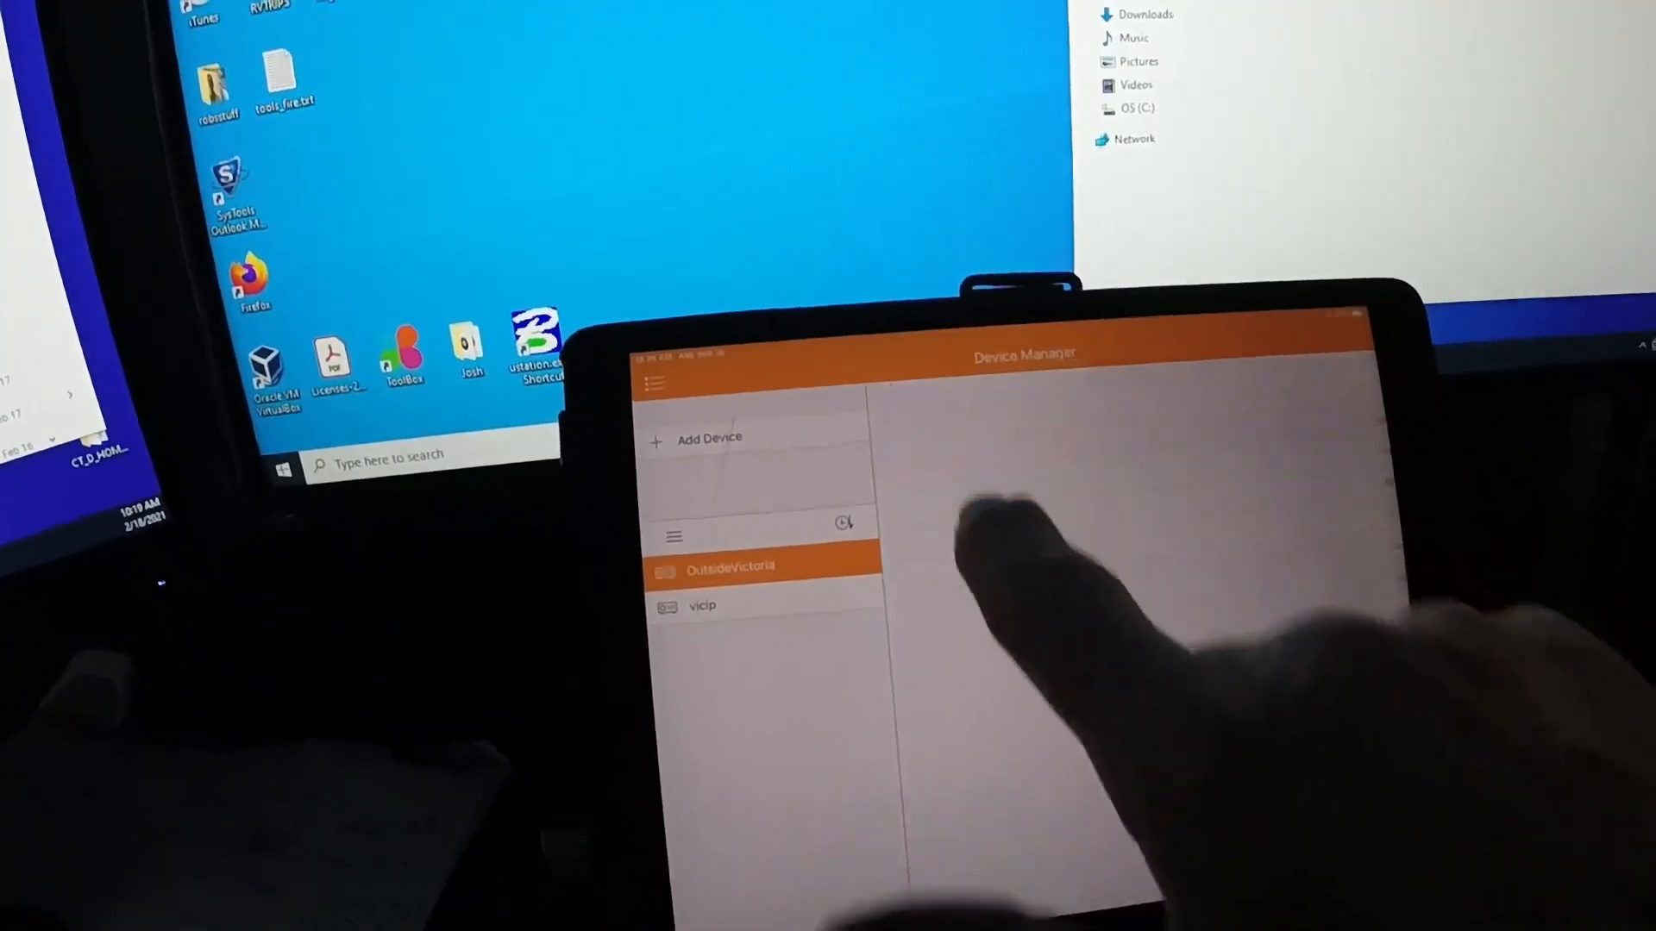
pyautogui.click(728, 568)
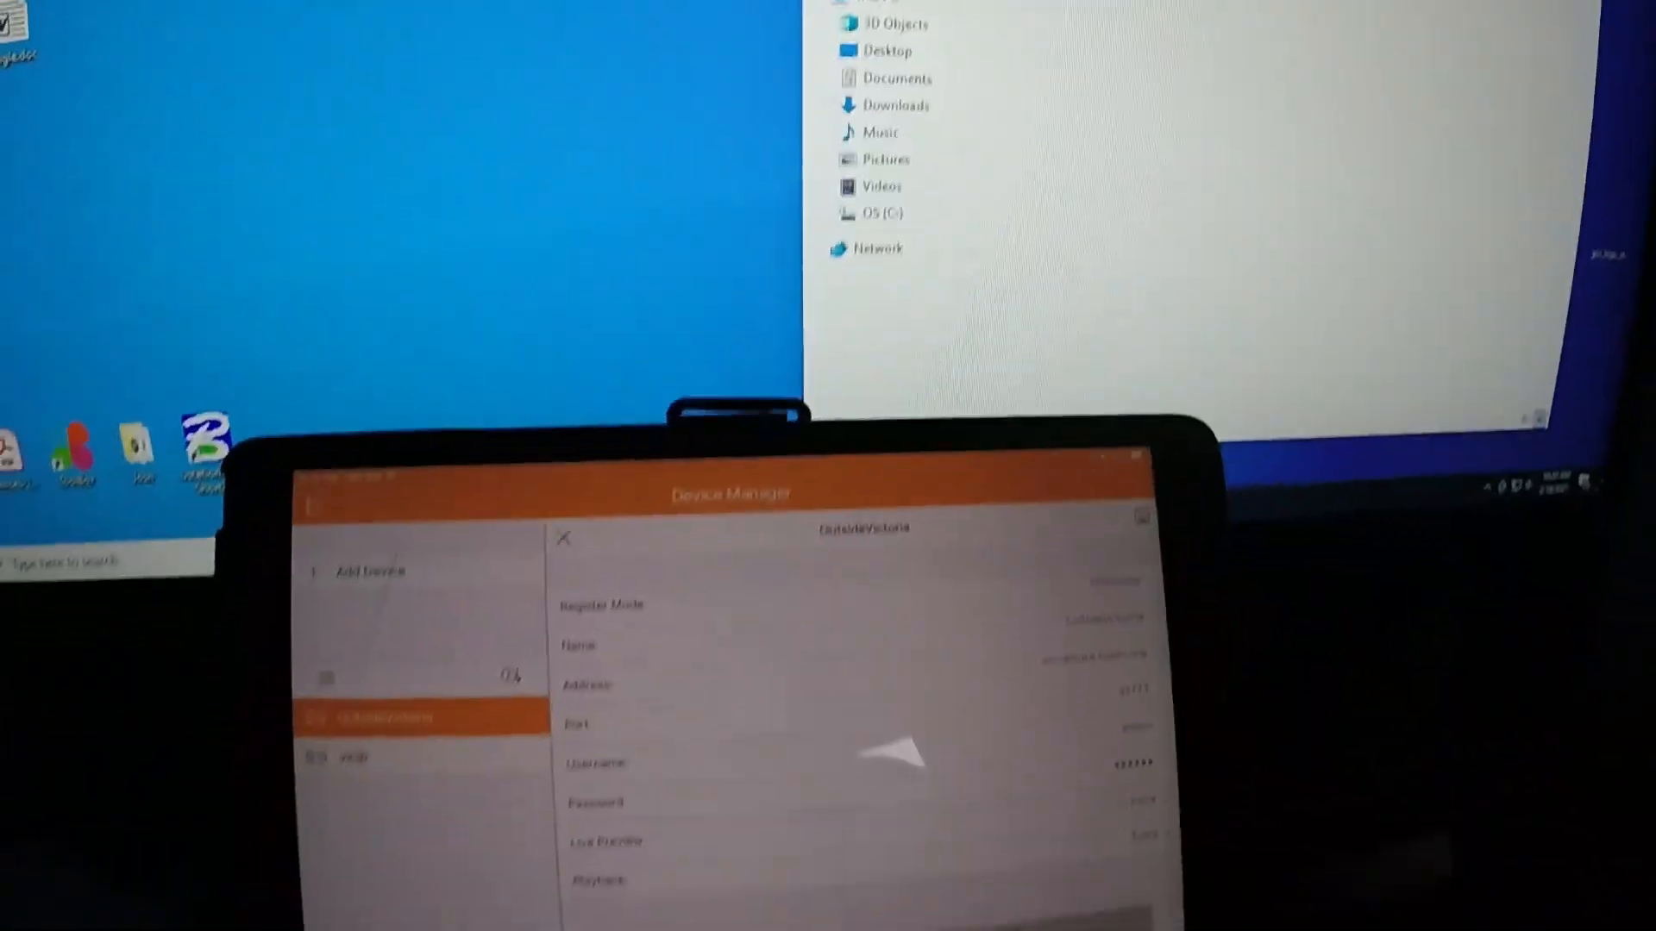